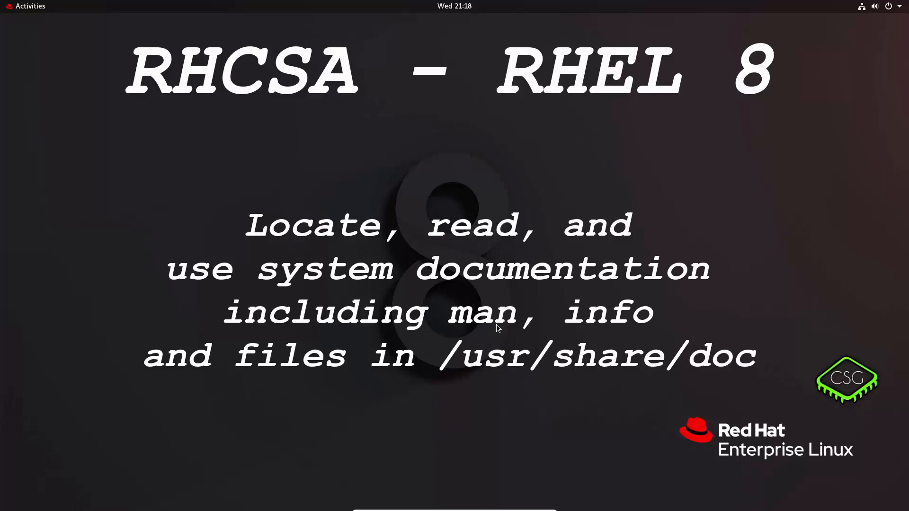
# Step: Bring up the GNOME Activities overview from the top bar
pyautogui.click(30, 6)
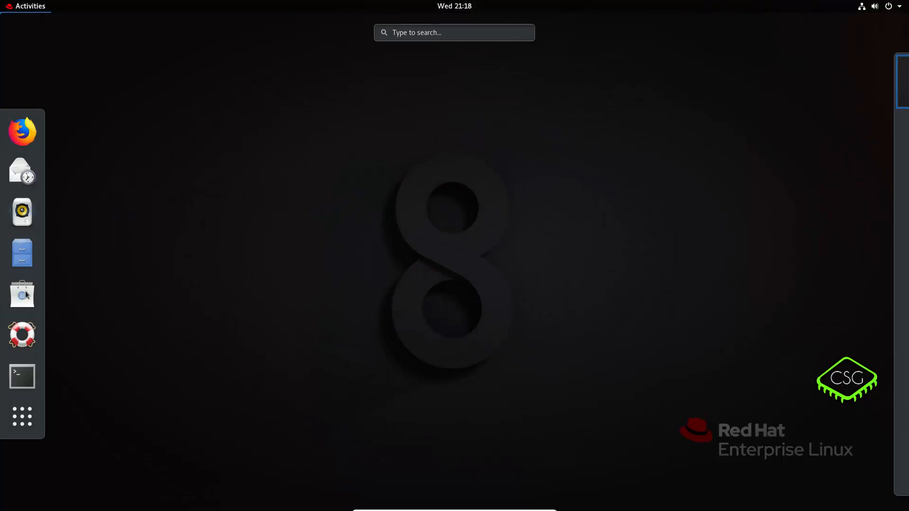
# Step: Start a terminal from the dash and begin composing 'man ls' at the prompt
pyautogui.click(21, 376)
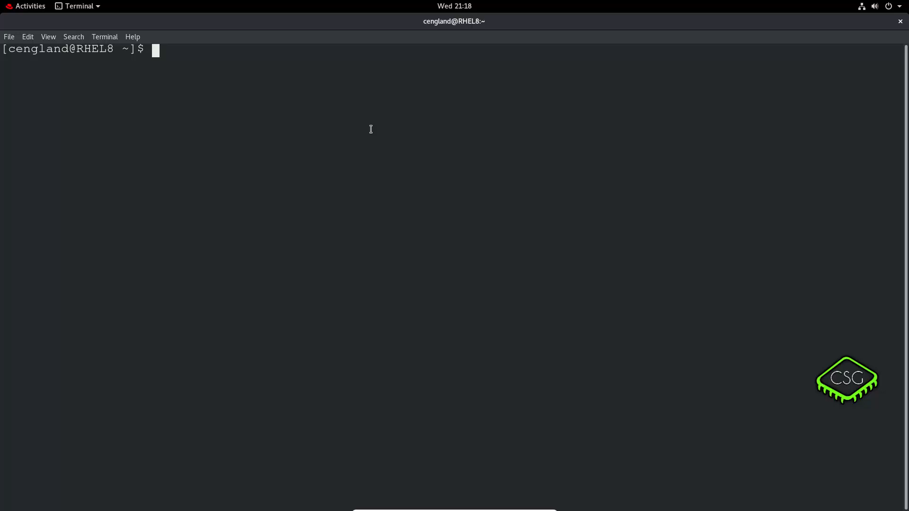
pyautogui.write('m')
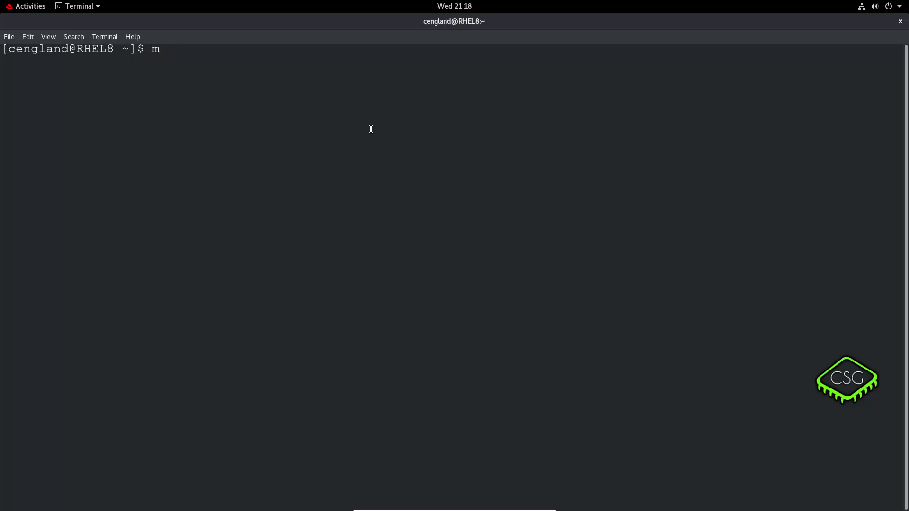
pyautogui.write('an')
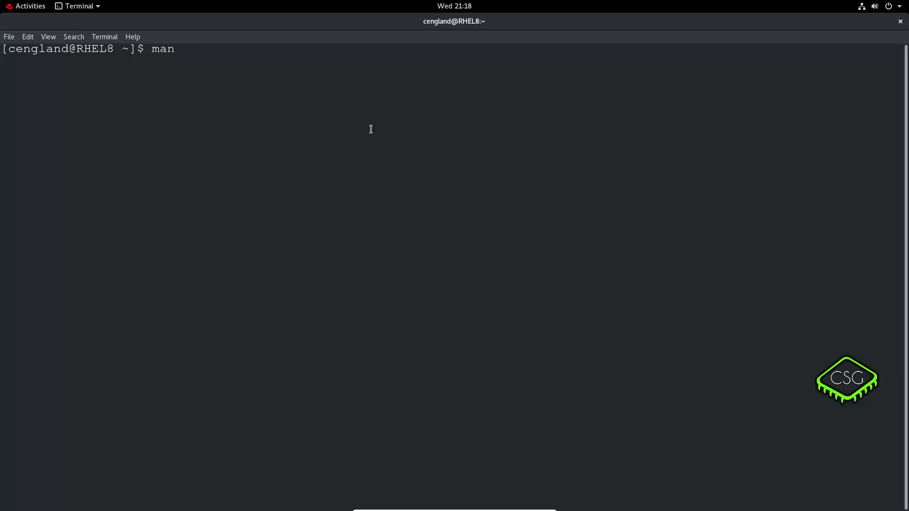
pyautogui.write('l')
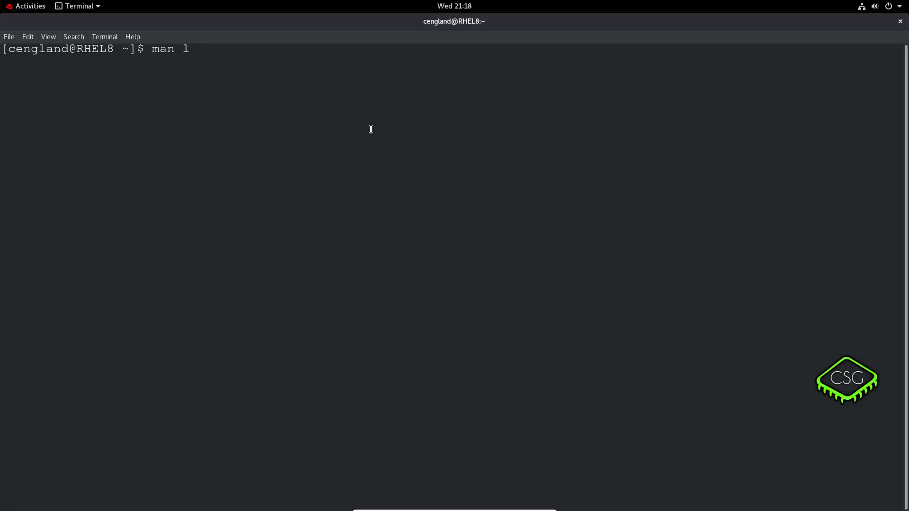
# Step: Run 'man ls' and read down through the option descriptions to around line 78
pyautogui.press('Return')
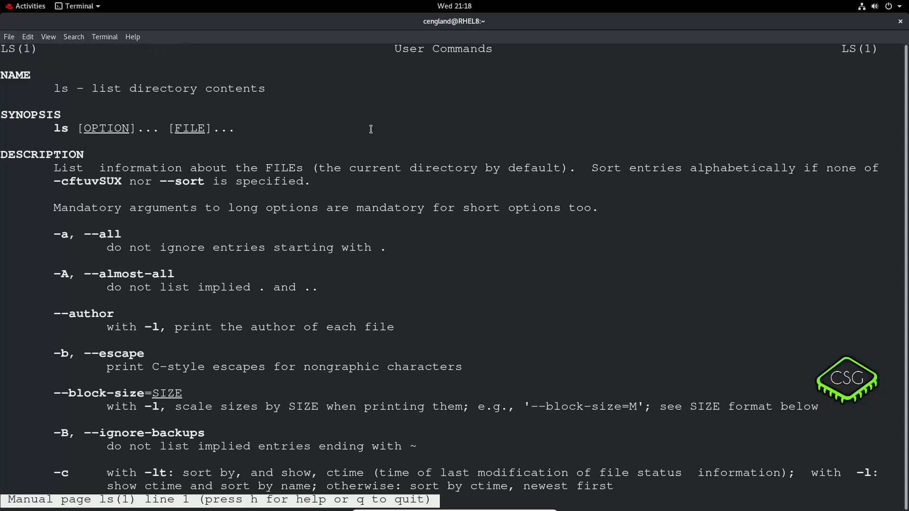
pyautogui.moveTo(104, 129)
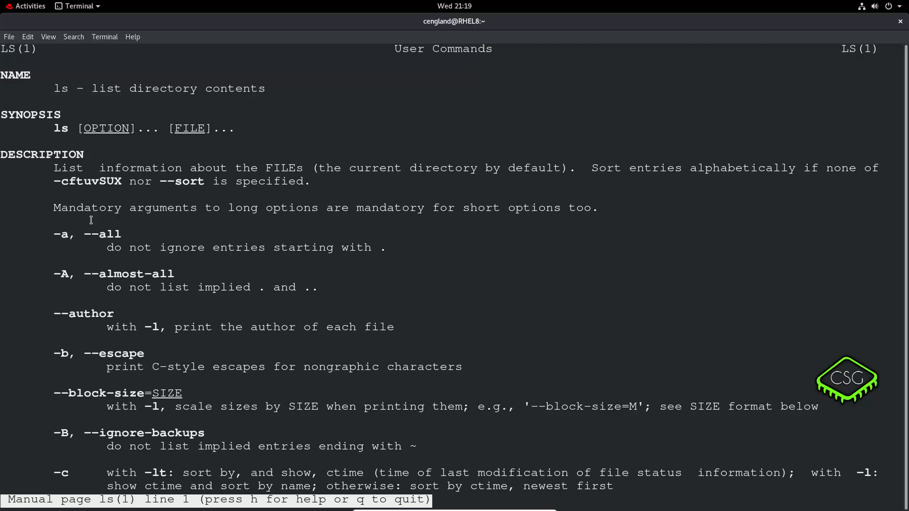
pyautogui.moveTo(197, 128)
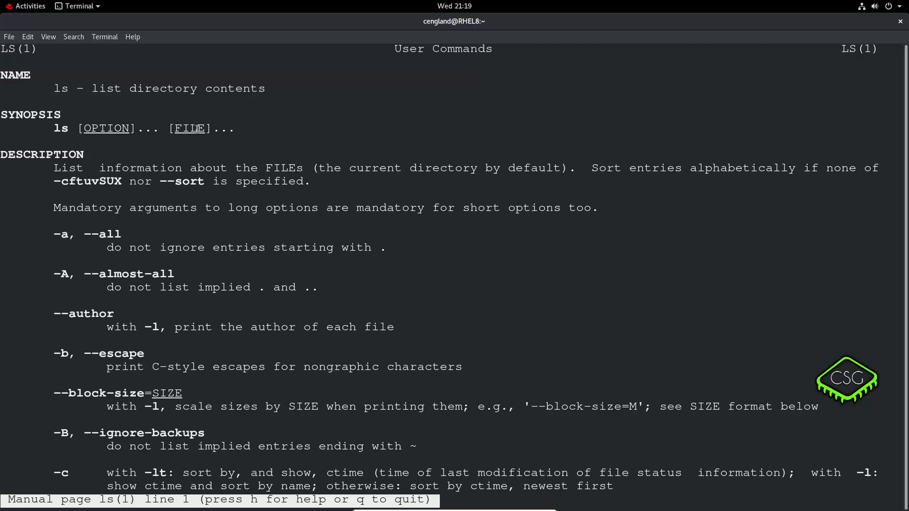
pyautogui.scroll(-3)
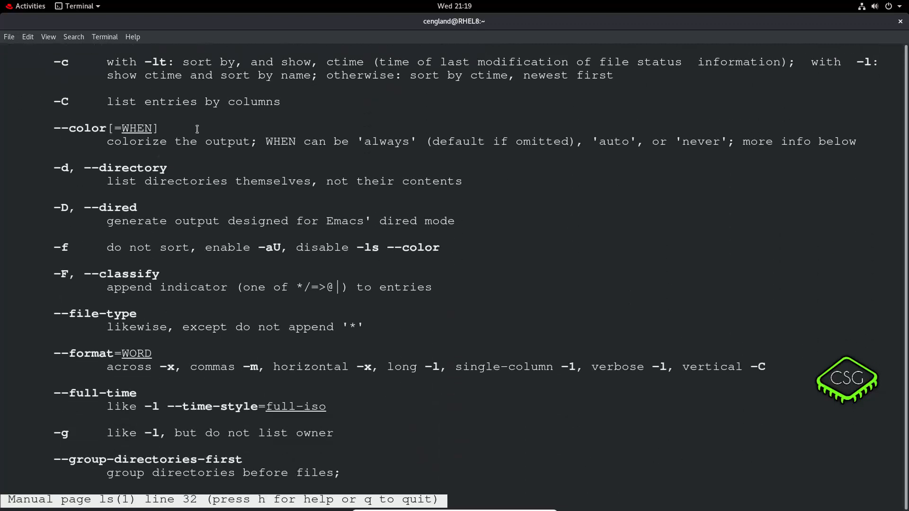
pyautogui.scroll(-3)
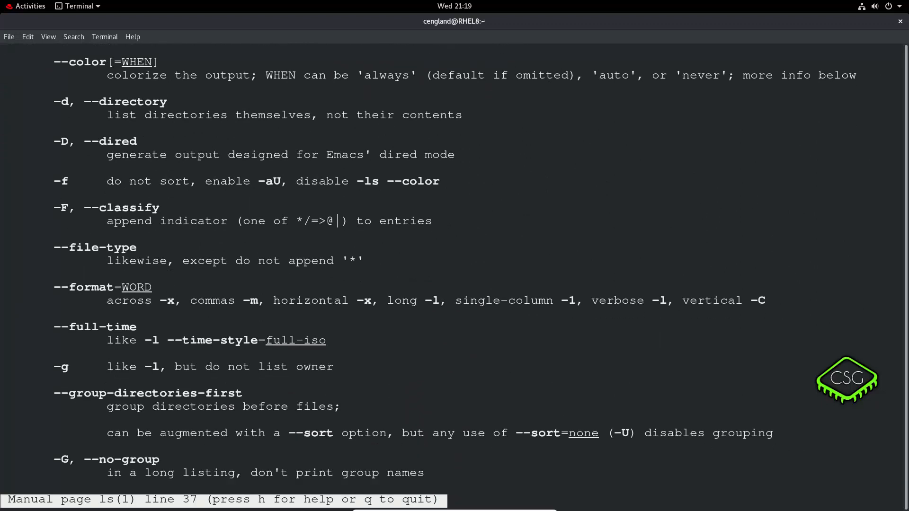
pyautogui.scroll(-3)
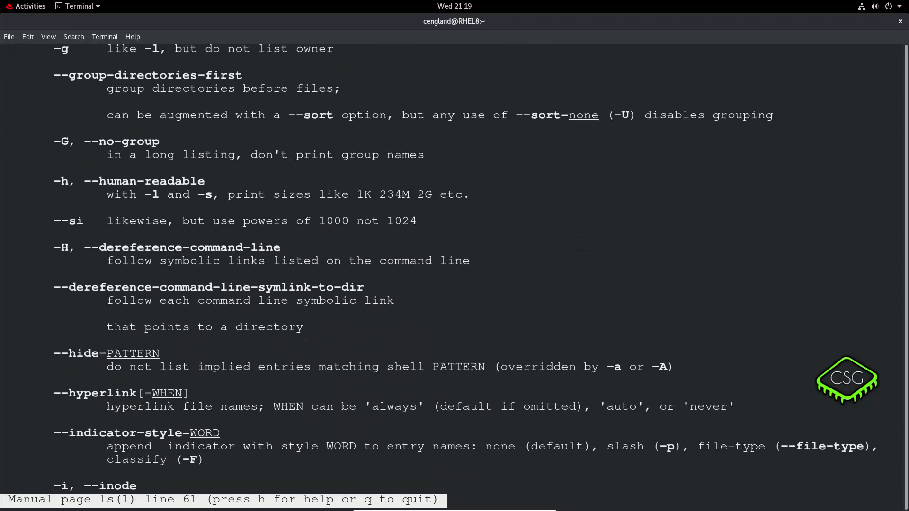
pyautogui.scroll(-3)
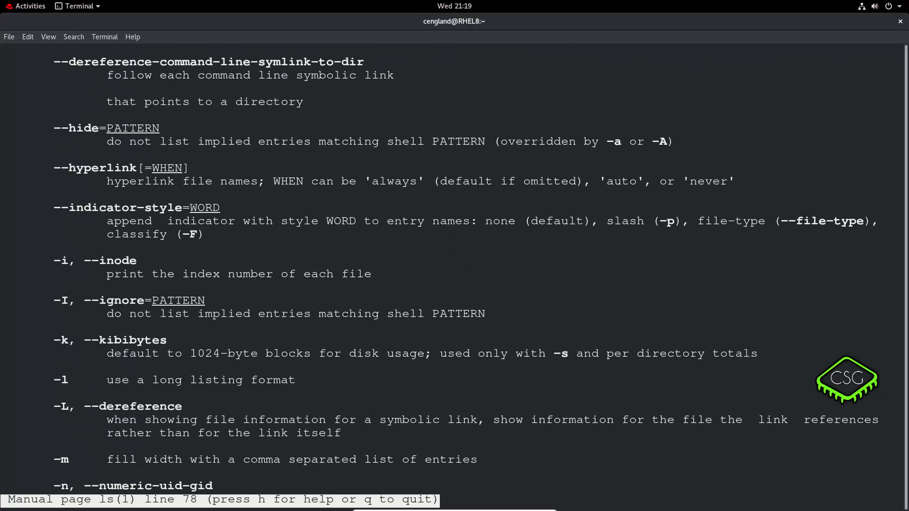
# Step: Quit the ls manual and run 'whatis' to show short command summaries
pyautogui.press('q')
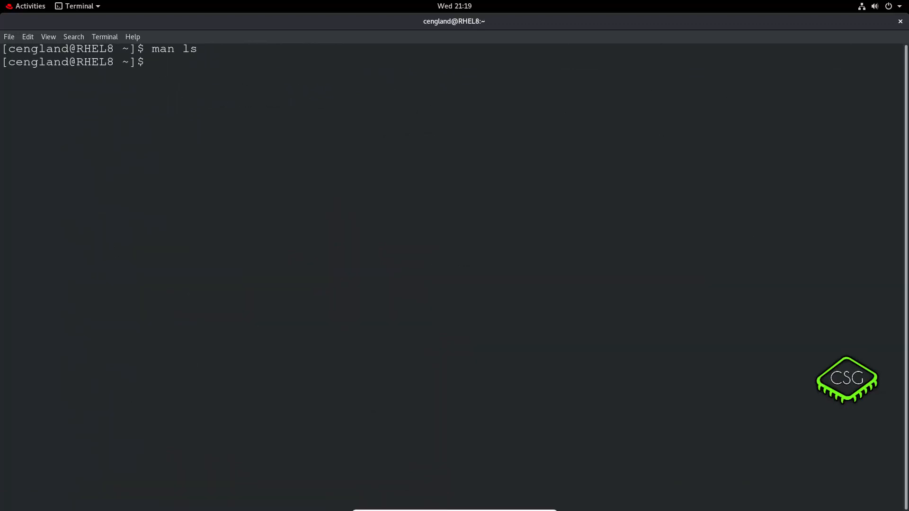
pyautogui.write('w')
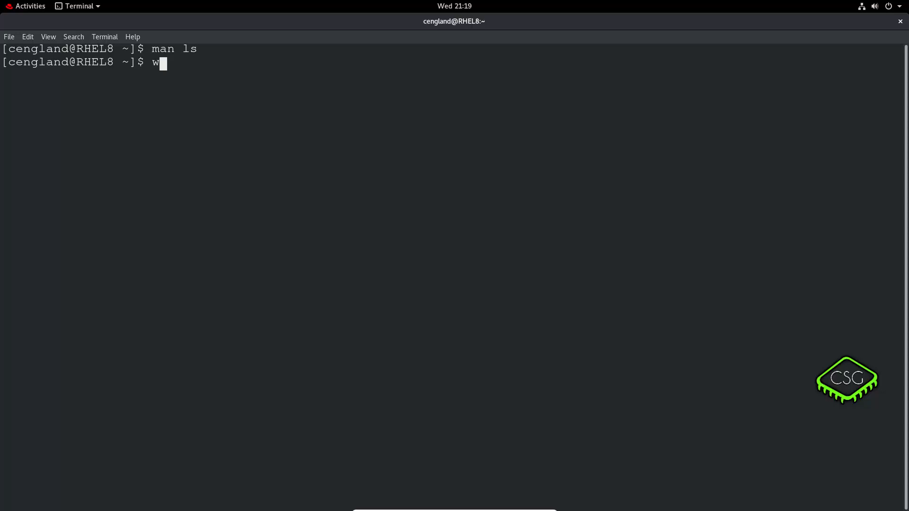
pyautogui.write('hatis')
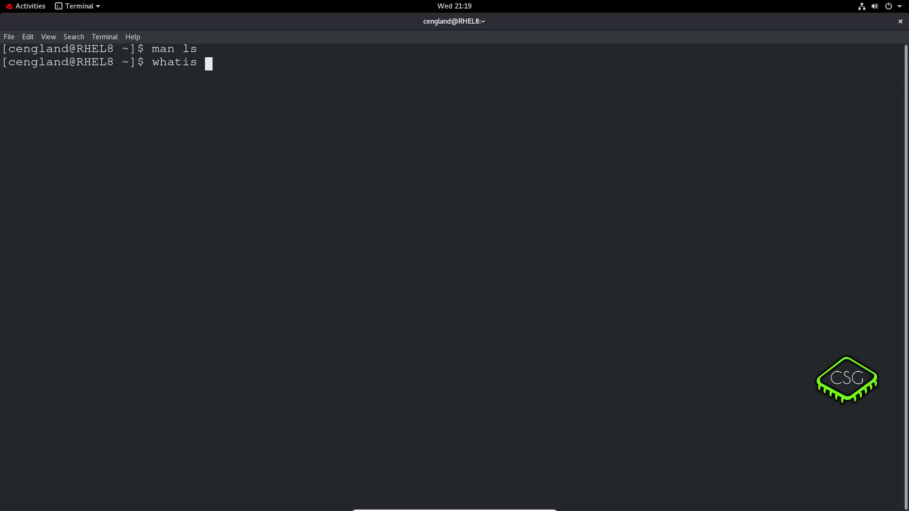
pyautogui.press('Return')
pyautogui.write('cl')
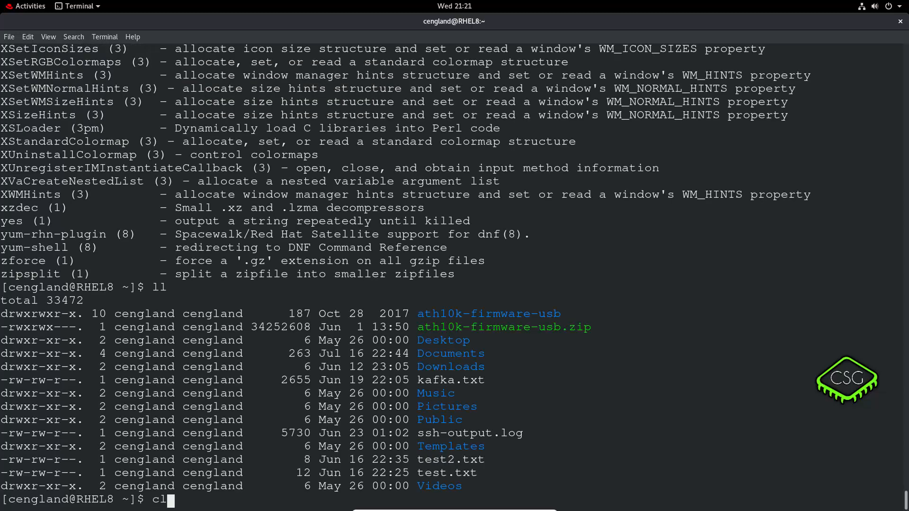
# Step: Clear the screen and run 'apropos ls' to list matching manual-page entries
pyautogui.press('Return')
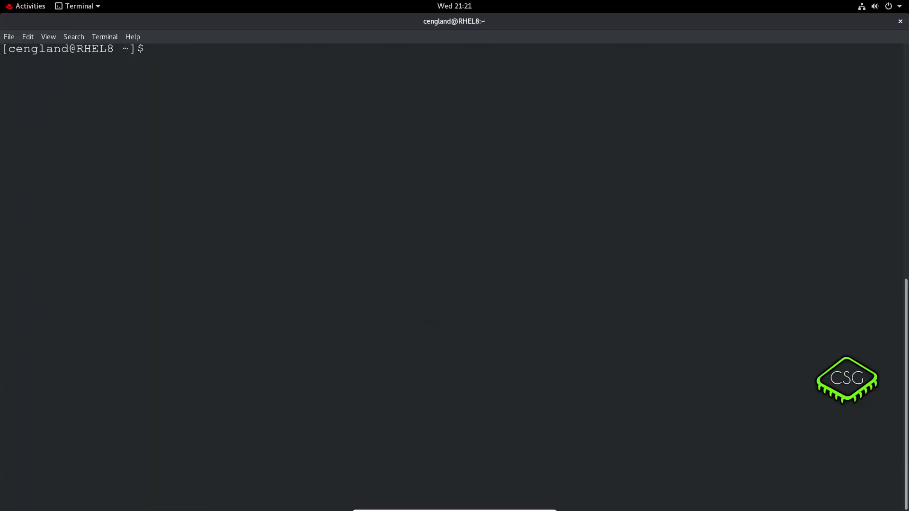
pyautogui.write('ap')
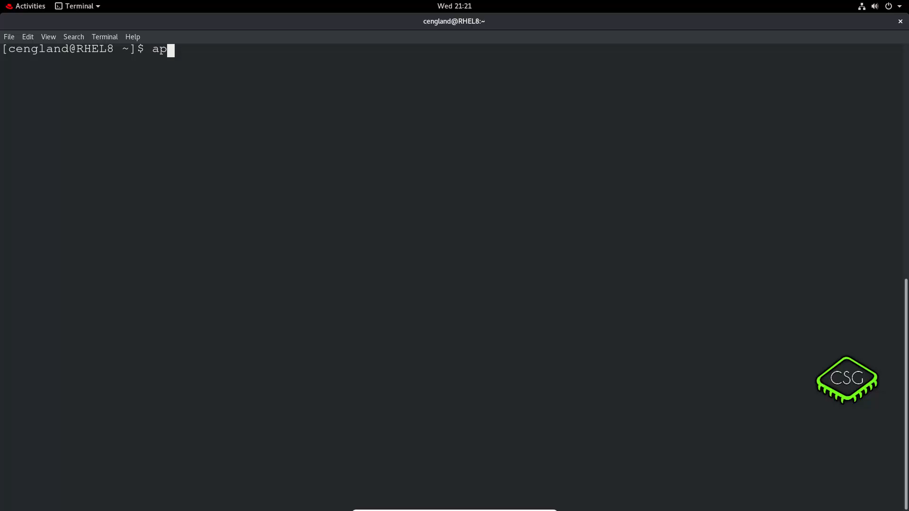
pyautogui.write('ropos')
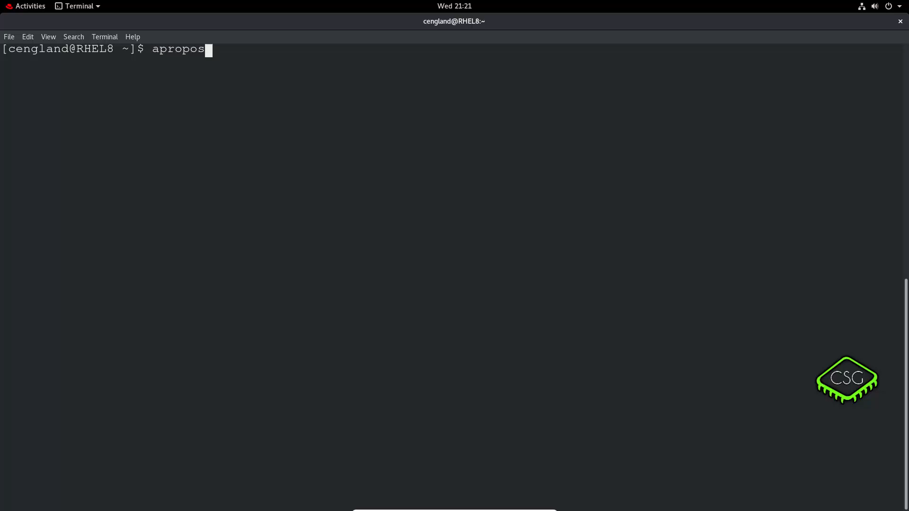
pyautogui.write('l')
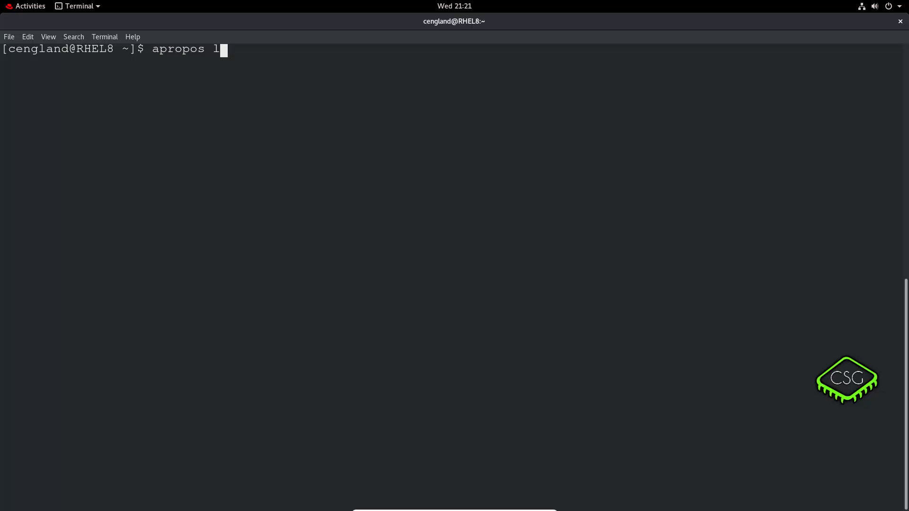
pyautogui.write('s')
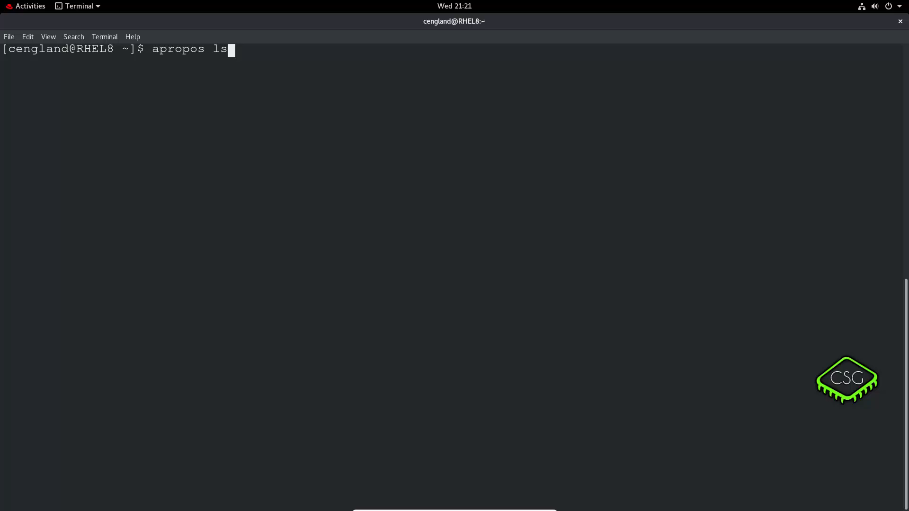
pyautogui.press('Return')
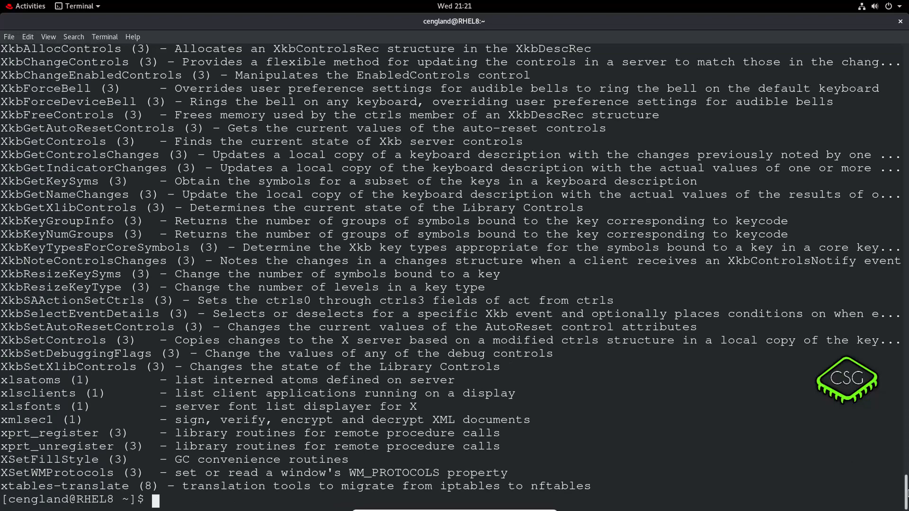
# Step: Scroll back through the apropos results to find the ls (1) entry
pyautogui.scroll(3)
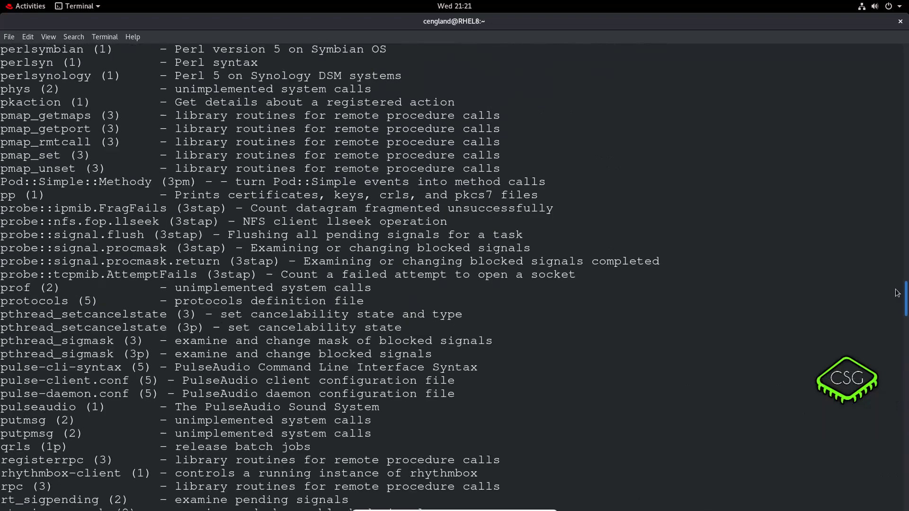
pyautogui.scroll(3)
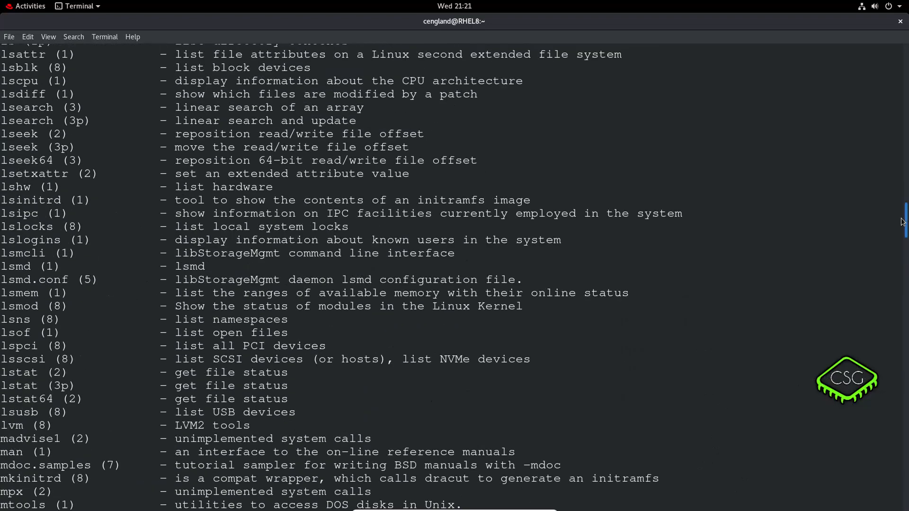
pyautogui.scroll(3)
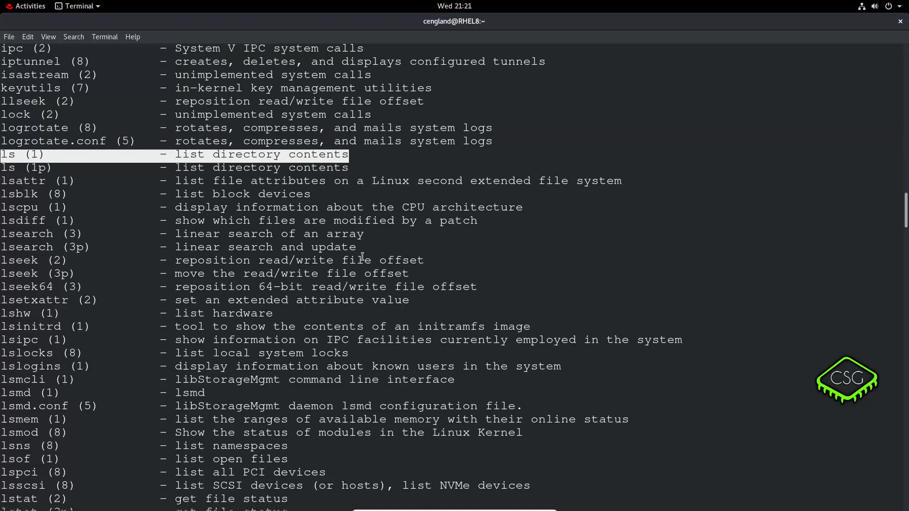
pyautogui.scroll(-3)
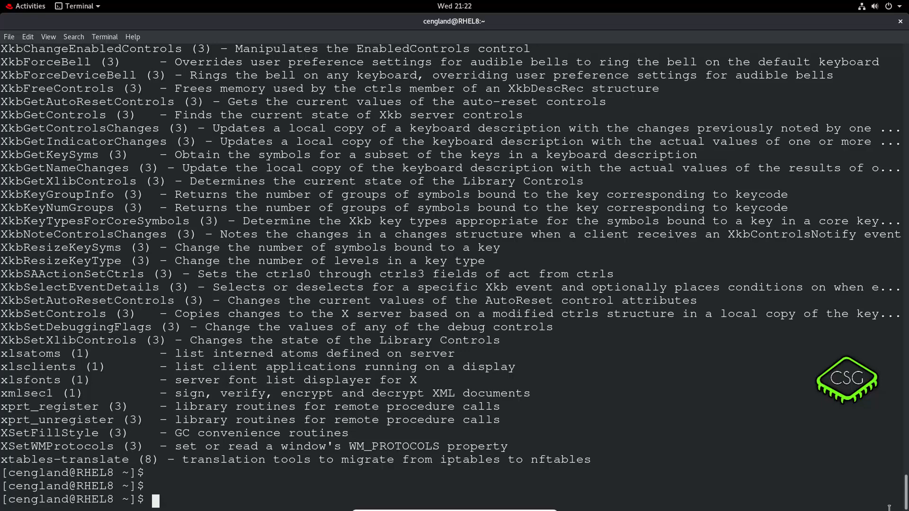
# Step: Run 'mandb' as a normal user, getting permission-denied warnings, and begin a sudo retry
pyautogui.write('m')
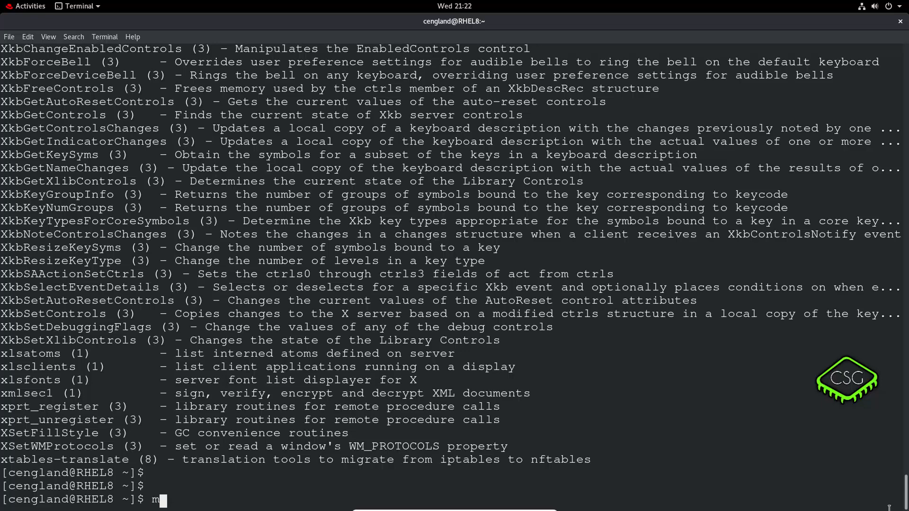
pyautogui.press('BackSpace')
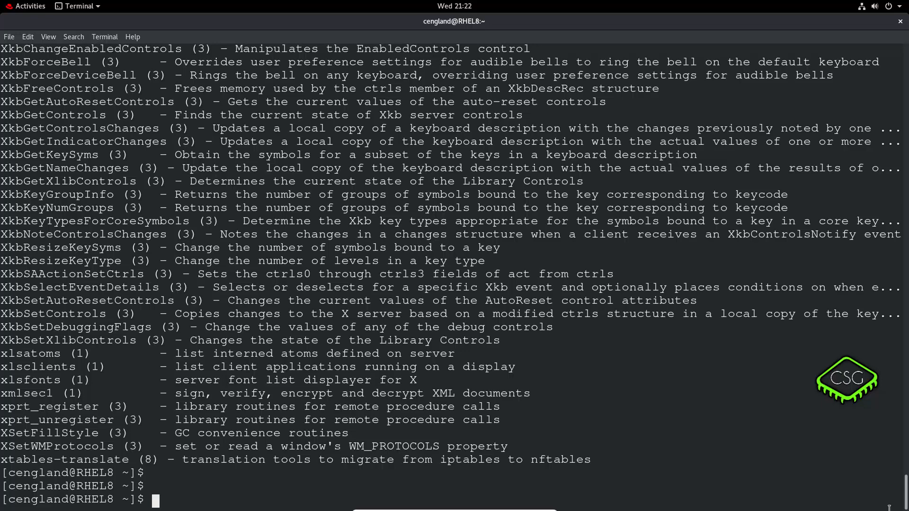
pyautogui.write('ma')
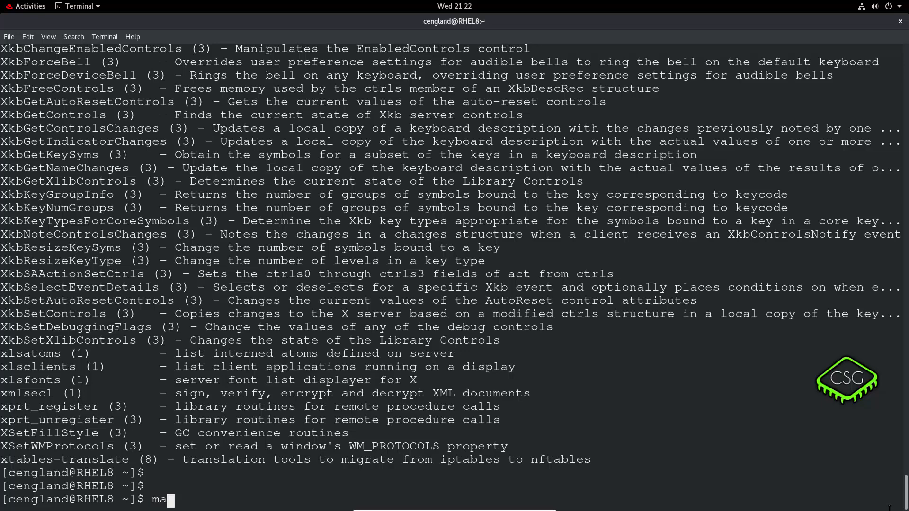
pyautogui.write('ndb')
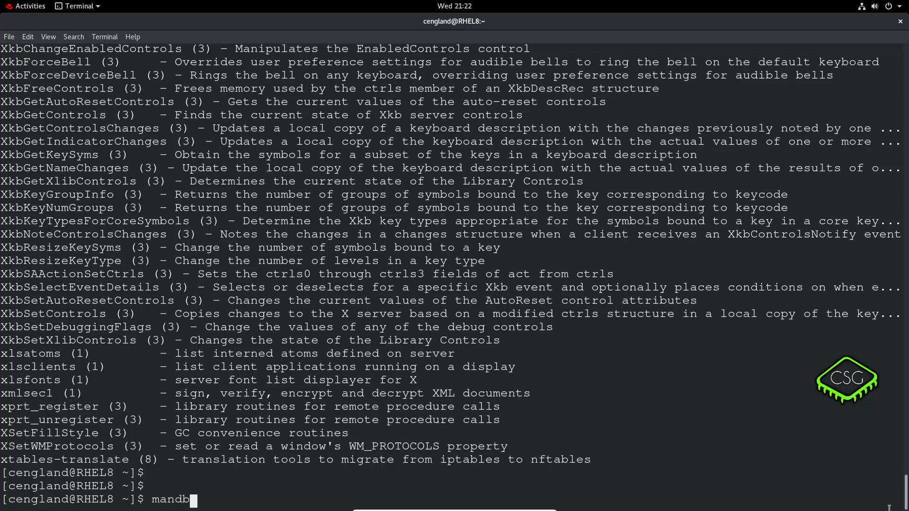
pyautogui.press('Return')
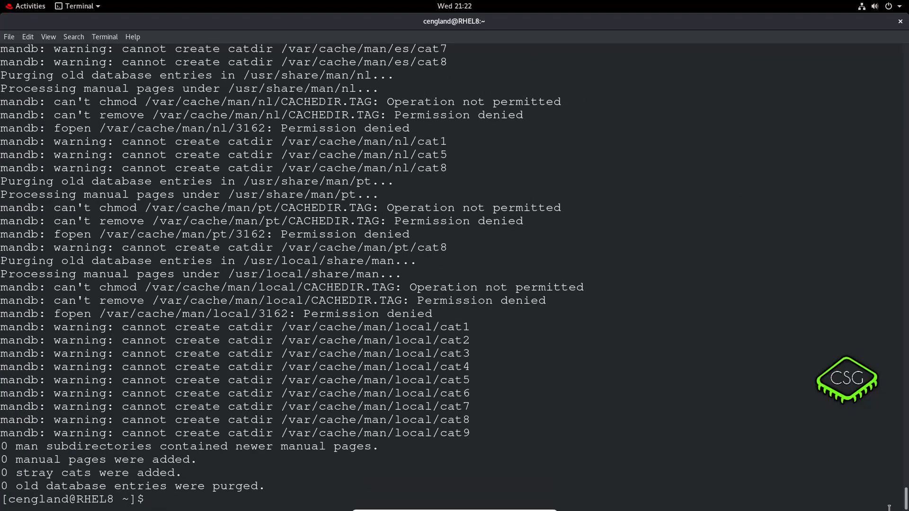
pyautogui.write('sudo')
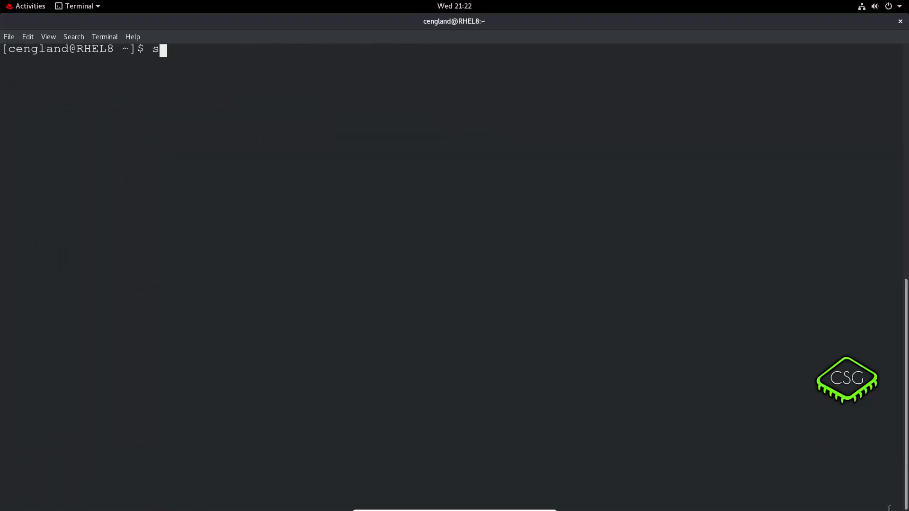
# Step: Run 'sudo mandb' with the password so the database rebuild completes cleanly
pyautogui.write('udo mandb')
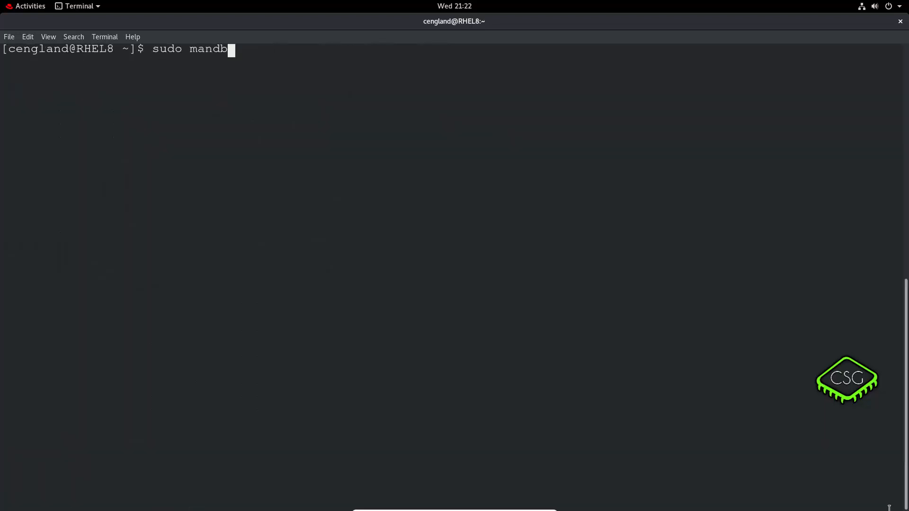
pyautogui.press('Return')
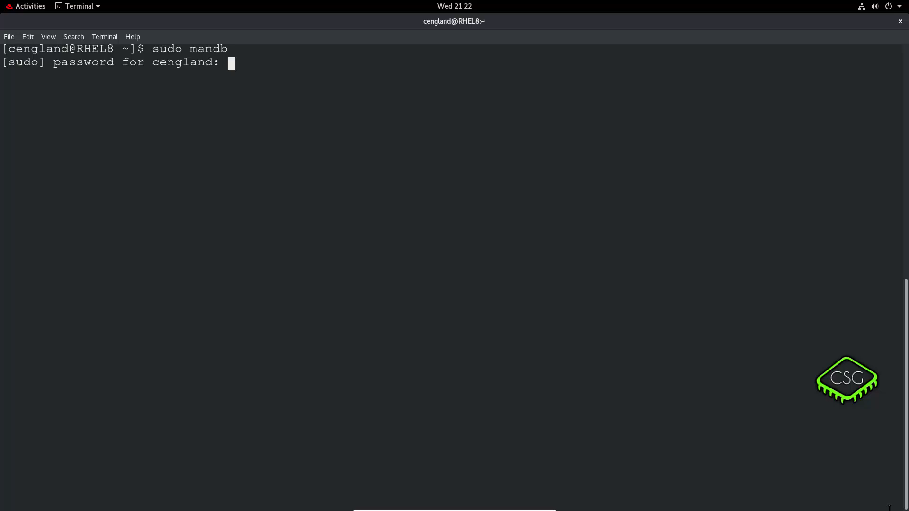
pyautogui.press('Return')
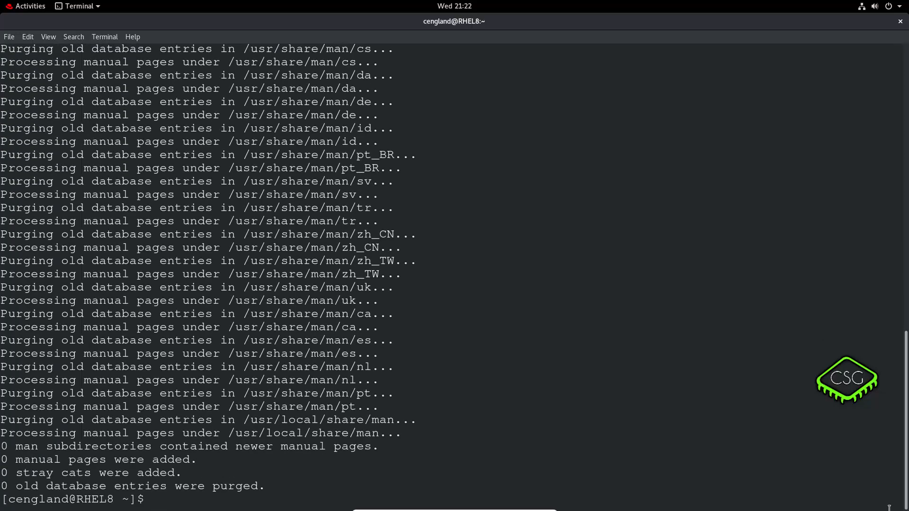
pyautogui.moveTo(863, 509)
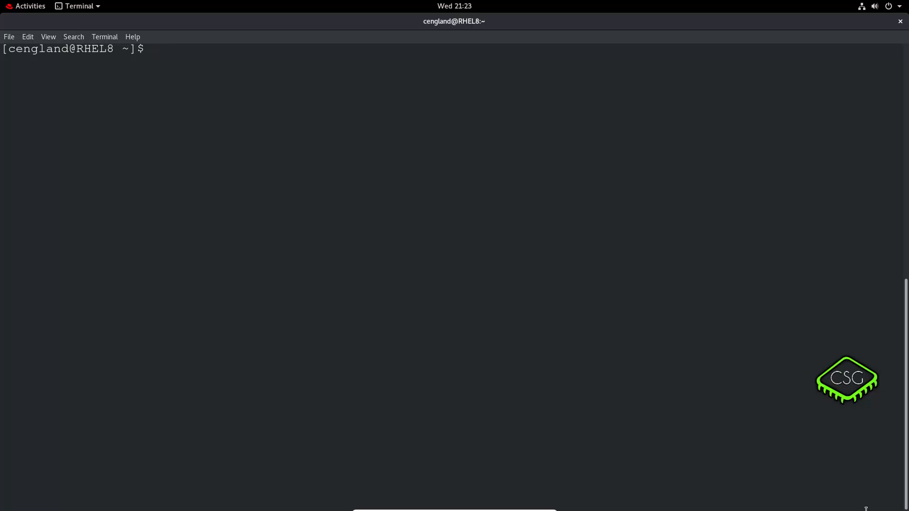
# Step: Run 'info ls', read through to the 'Which files are listed' node, then quit
pyautogui.write('inf')
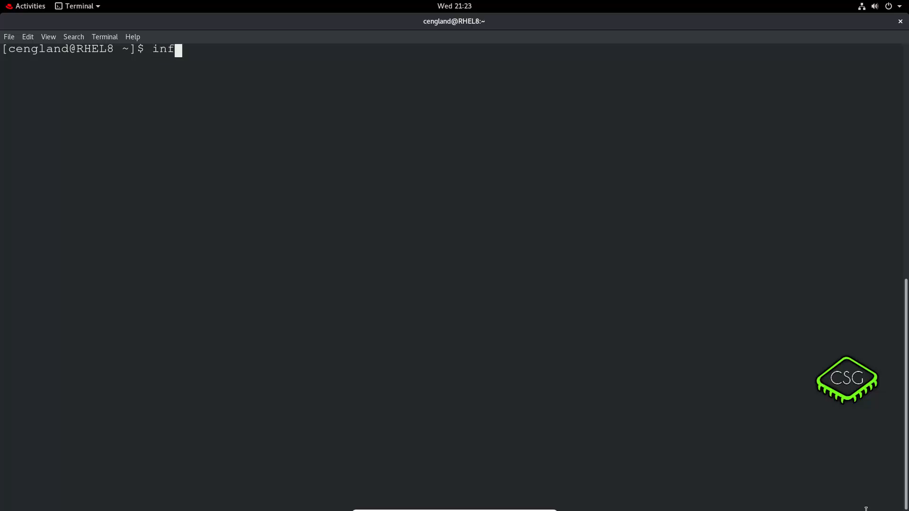
pyautogui.write('o')
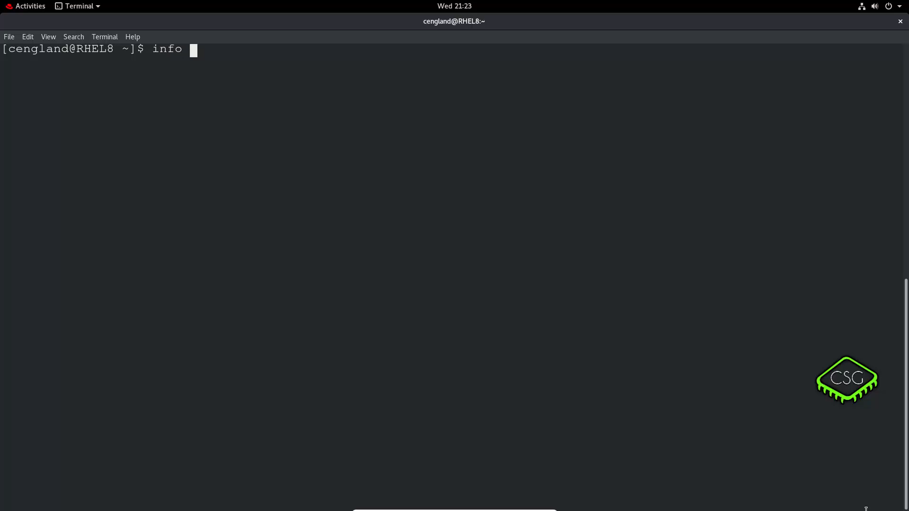
pyautogui.press('Return')
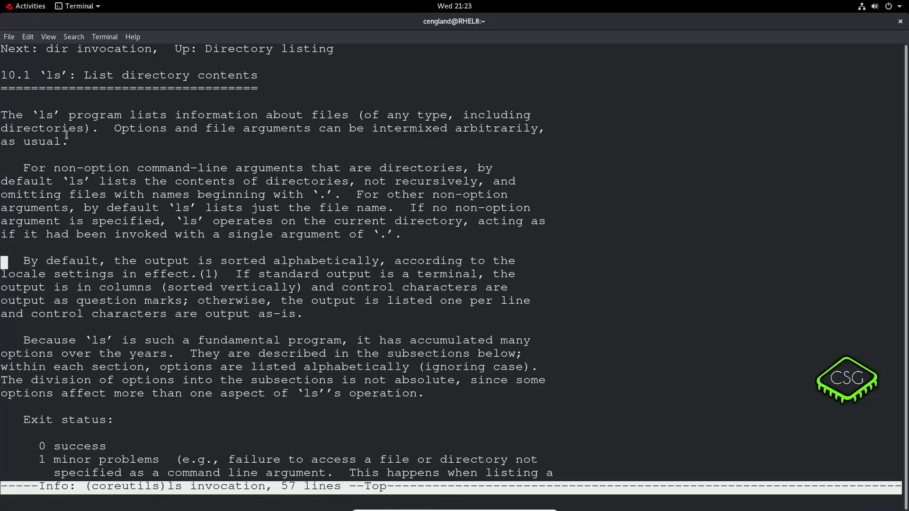
pyautogui.scroll(-3)
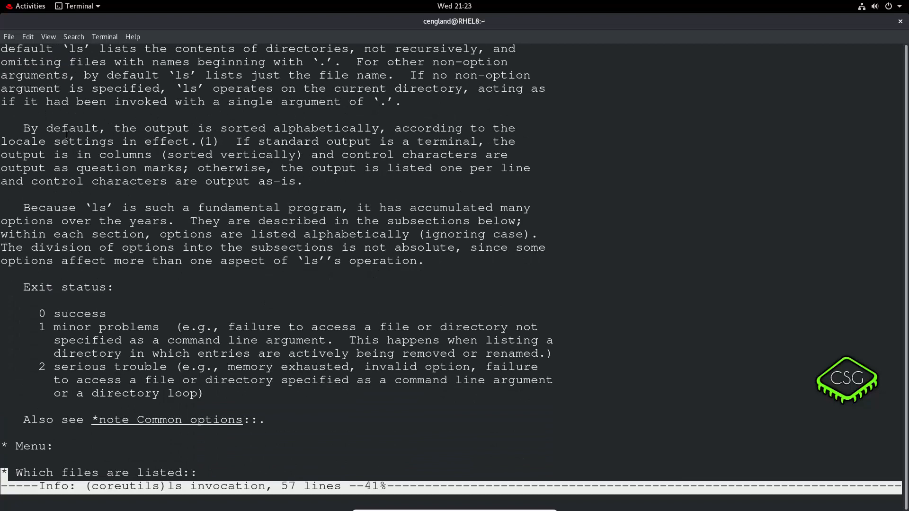
pyautogui.scroll(-3)
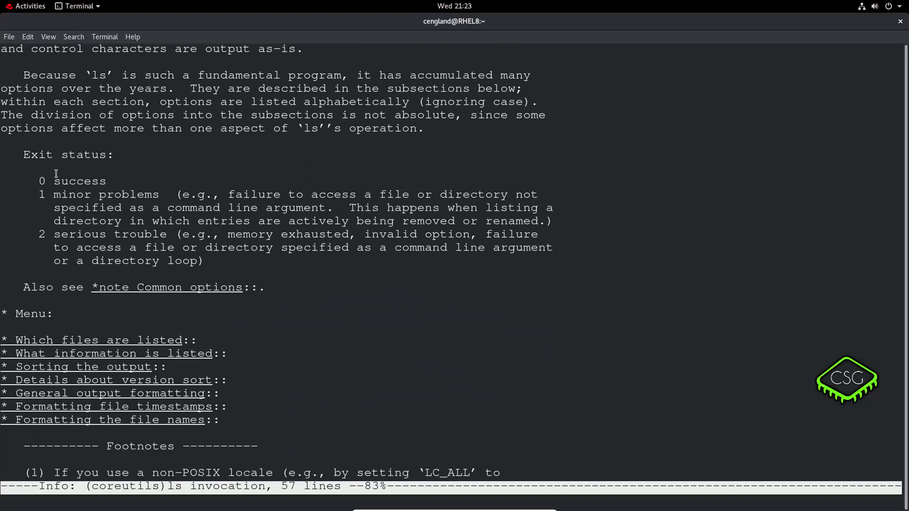
pyautogui.scroll(-3)
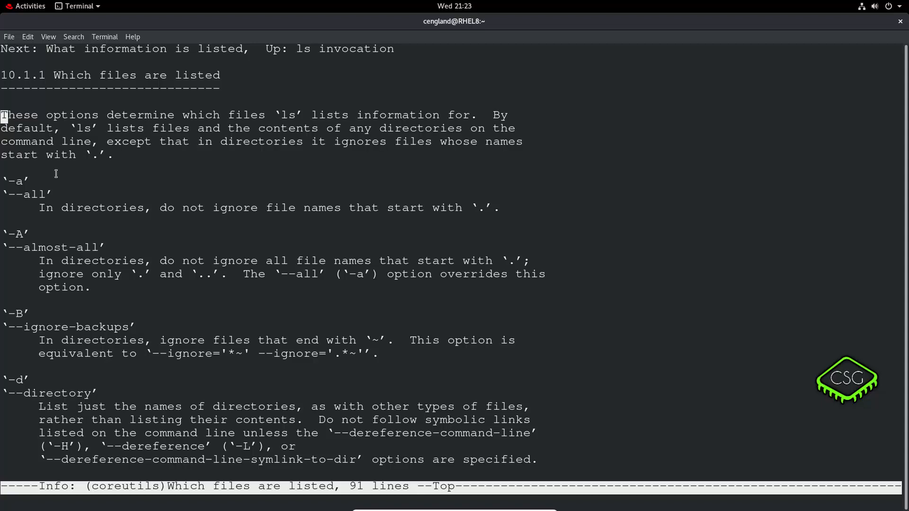
pyautogui.press('q')
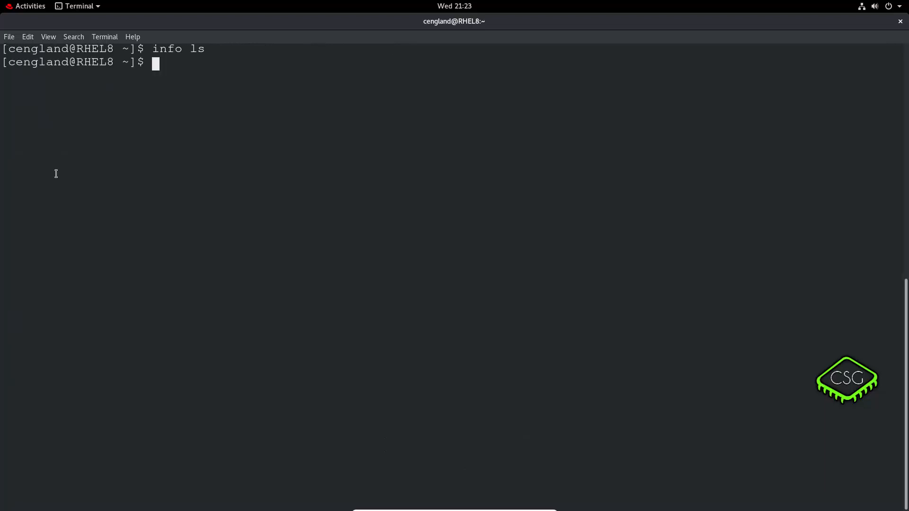
# Step: List the contents of /usr/share/info/ with ls
pyautogui.press('Return')
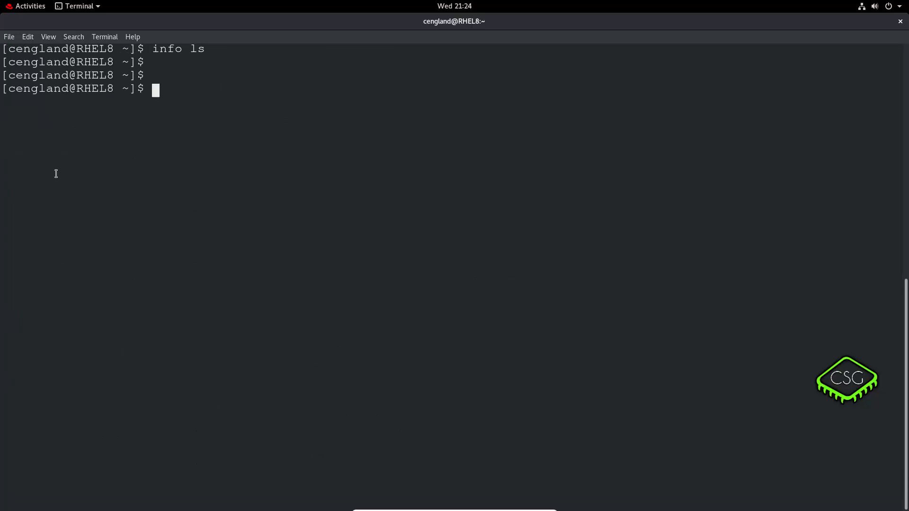
pyautogui.write('ls')
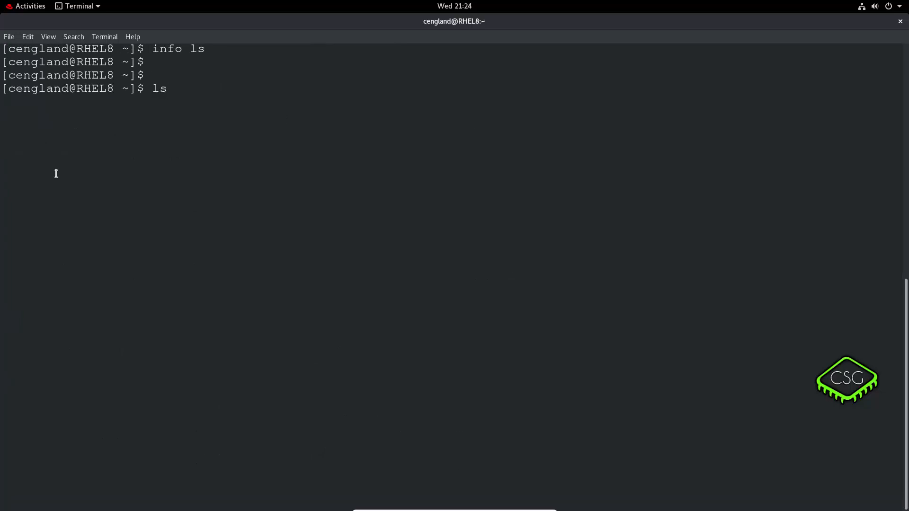
pyautogui.write('/usr/')
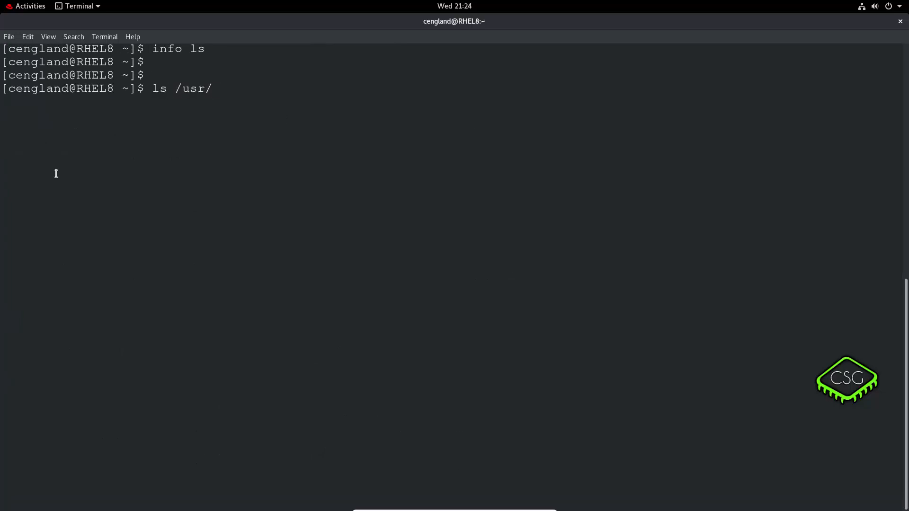
pyautogui.write('share/info/')
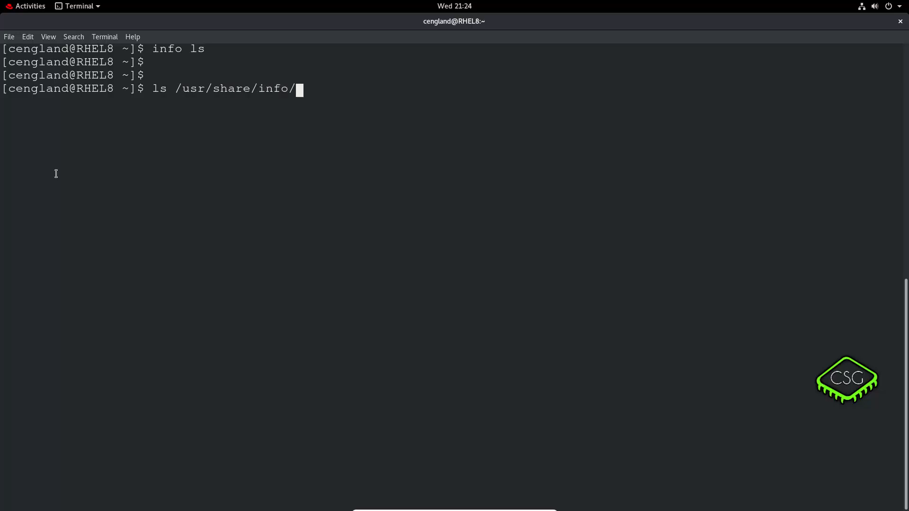
pyautogui.press('Return')
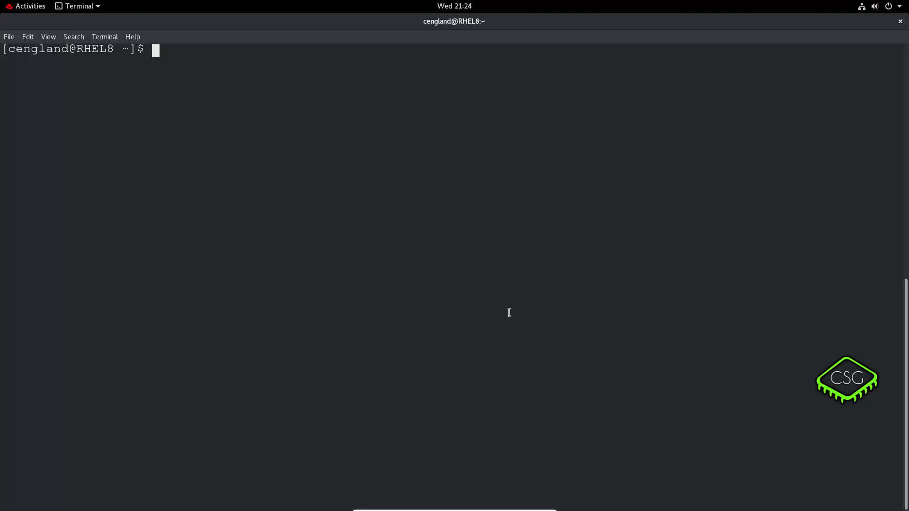
# Step: Run 'locate sysctl.conf' and hit the missing-database error
pyautogui.write('lo')
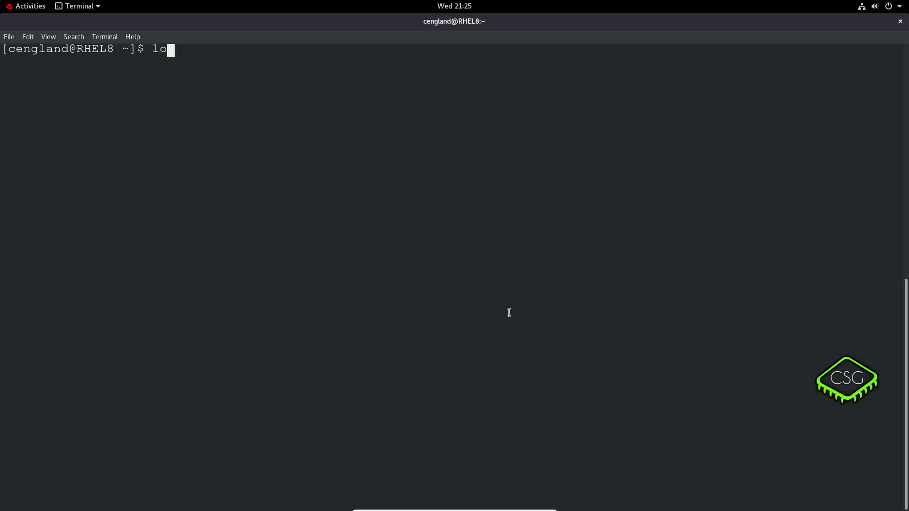
pyautogui.write('cate')
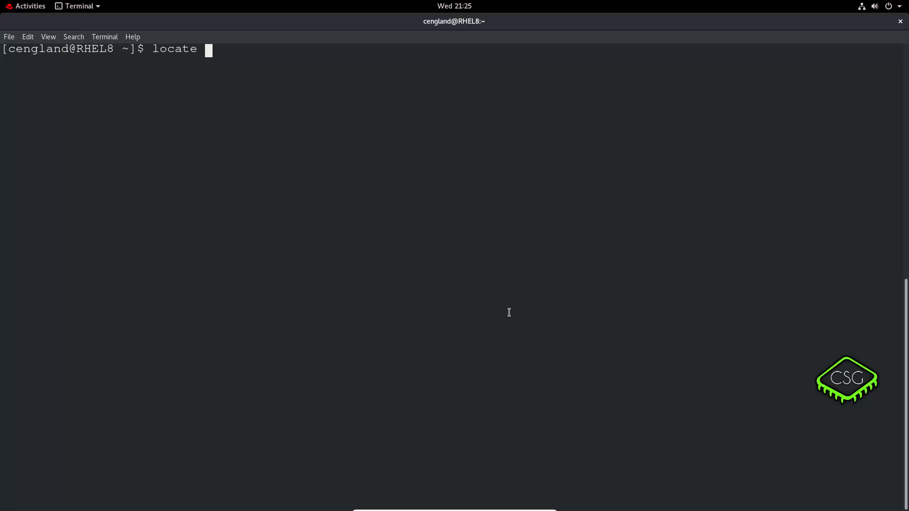
pyautogui.write('s')
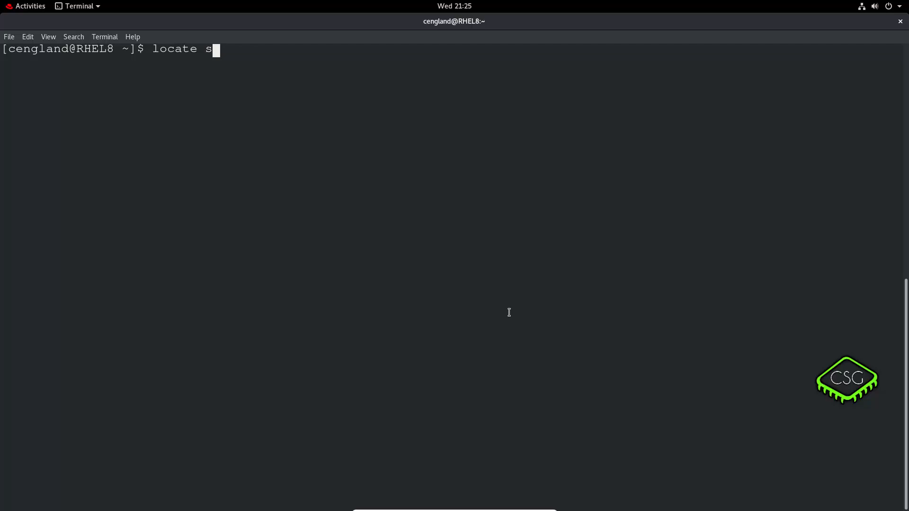
pyautogui.write('yst')
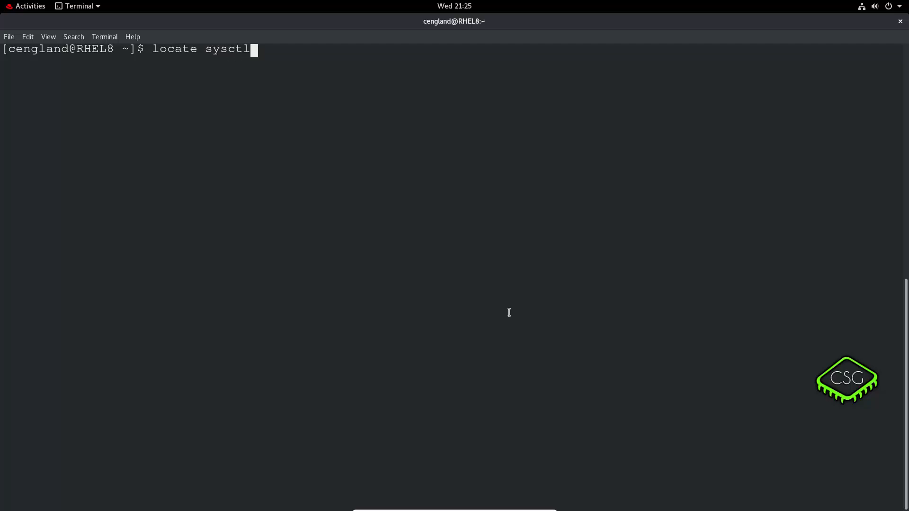
pyautogui.write('.conf')
pyautogui.press('Return')
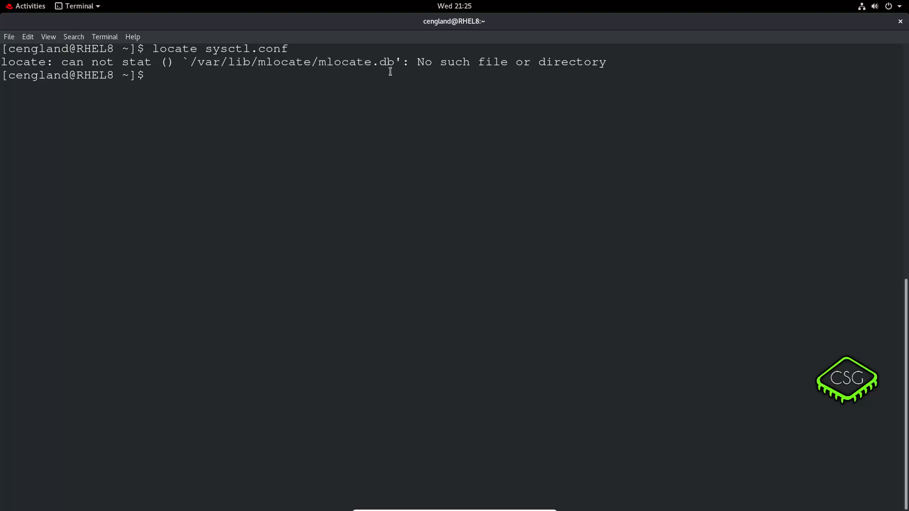
# Step: Build the locate database with 'sudo updatedb'
pyautogui.write('sudo')
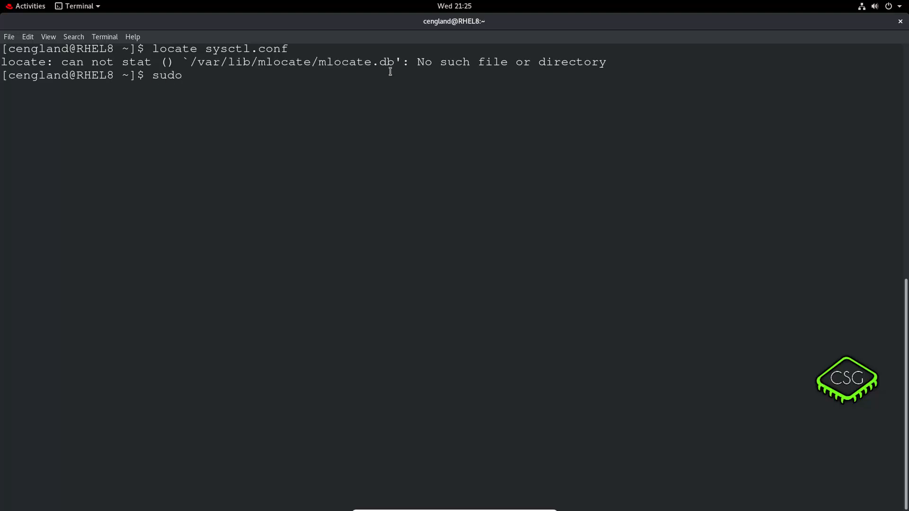
pyautogui.write('update')
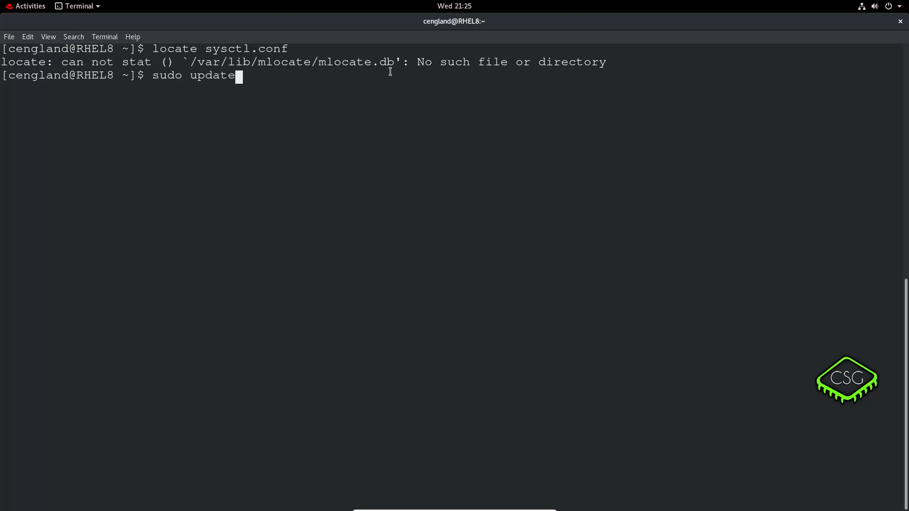
pyautogui.write('db')
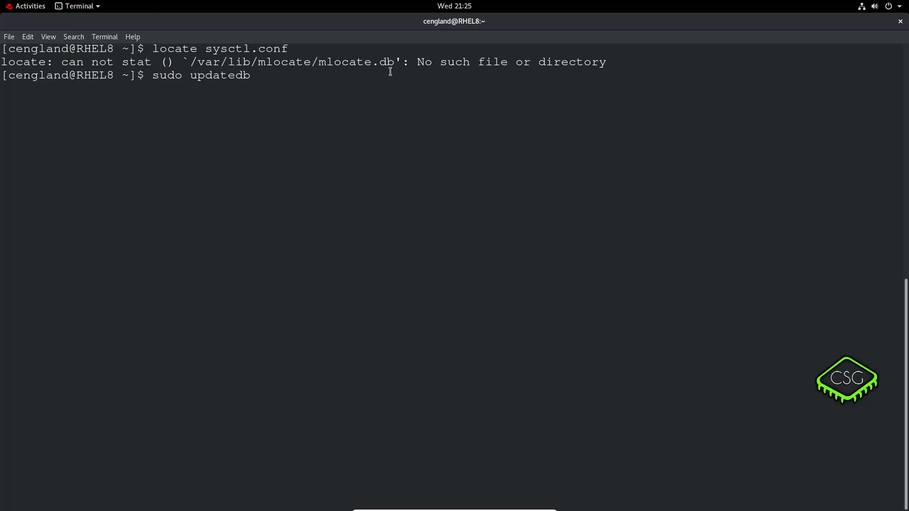
pyautogui.press('Return')
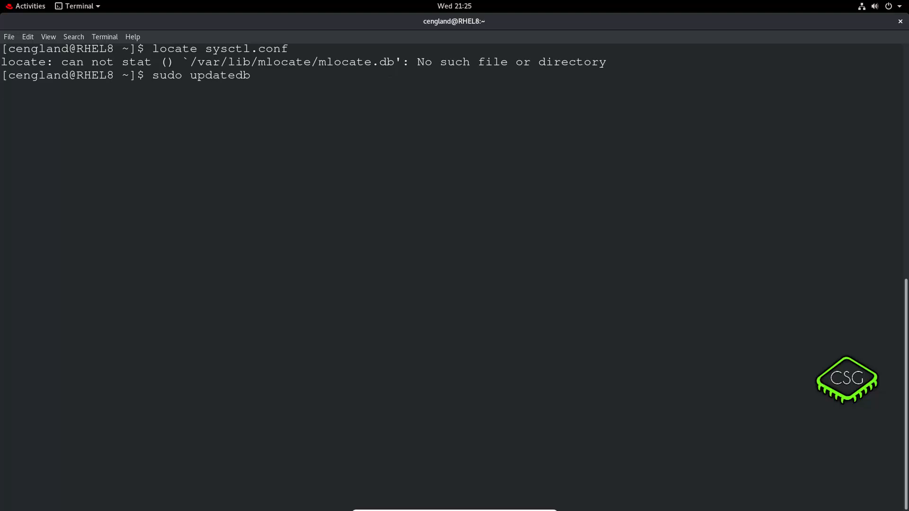
pyautogui.press('Return')
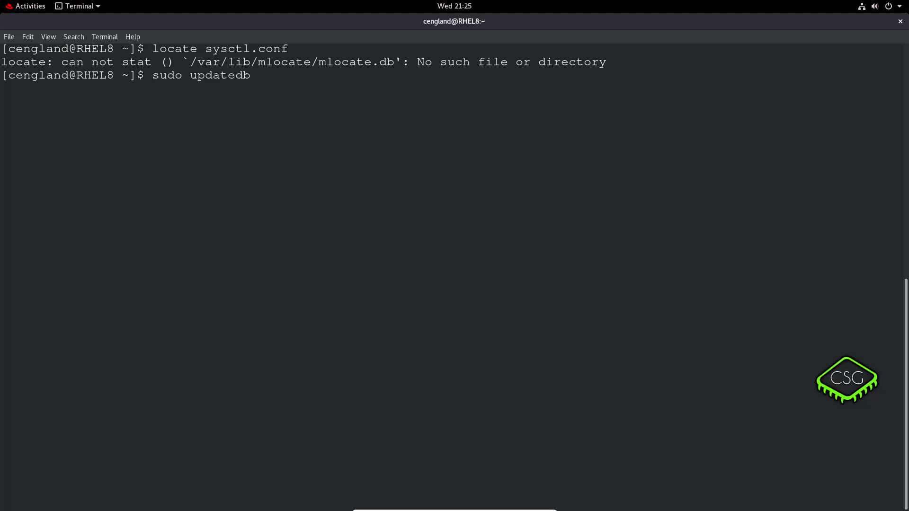
pyautogui.press('Return')
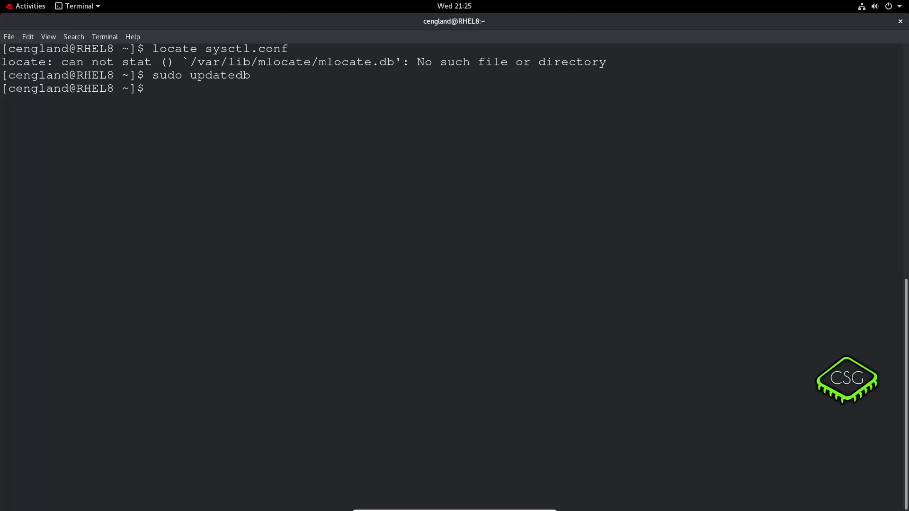
# Step: Rerun 'locate sysctl.conf', now listing /etc/sysctl.conf, 99-sysctl.conf and its man page
pyautogui.write('locate sysctl.conf')
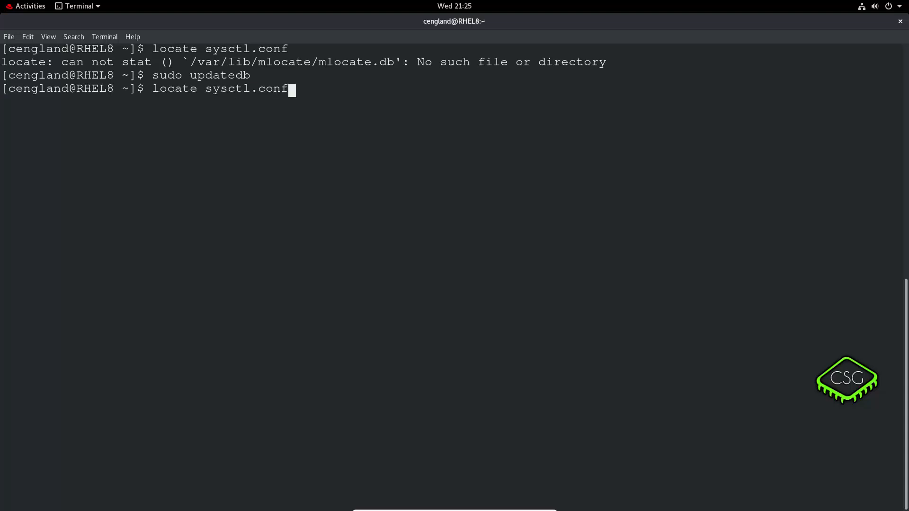
pyautogui.press('Return')
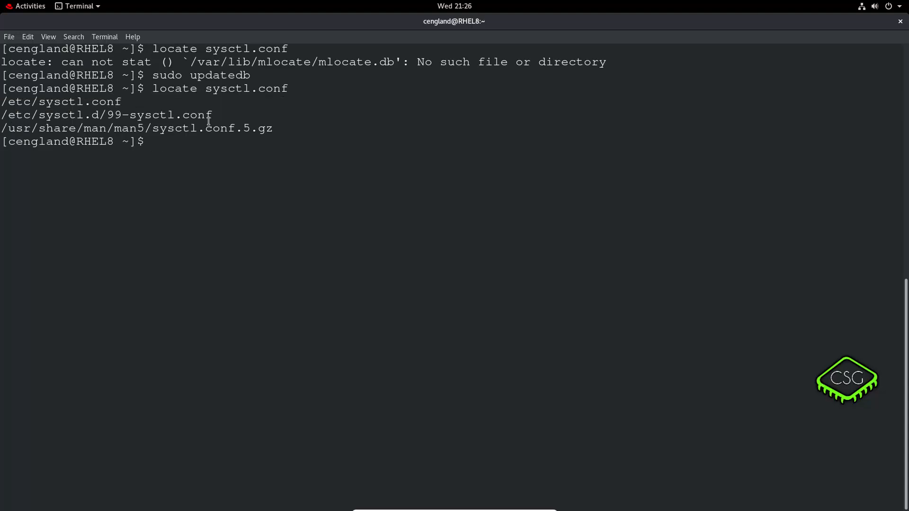
# Step: Compose a root-level search, sudo find /, fixing a few typing slips along the way
pyautogui.write('find')
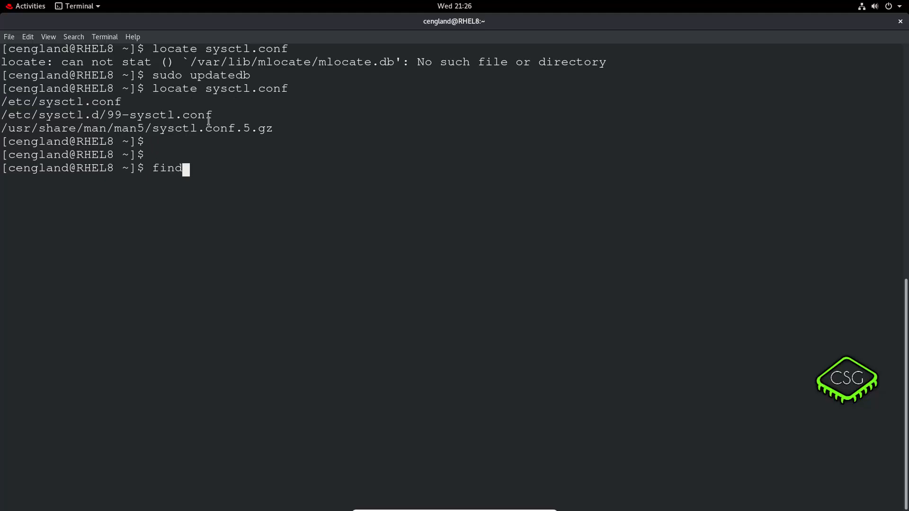
pyautogui.press('BackSpace')
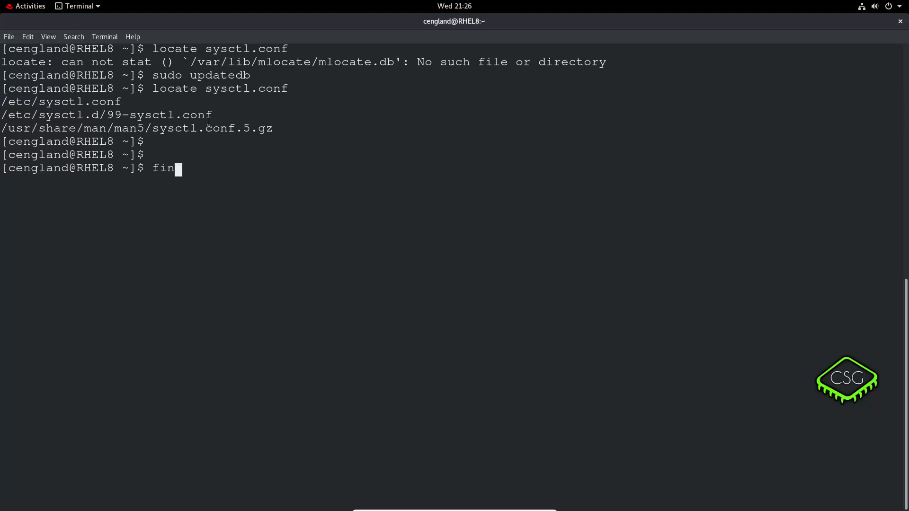
pyautogui.write('sudo')
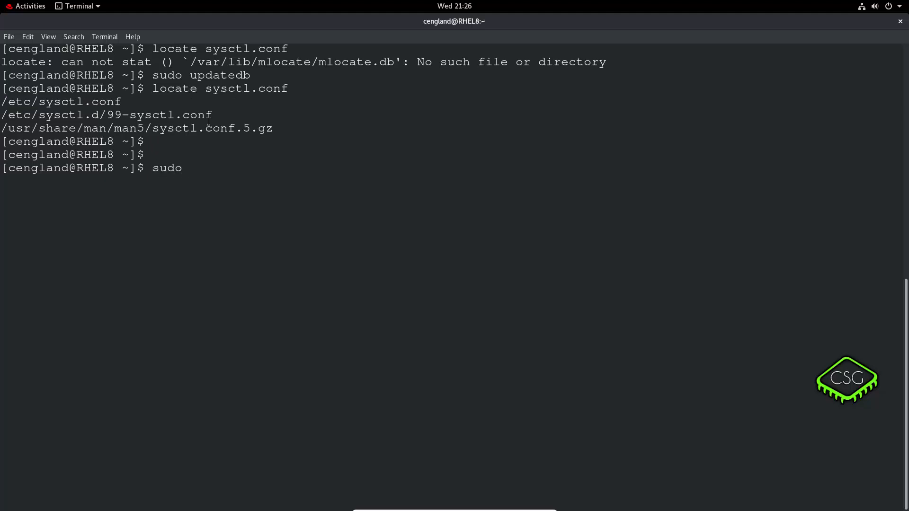
pyautogui.write('/')
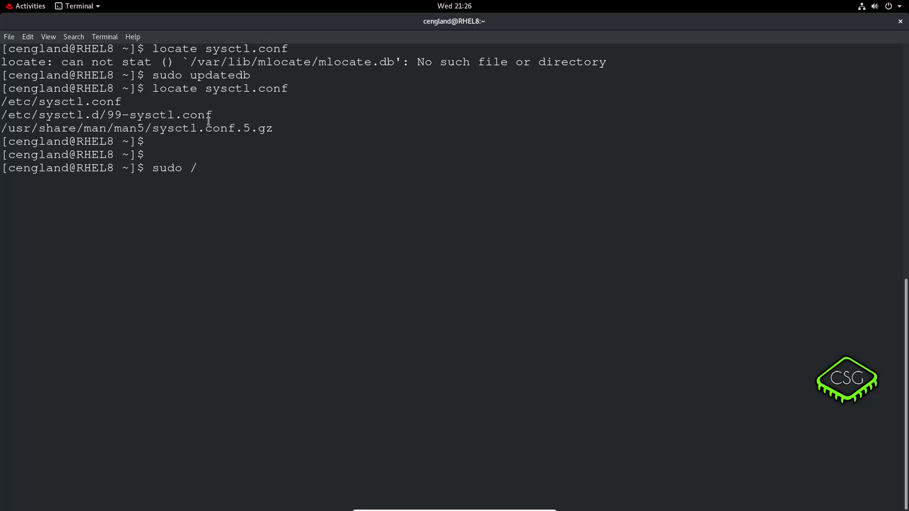
pyautogui.press('BackSpace')
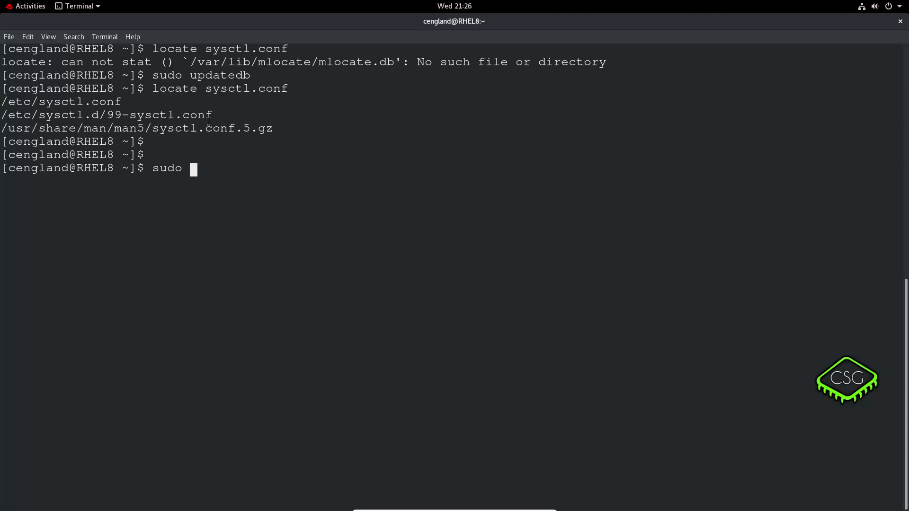
pyautogui.write('find /')
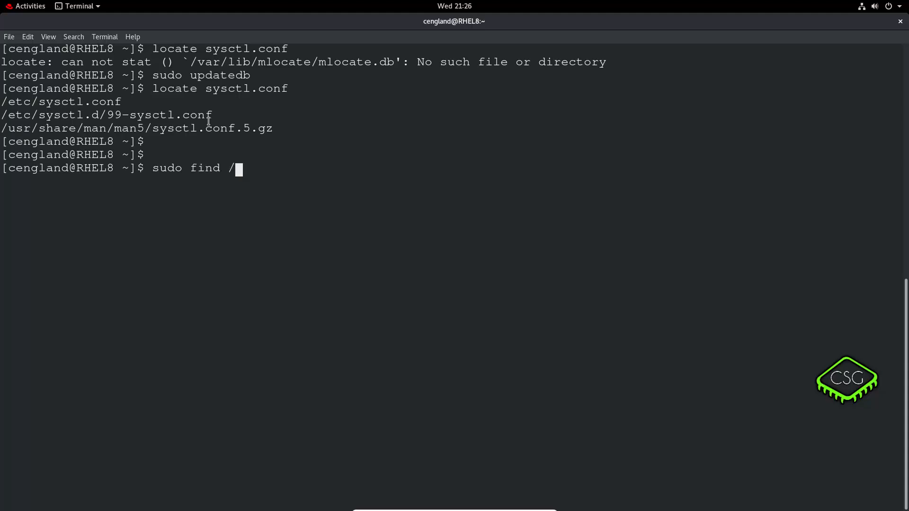
pyautogui.press('BackSpace')
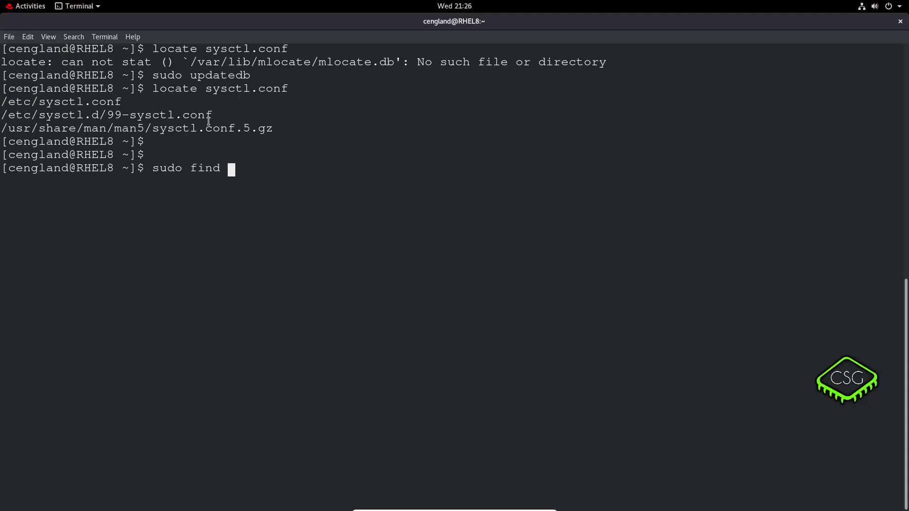
pyautogui.write('/ -')
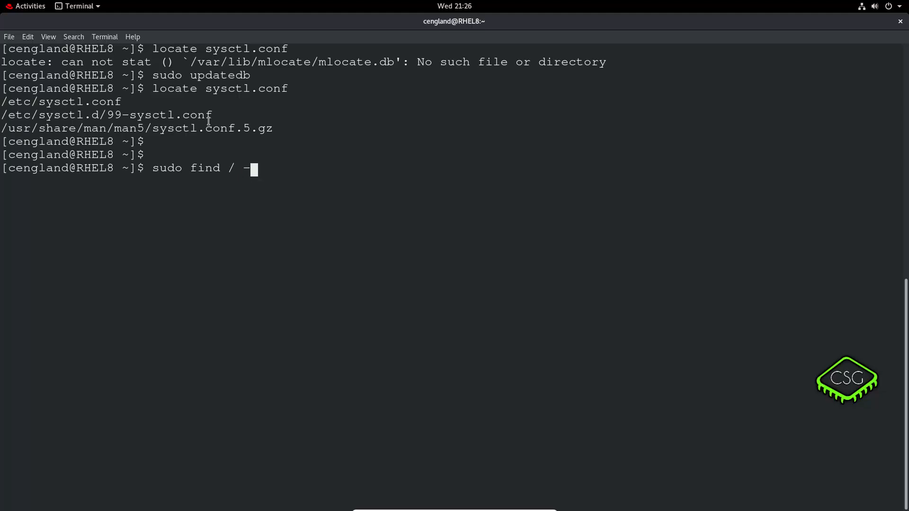
# Step: Complete it with -name sysctl.conf, run it, and highlight the /etc/sysctl.conf result
pyautogui.write('name')
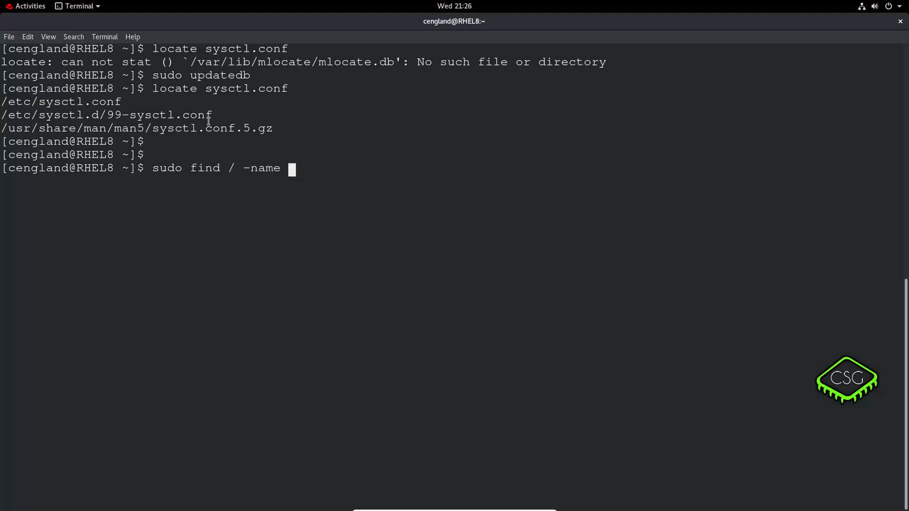
pyautogui.write('syst')
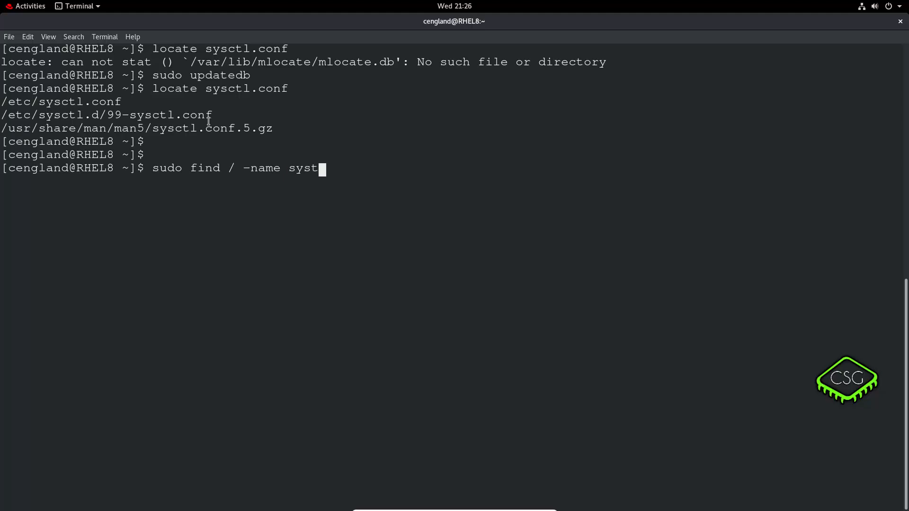
pyautogui.write('l.c')
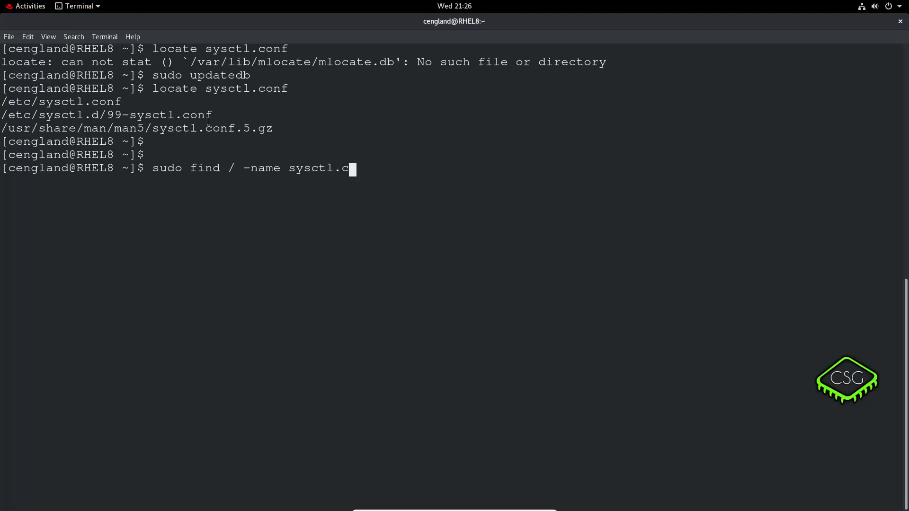
pyautogui.write('onf')
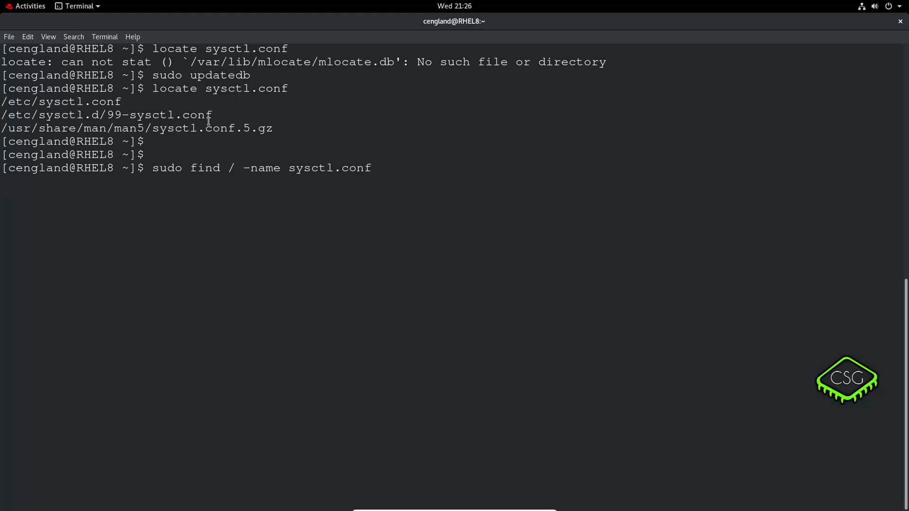
pyautogui.press('Return')
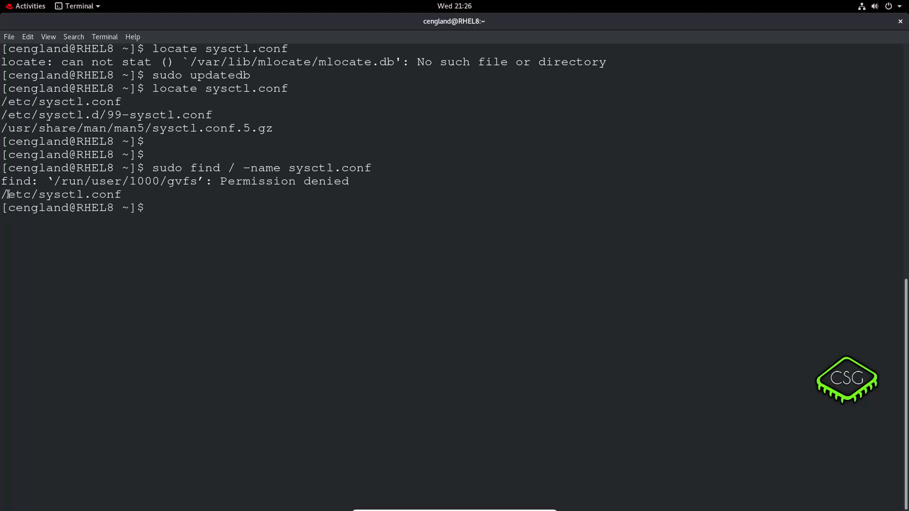
pyautogui.doubleClick(60, 194)
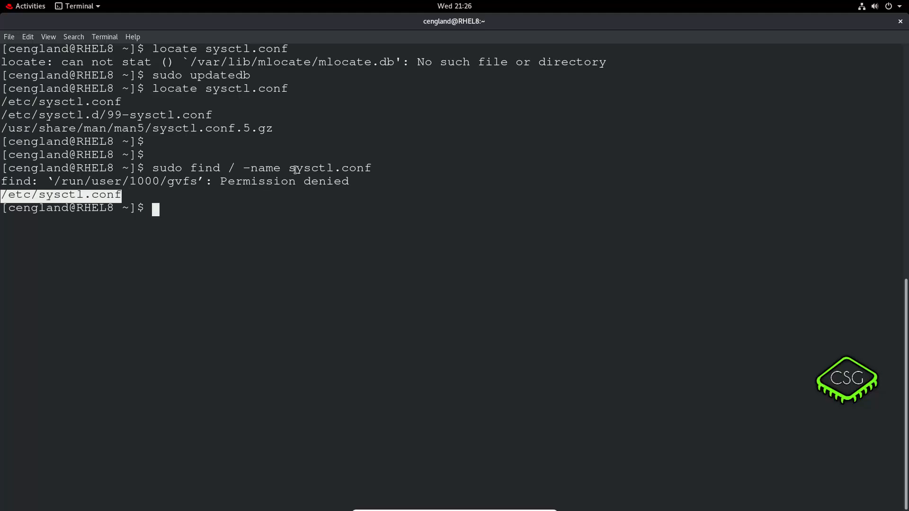
pyautogui.doubleClick(329, 169)
pyautogui.write('y')
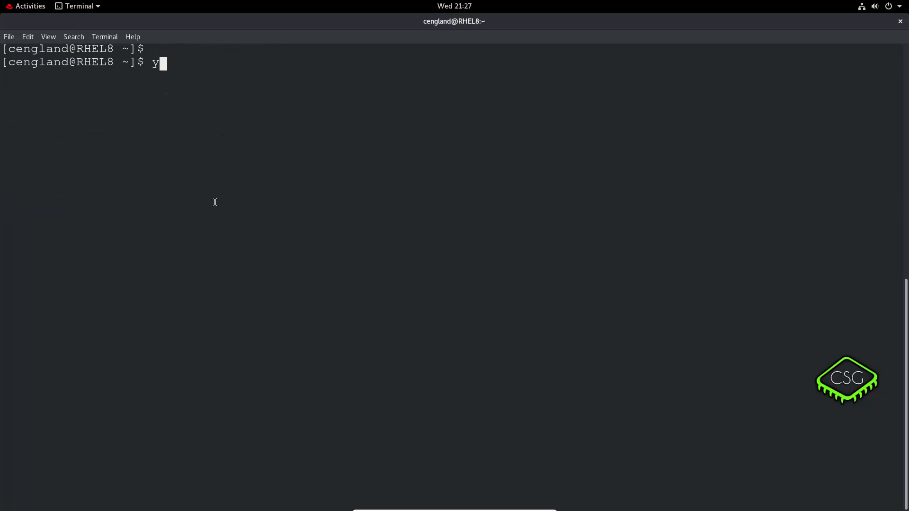
# Step: Run sudo yum whatprovides */mandb after clearing the earlier output
pyautogui.write('um what')
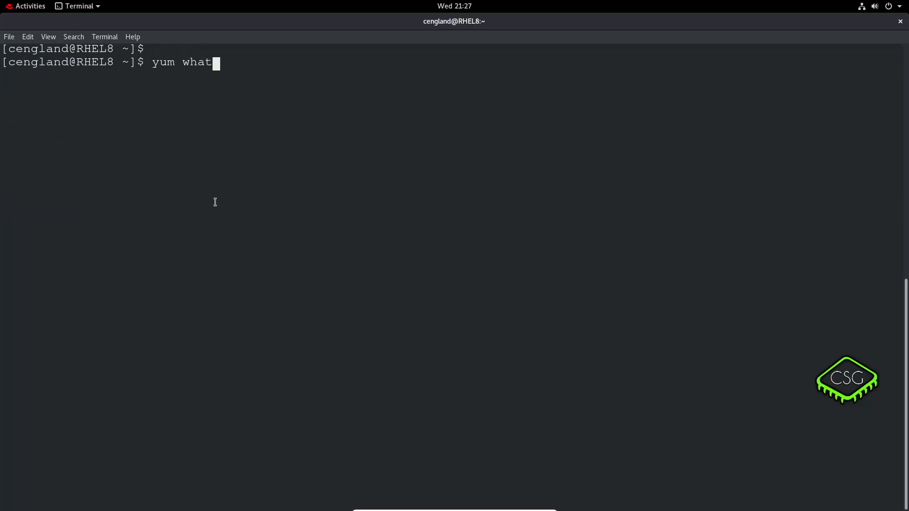
pyautogui.write('provides')
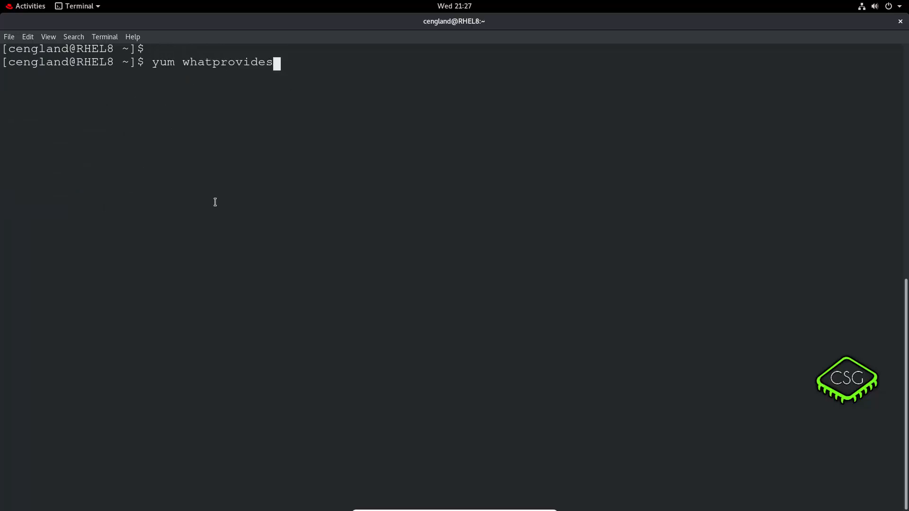
pyautogui.write('*/')
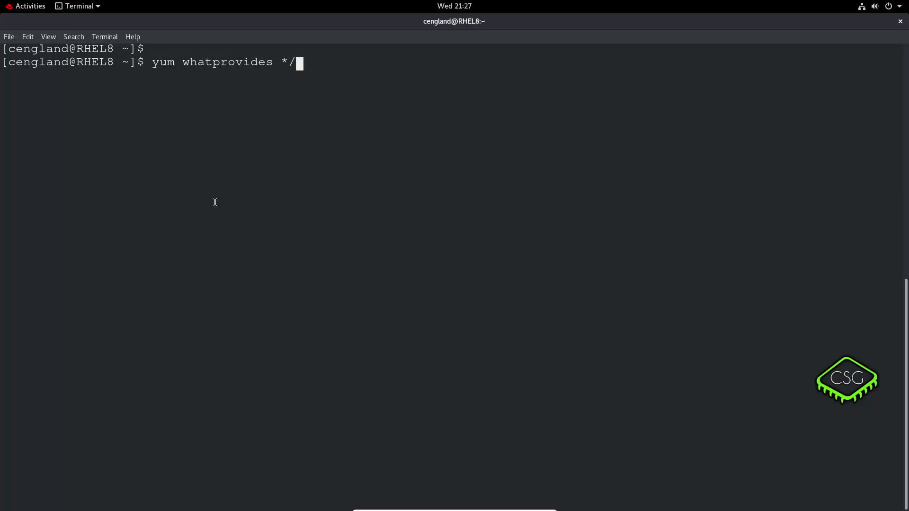
pyautogui.write('mandb')
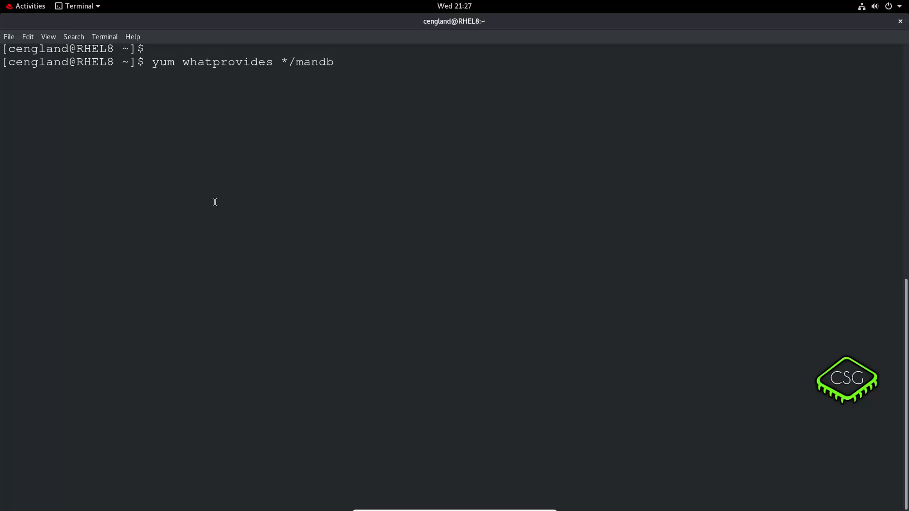
pyautogui.press('Return')
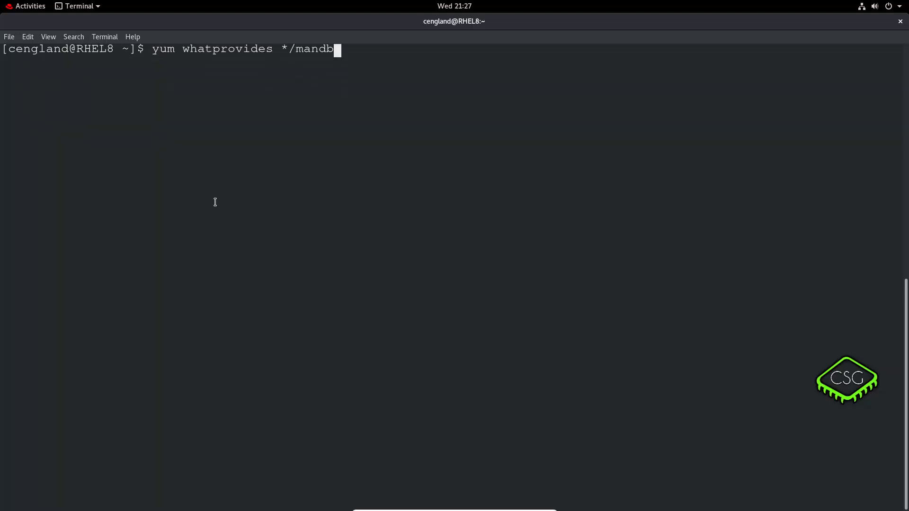
pyautogui.write('sudo')
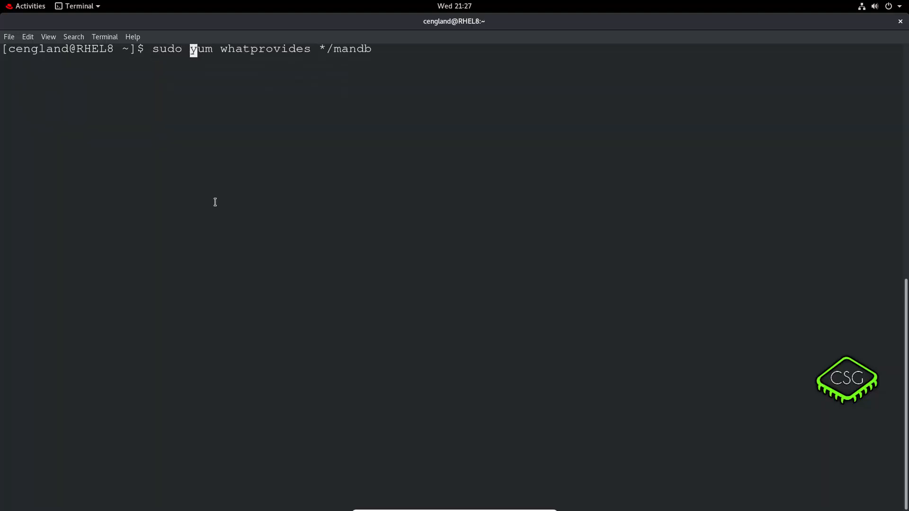
pyautogui.press('Return')
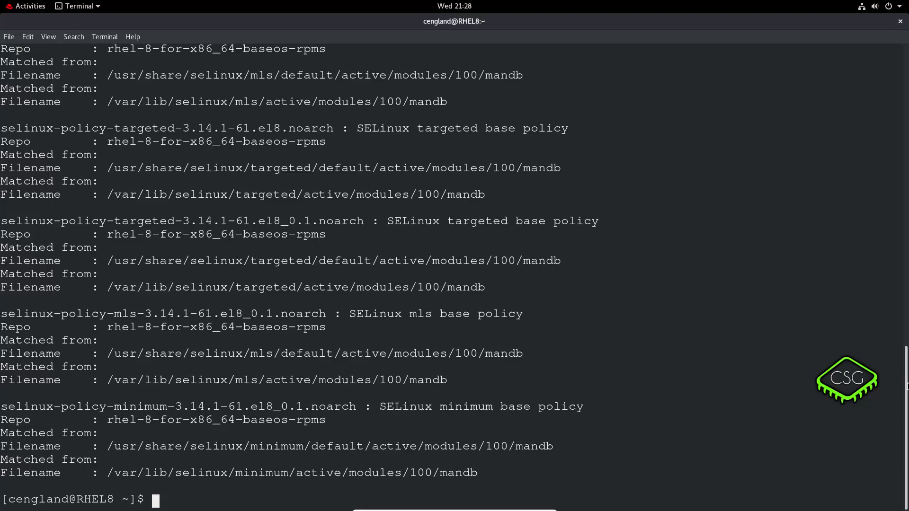
# Step: Review the man-db and selinux-policy results, highlighting the matched mandb file name
pyautogui.scroll(3)
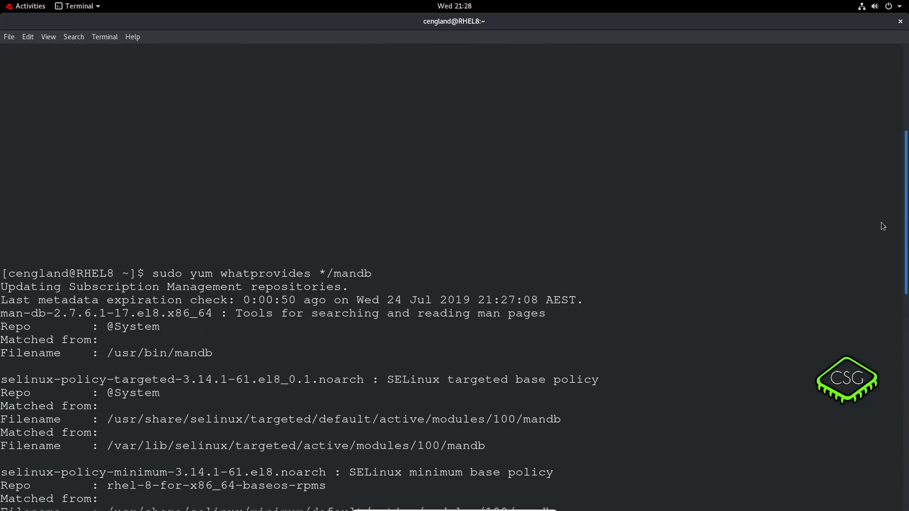
pyautogui.scroll(-3)
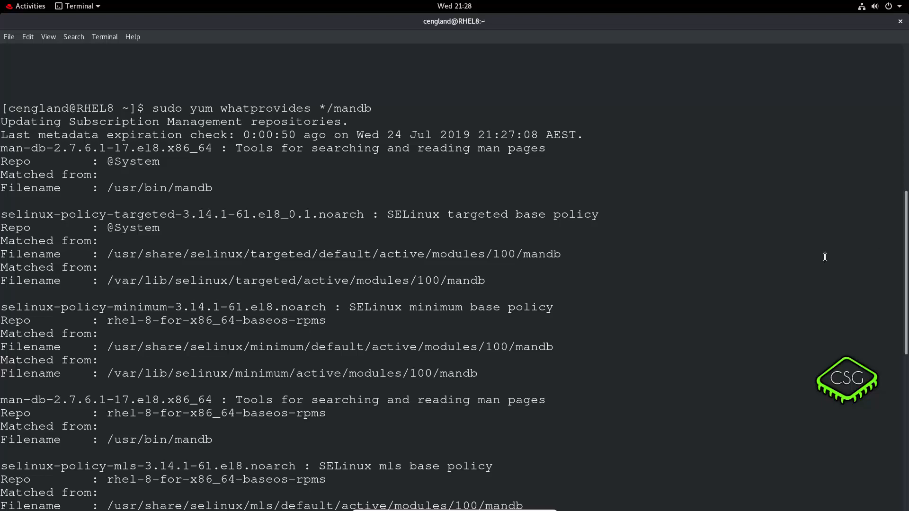
pyautogui.doubleClick(468, 280)
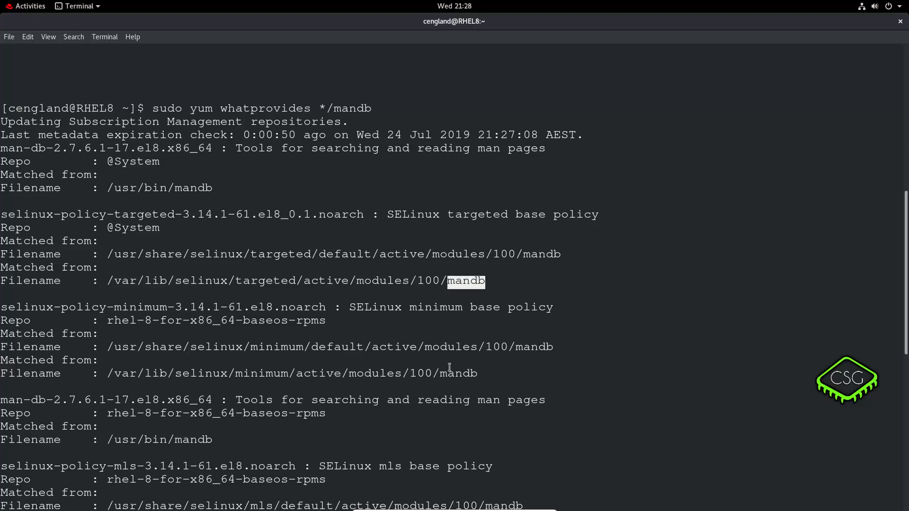
pyautogui.scroll(-3)
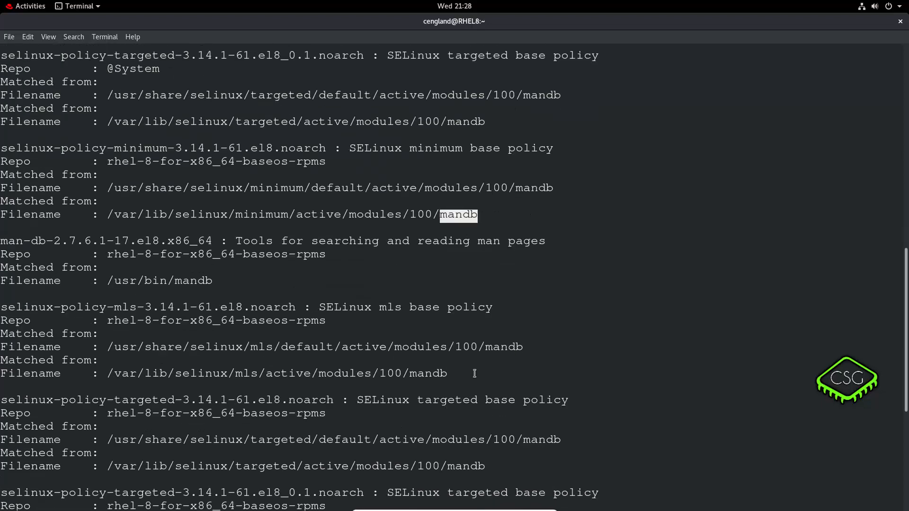
pyautogui.scroll(-3)
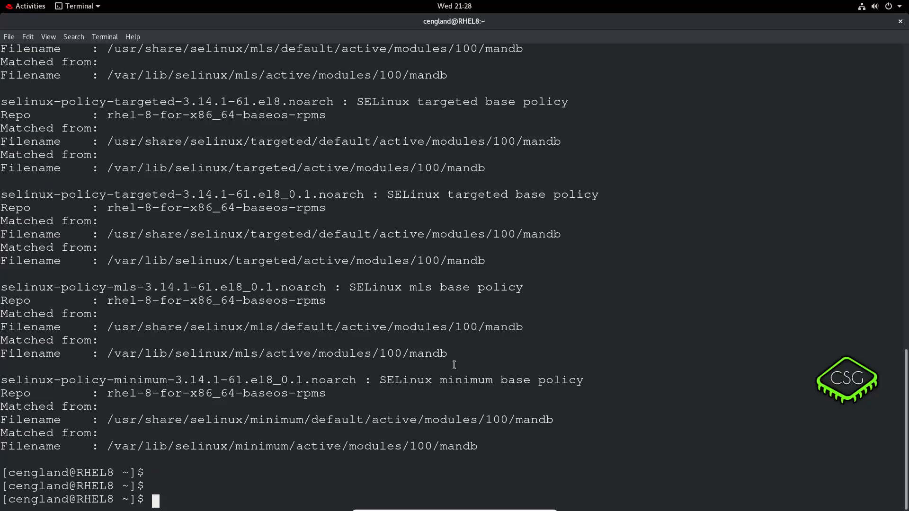
# Step: Run sudo yum whatprovides */sysctl.conf, showing systemd provides /etc/sysctl.conf
pyautogui.write('sudo yum whatprovides */mandb')
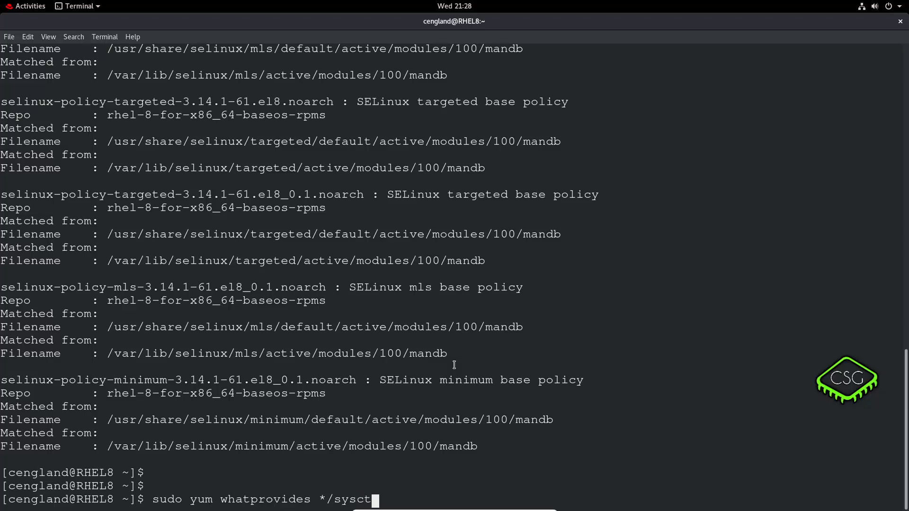
pyautogui.write('.conf')
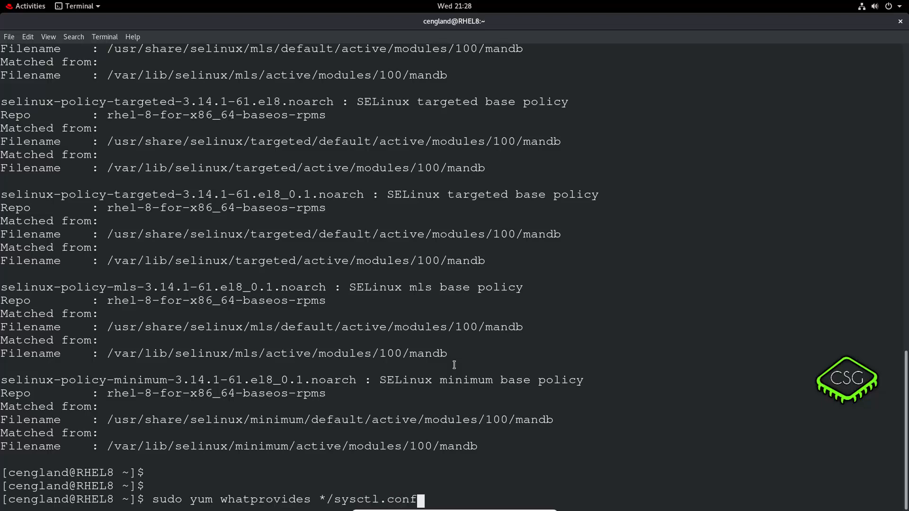
pyautogui.press('Return')
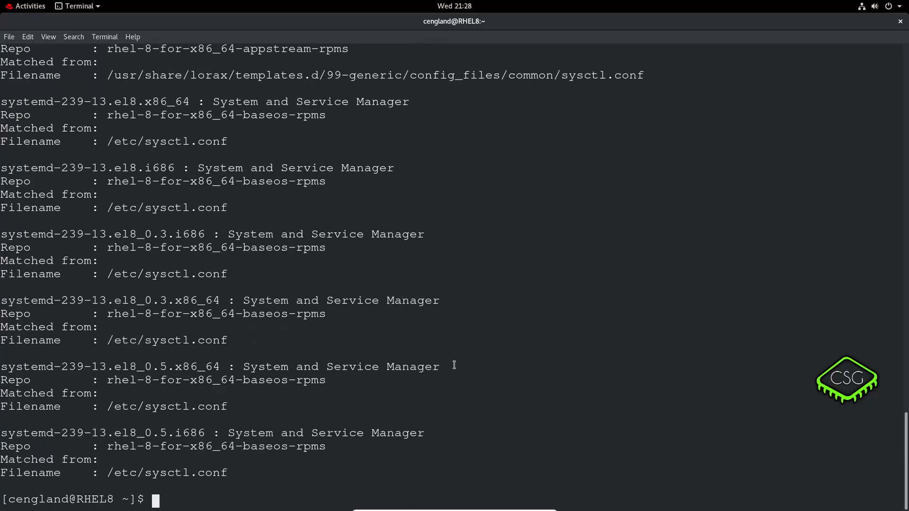
pyautogui.moveTo(444, 360)
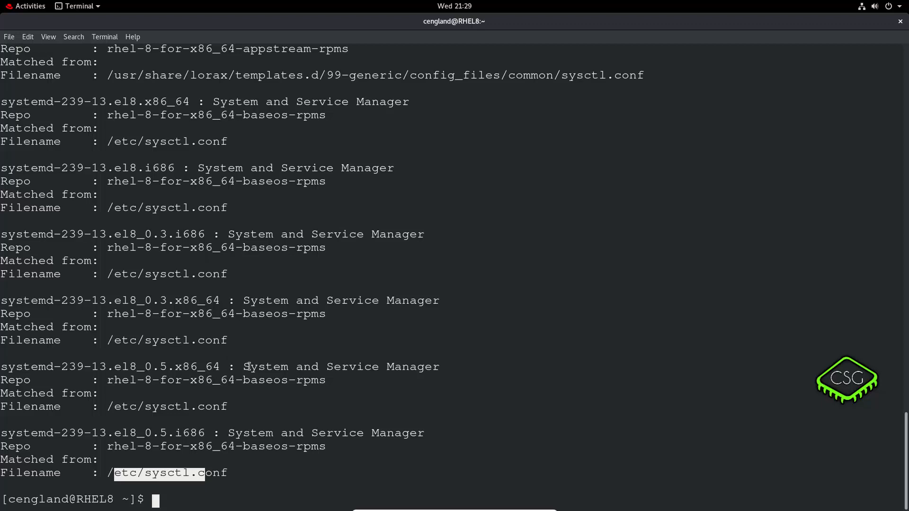
pyautogui.write('sudo yum whatprovides */sysctl.conf')
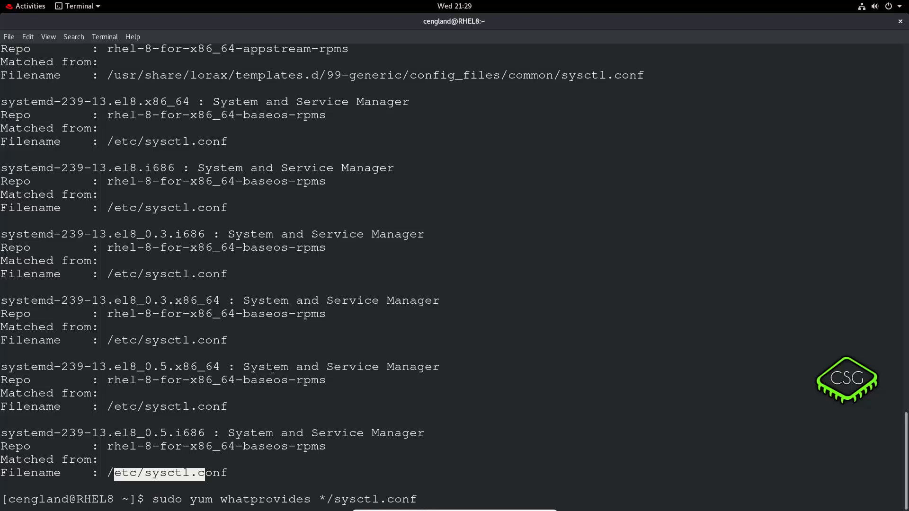
pyautogui.moveTo(412, 499)
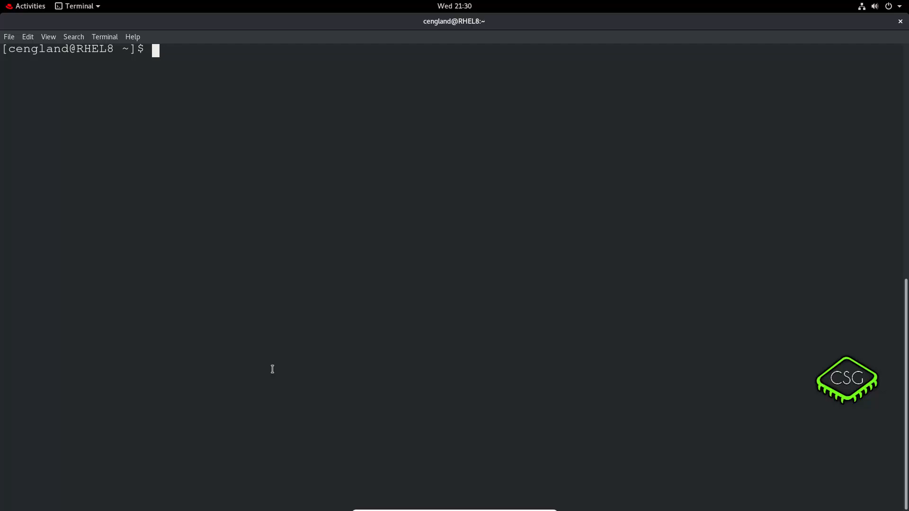
pyautogui.write('sudo')
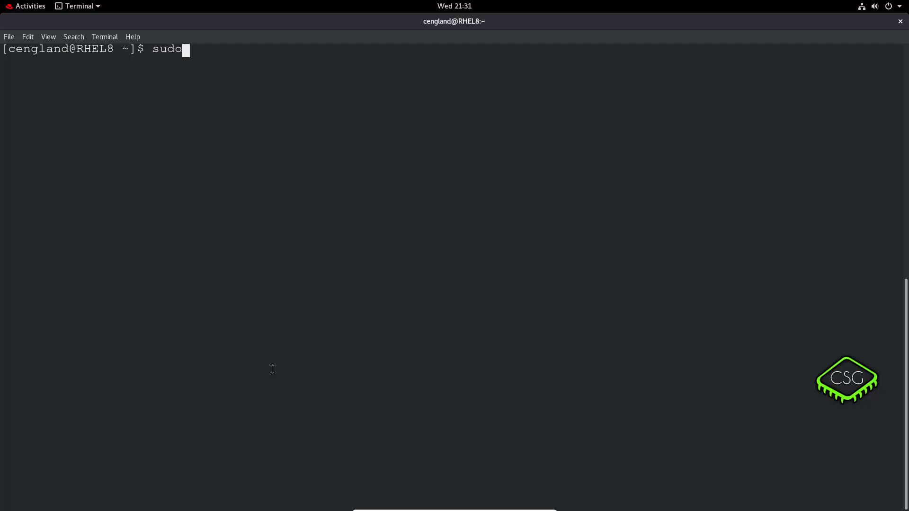
# Step: Run sudo rpm -ql initscripts | grep sysctl.conf, which returns no match
pyautogui.write('pr')
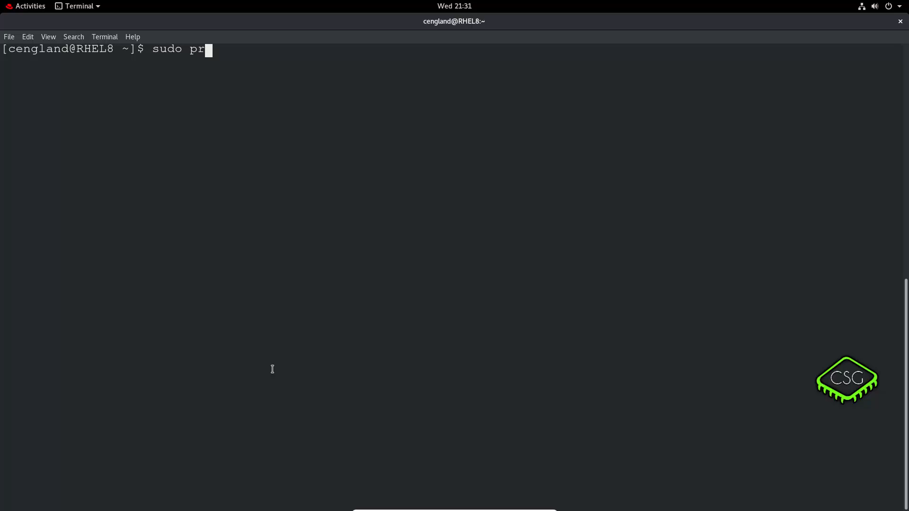
pyautogui.write('pm')
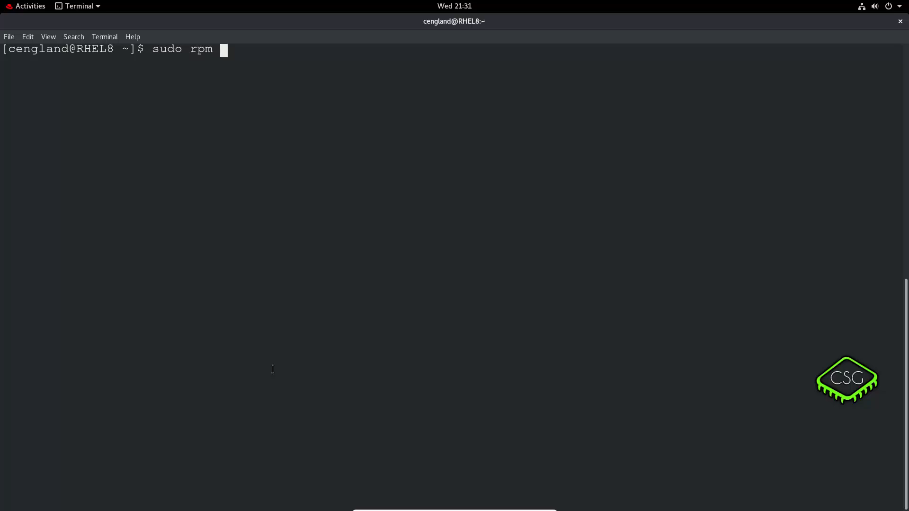
pyautogui.write('-q')
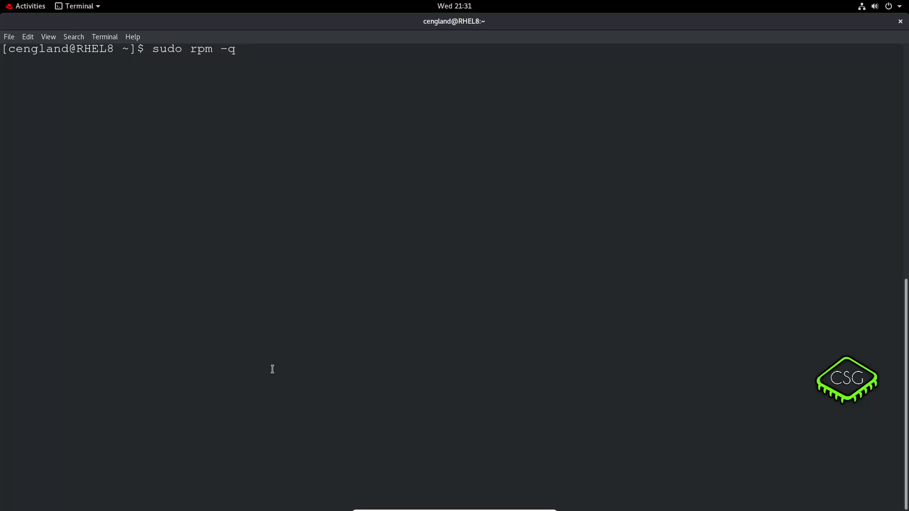
pyautogui.write('l')
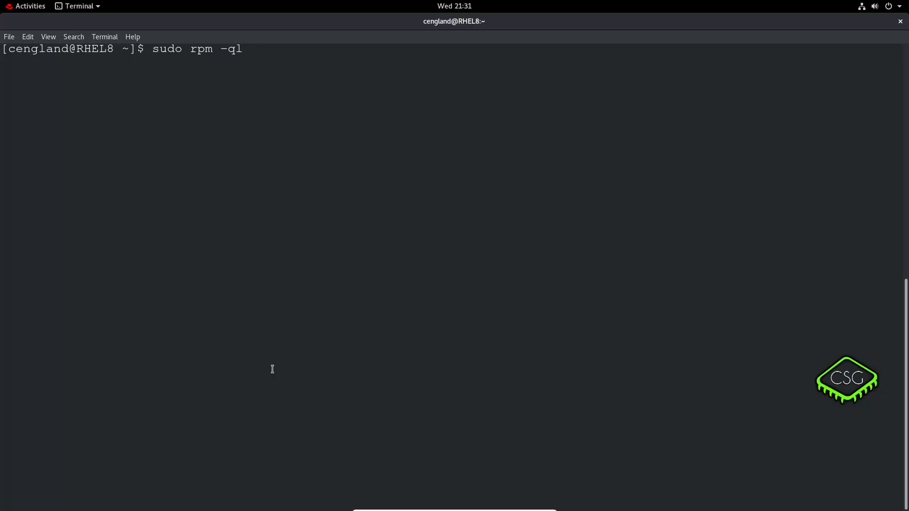
pyautogui.write('init')
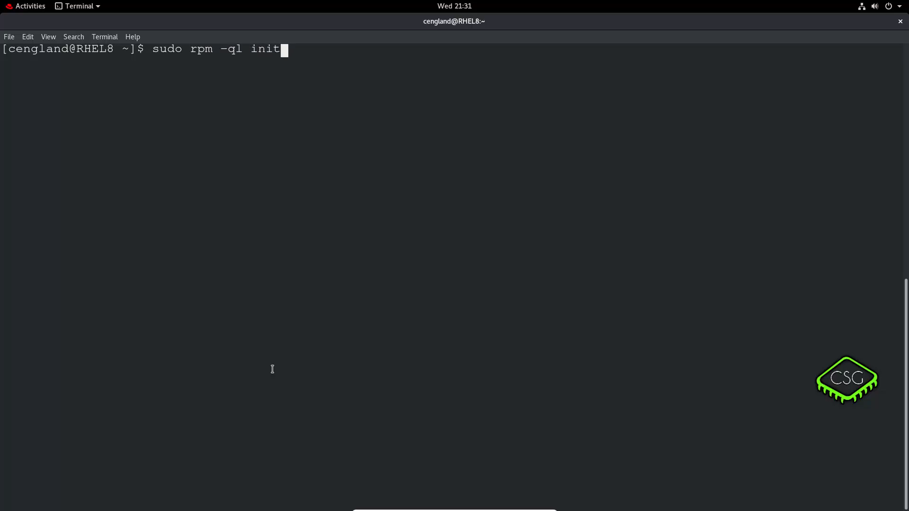
pyautogui.write('script')
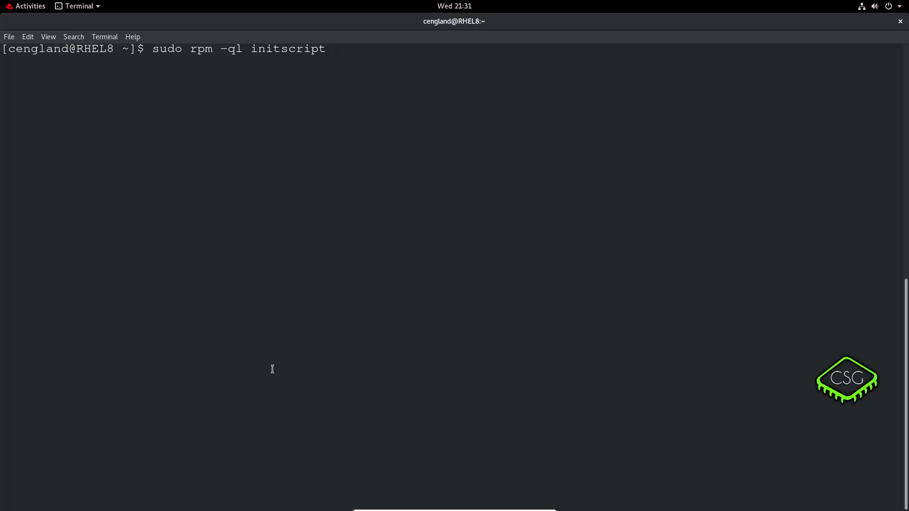
pyautogui.write('s |')
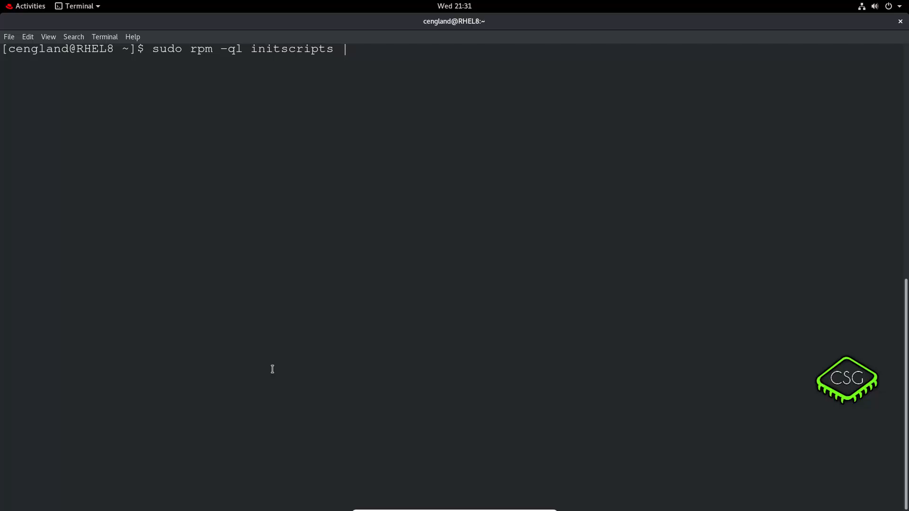
pyautogui.write('grep')
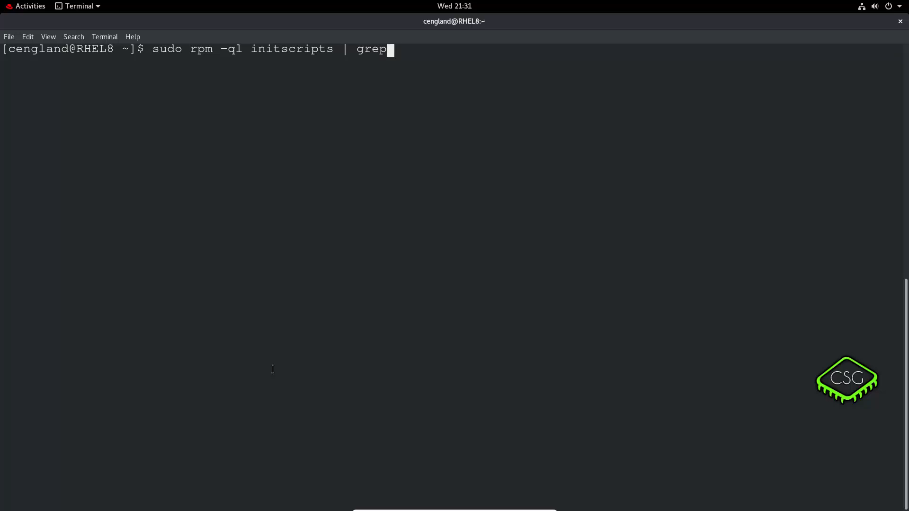
pyautogui.write('s')
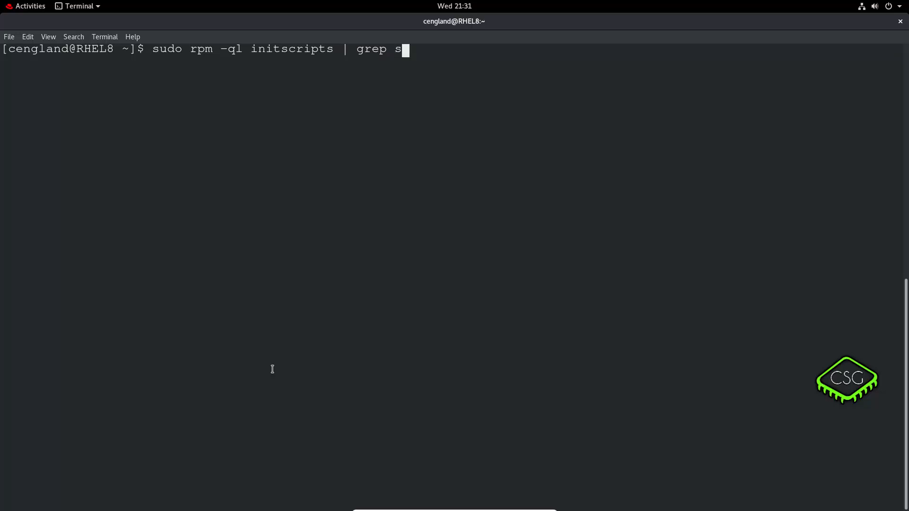
pyautogui.write('ystem')
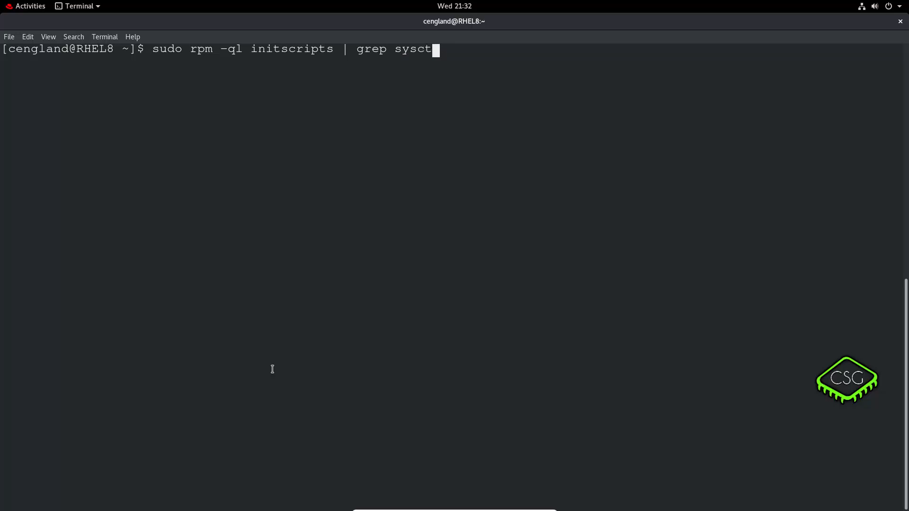
pyautogui.press('Return')
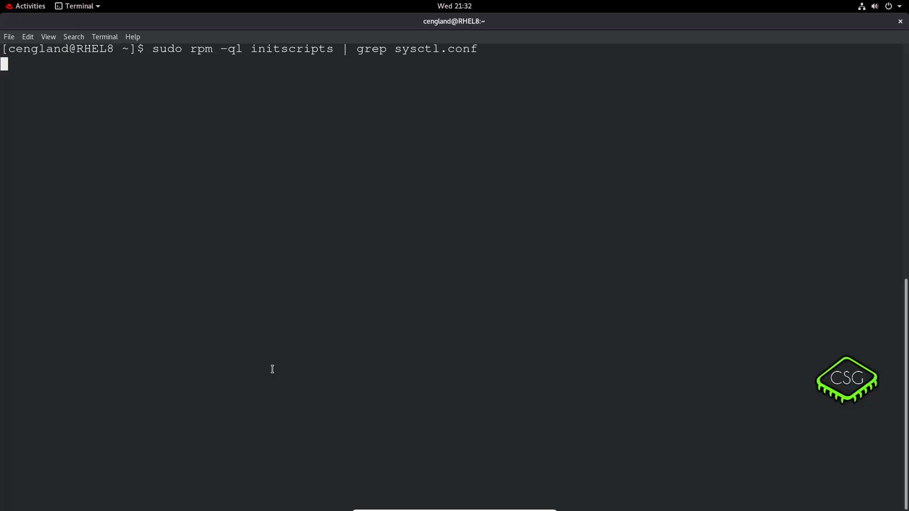
# Step: Recall the query, swap initscripts for systemd, and clear the screen
pyautogui.press('Return')
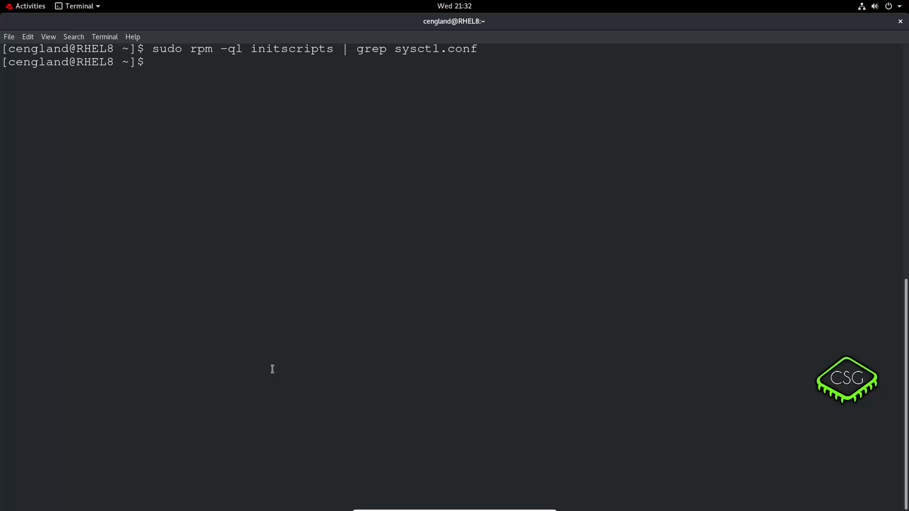
pyautogui.press('Up')
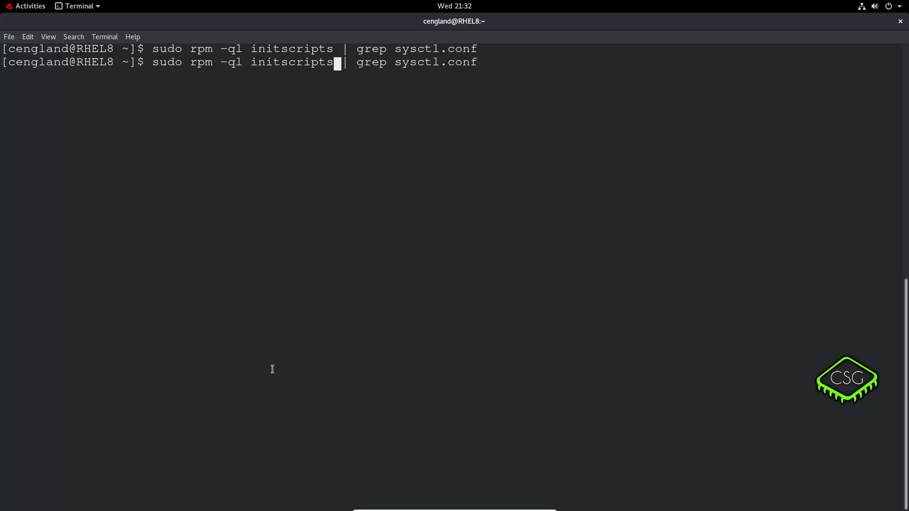
pyautogui.press('Return')
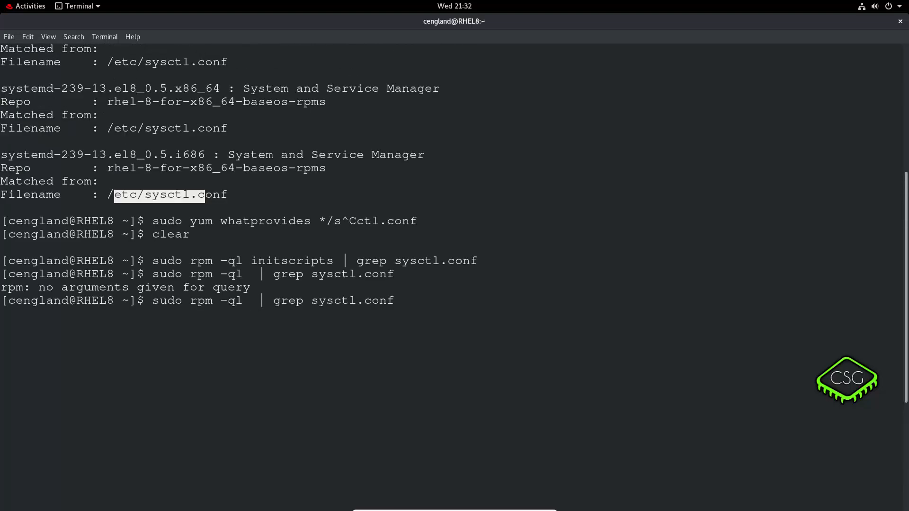
pyautogui.write('syst')
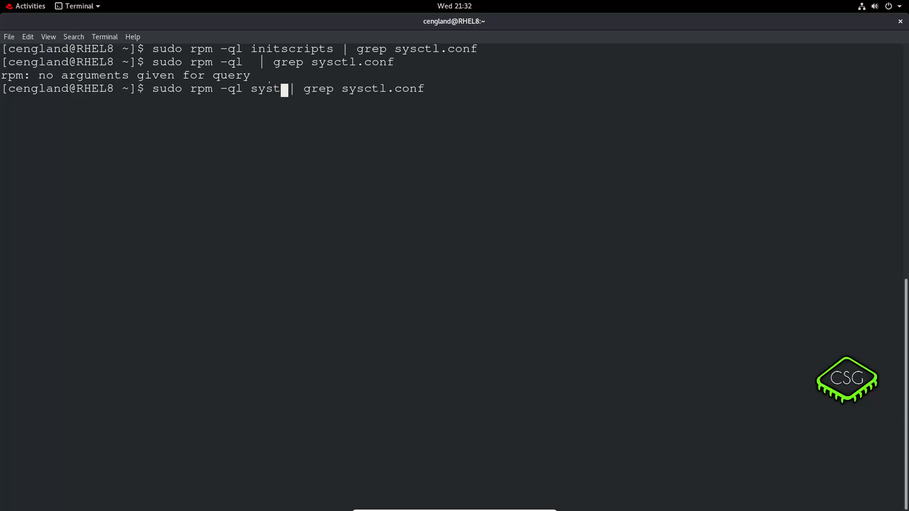
pyautogui.press('Return')
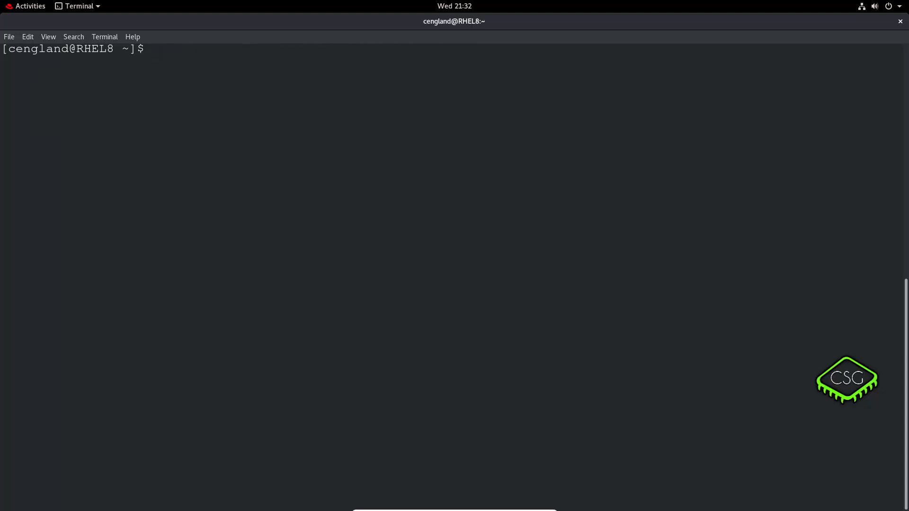
# Step: Run sudo rpm -ql systemd | grep sysctl.conf, highlighting systemd, to show /etc/sysctl.conf and 99-sysctl.conf
pyautogui.write('sudo rpm -ql systemd | grep sysctl.conf')
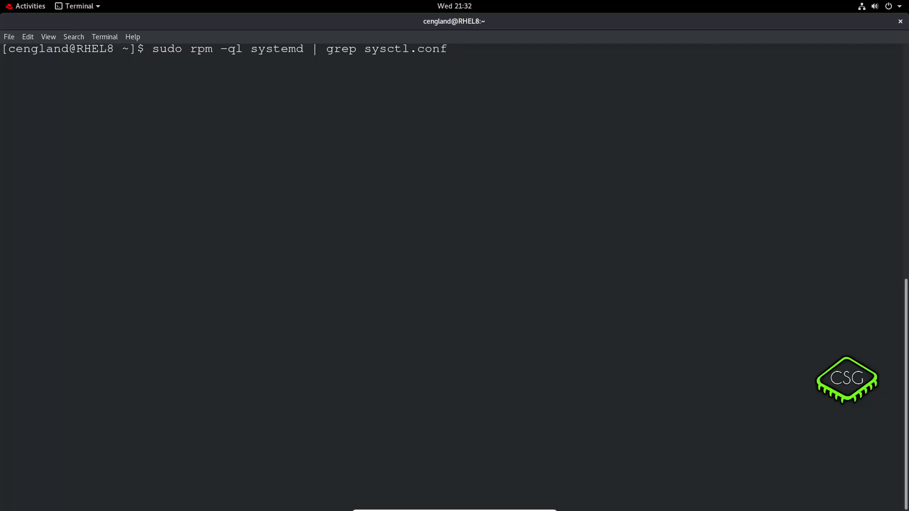
pyautogui.moveTo(187, 59)
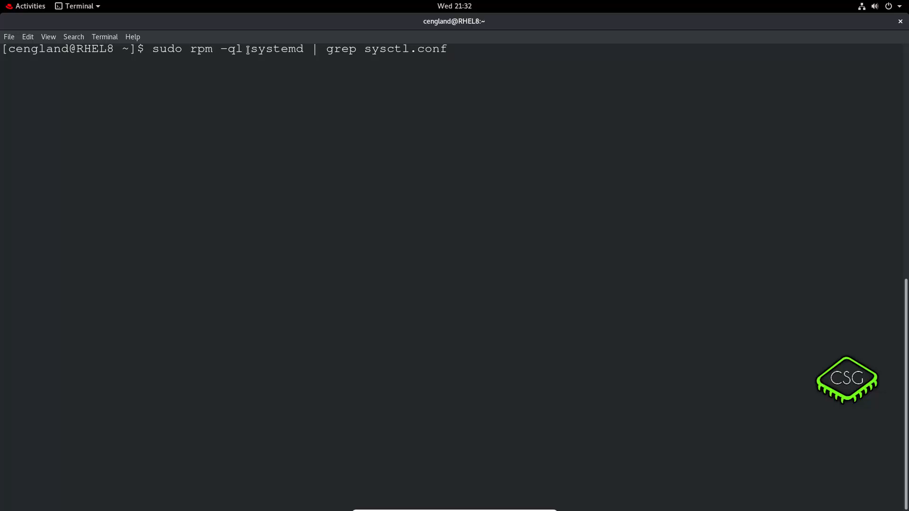
pyautogui.doubleClick(277, 48)
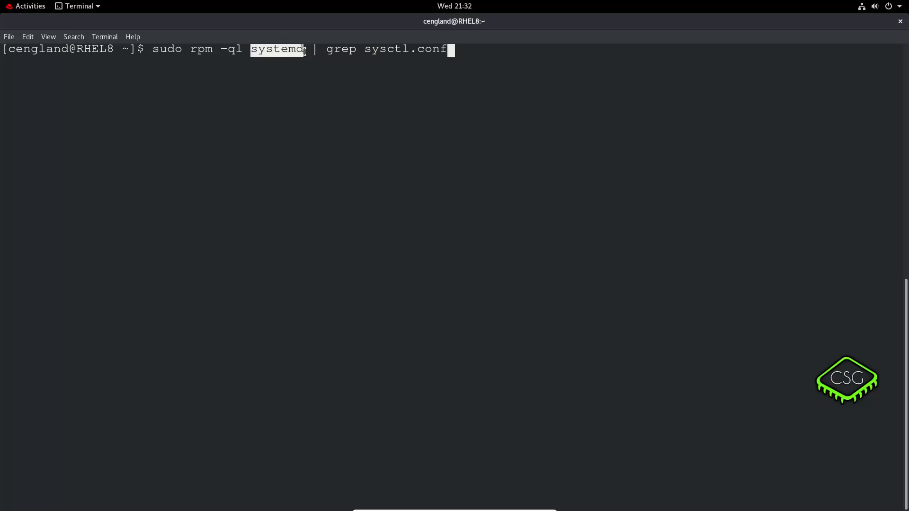
pyautogui.doubleClick(341, 48)
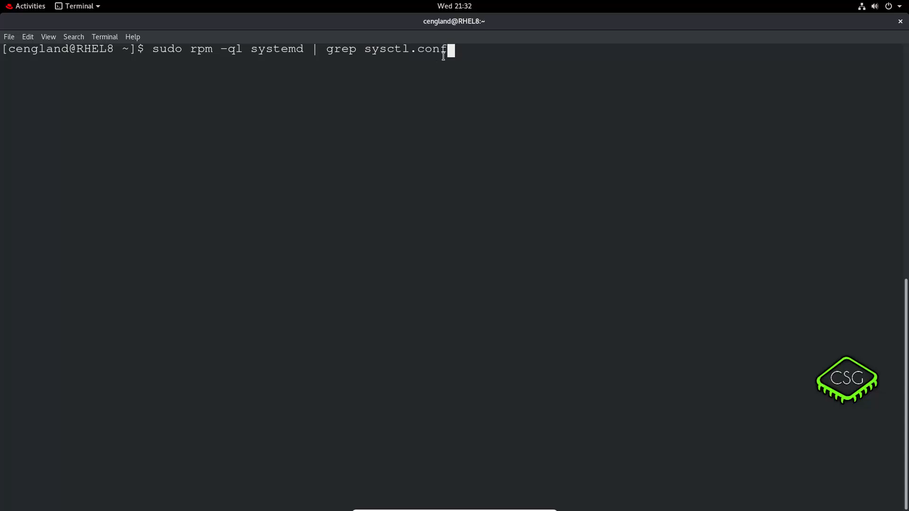
pyautogui.press('Return')
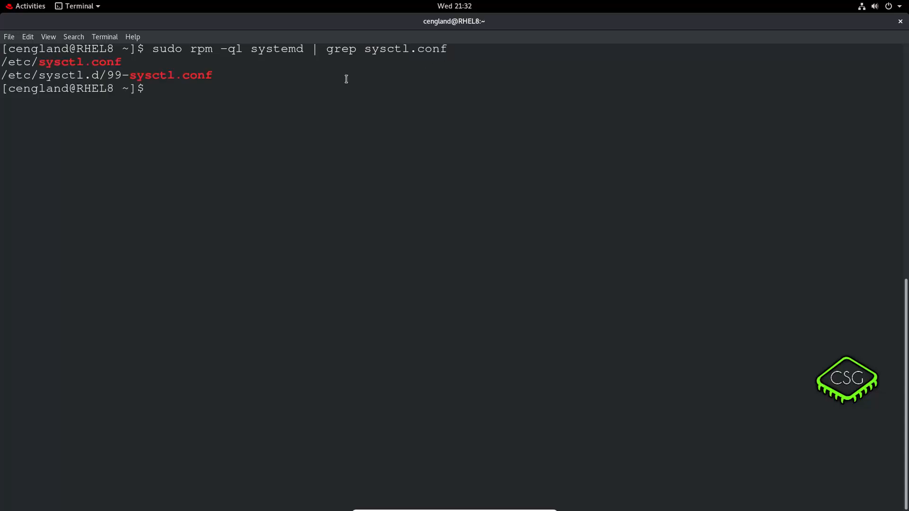
pyautogui.moveTo(227, 63)
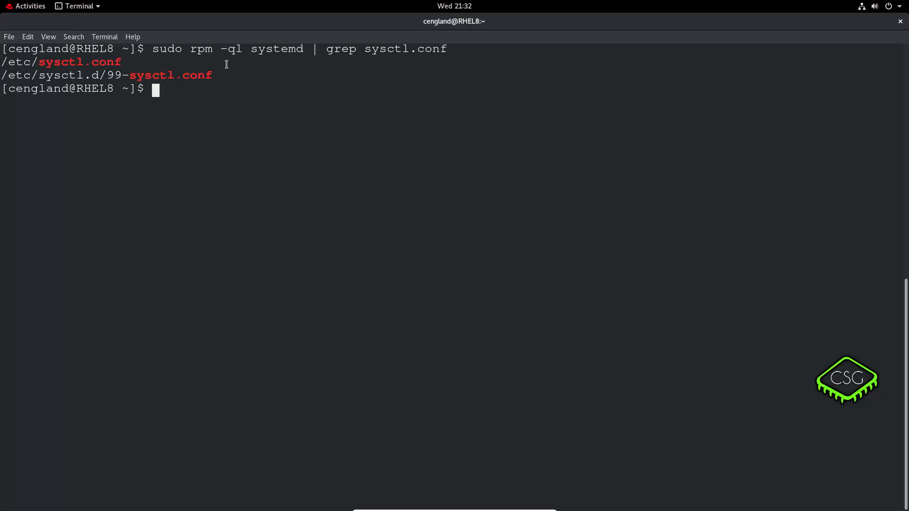
# Step: Rerun rpm -ql systemd without the grep filter to list every file in the package
pyautogui.press('Up')
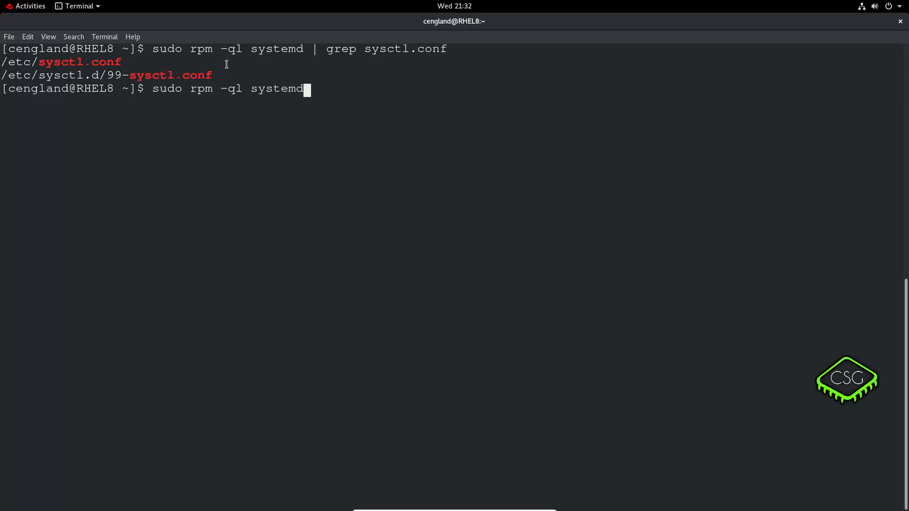
pyautogui.press('Return')
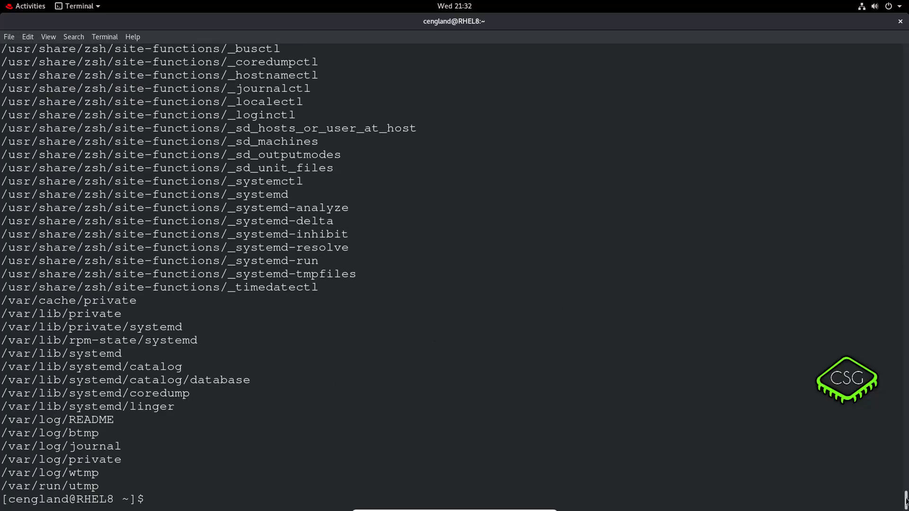
pyautogui.scroll(3)
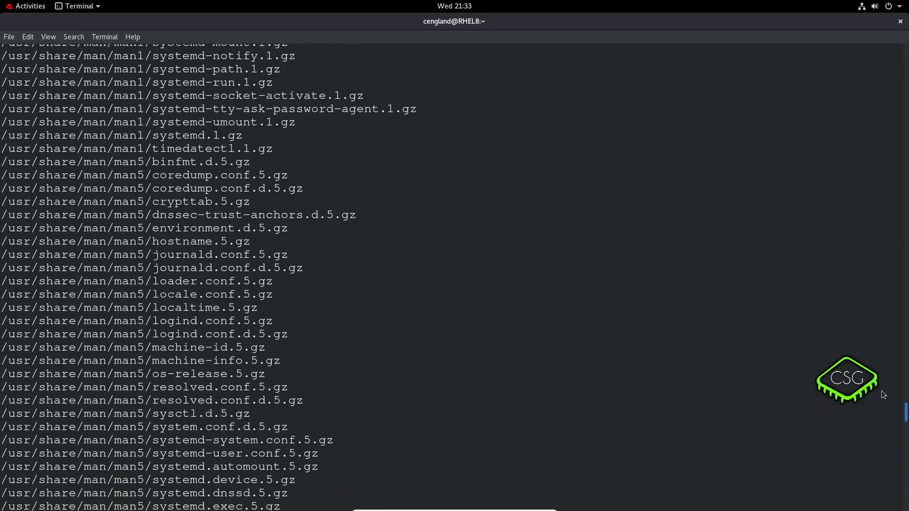
pyautogui.scroll(-3)
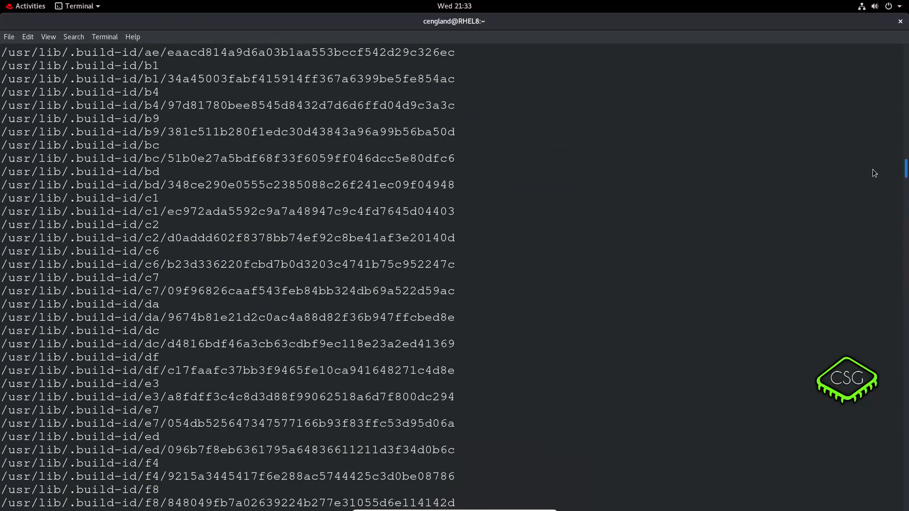
pyautogui.scroll(-3)
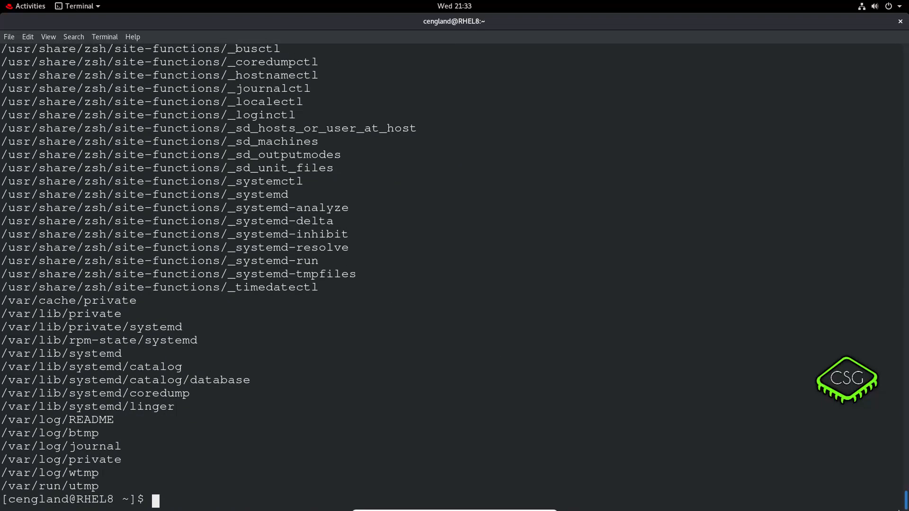
pyautogui.write('clear')
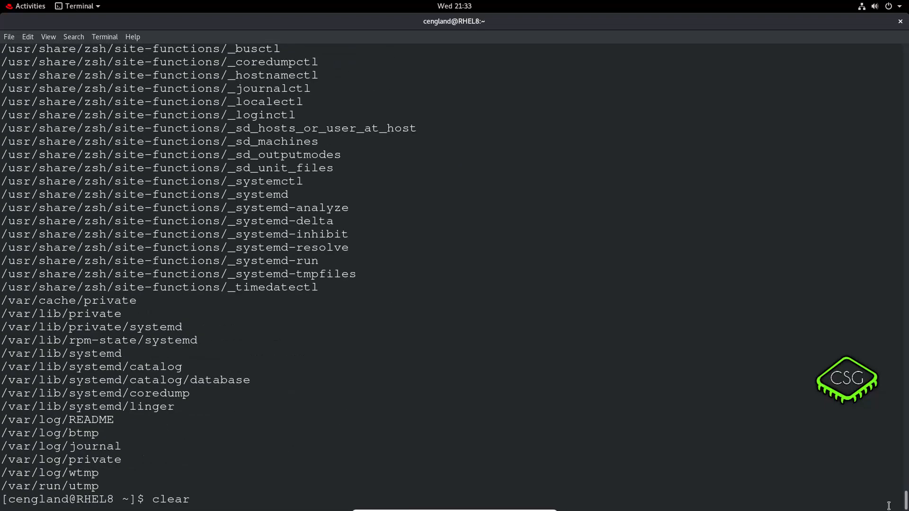
# Step: Clear the screen and run rpm -qd systemd to list its documentation files
pyautogui.press('Return')
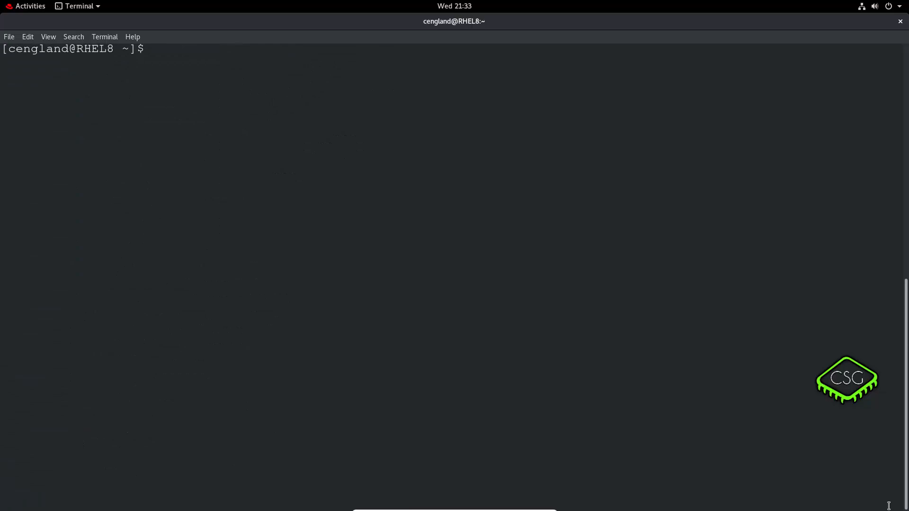
pyautogui.write('rpm -')
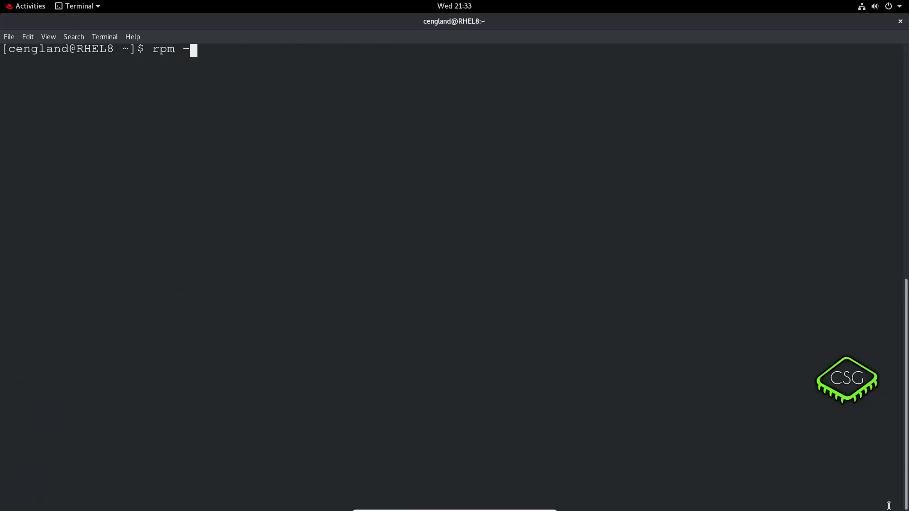
pyautogui.write('q')
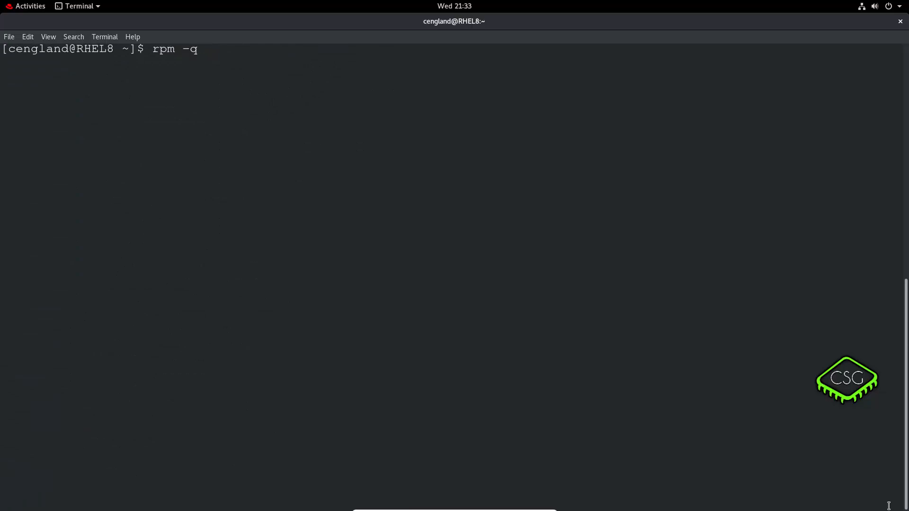
pyautogui.write('d')
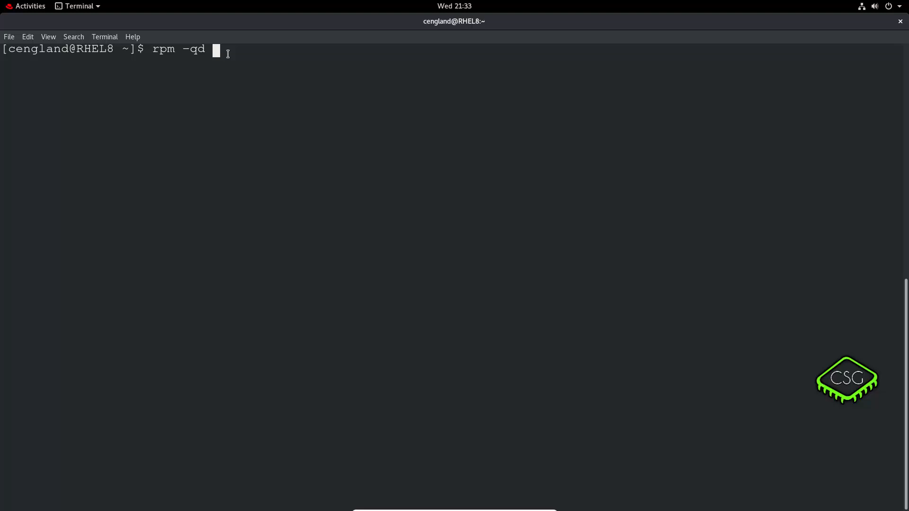
pyautogui.write('syst')
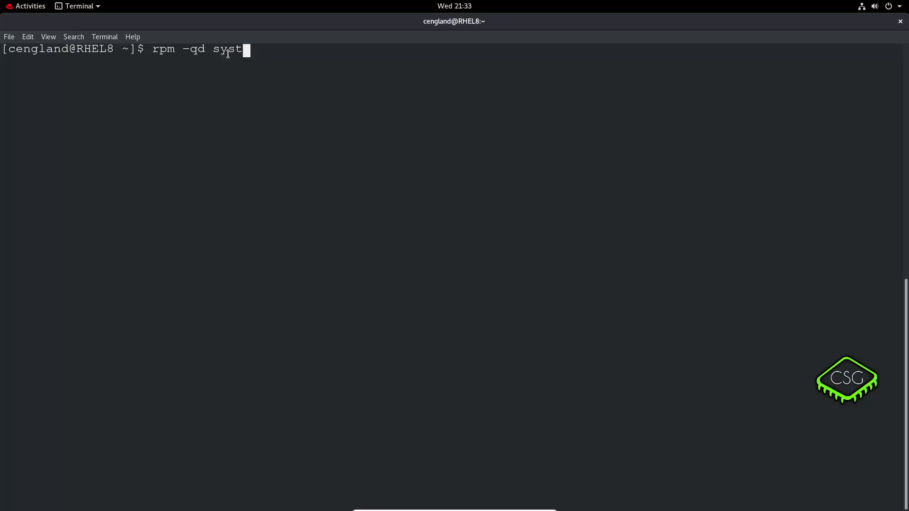
pyautogui.press('Return')
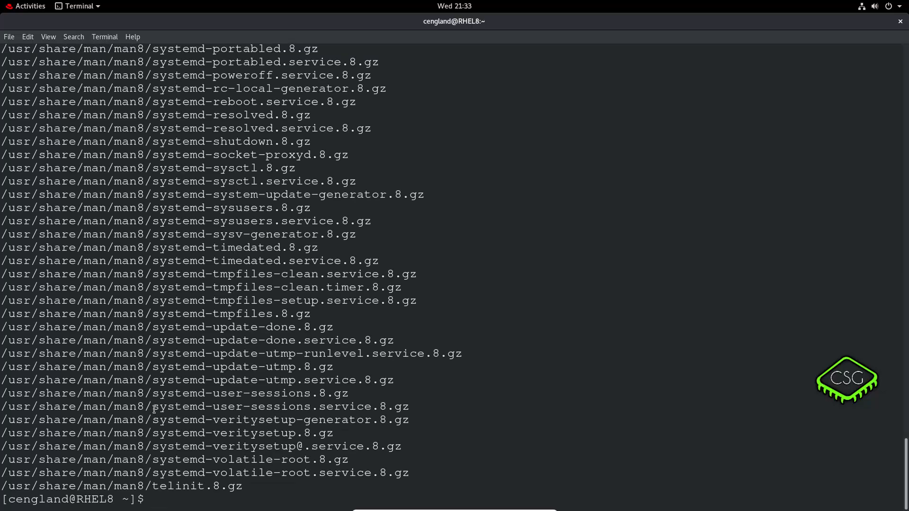
# Step: Review the man8 entries, then query rpm -qd for ls (not installed) and less
pyautogui.doubleClick(129, 407)
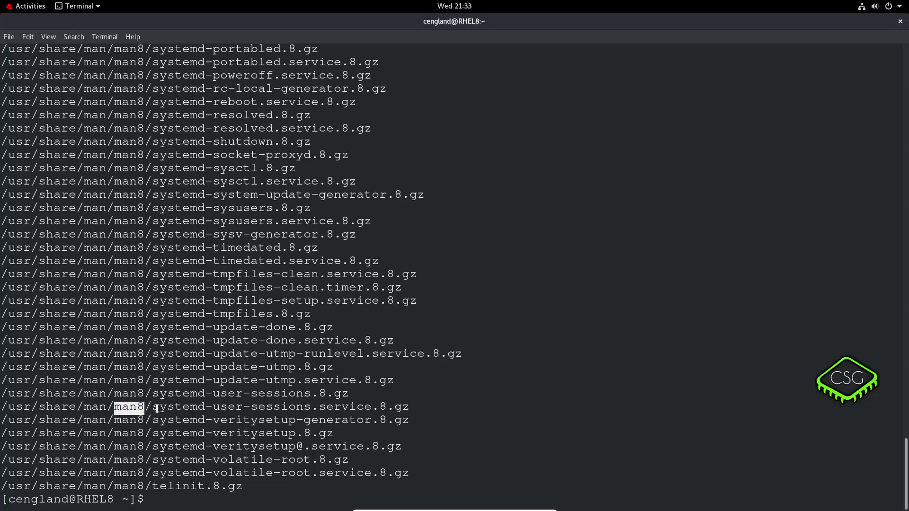
pyautogui.scroll(3)
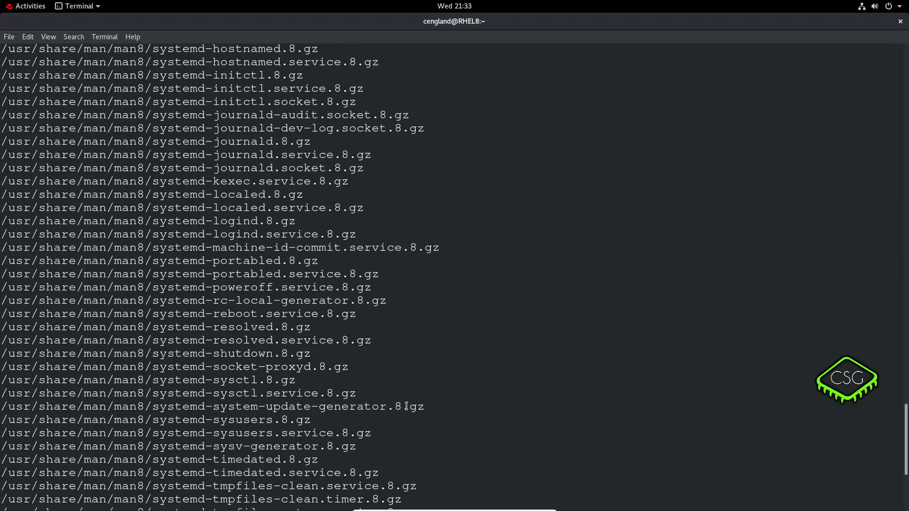
pyautogui.scroll(-3)
pyautogui.write('rpm -qd ls')
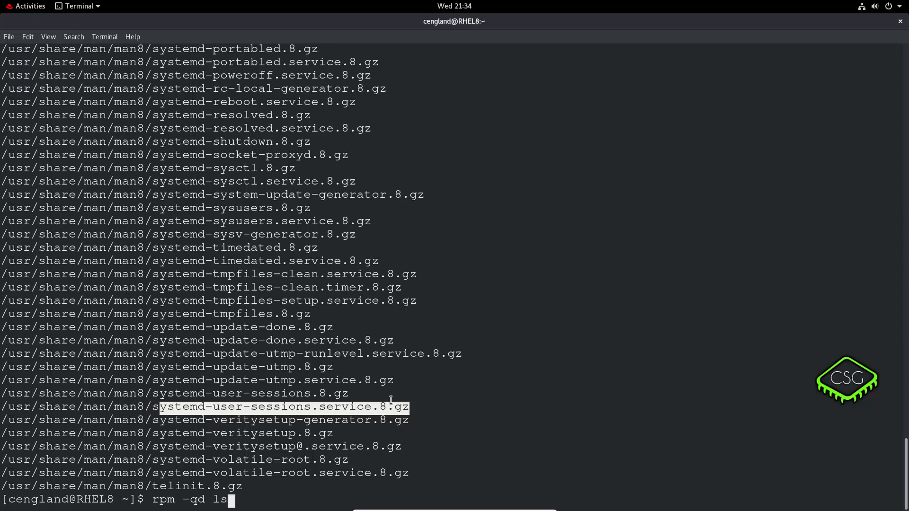
pyautogui.press('Return')
pyautogui.write('rpm -qd less')
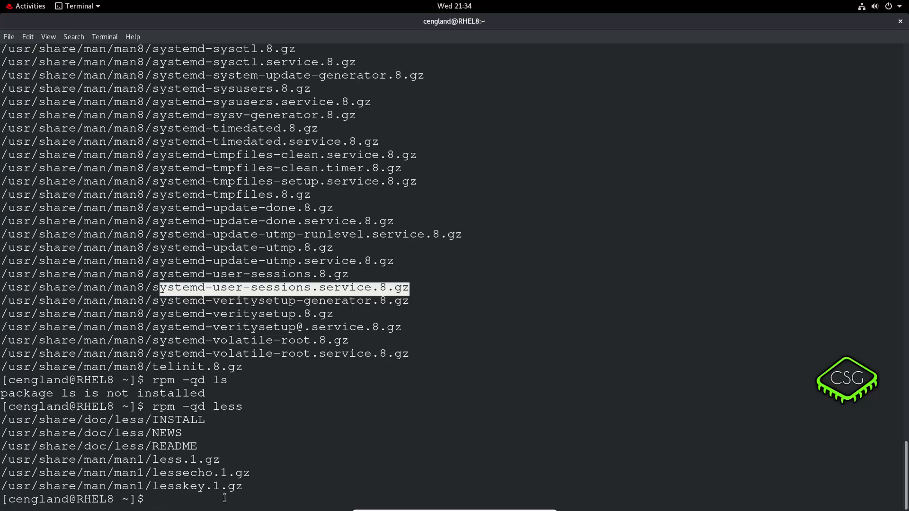
pyautogui.write('clear')
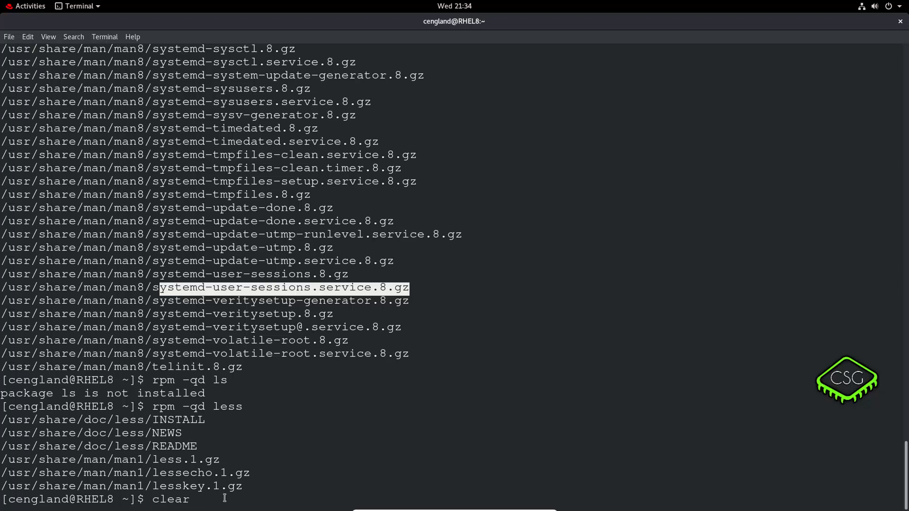
# Step: Clear the screen and run env to print all environment variables and shell functions
pyautogui.press('Return')
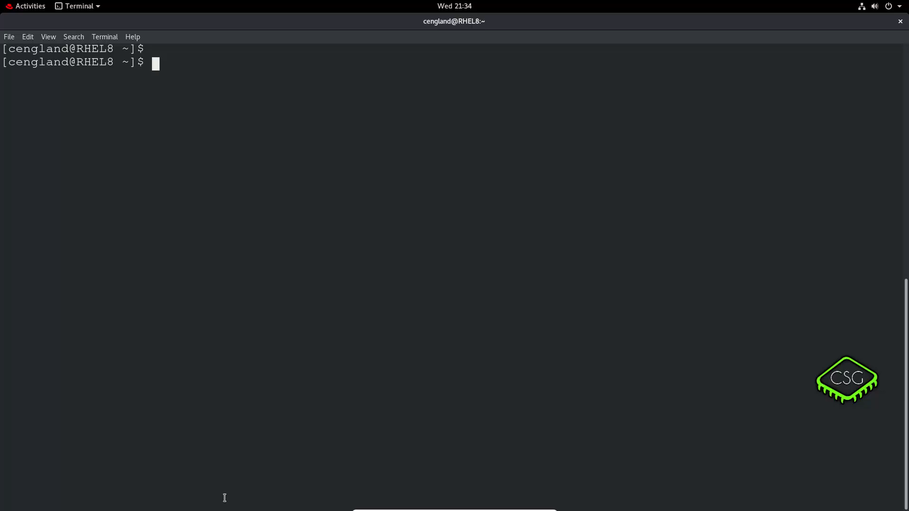
pyautogui.write('env')
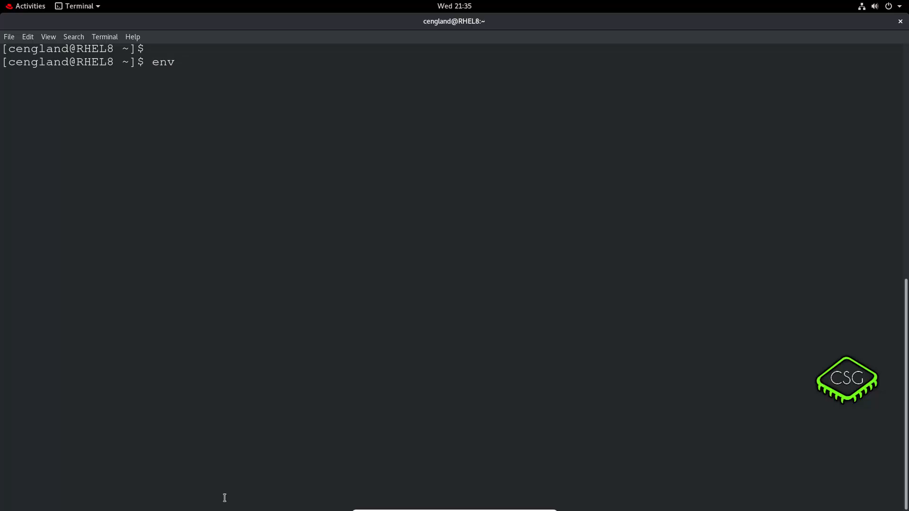
pyautogui.press('Return')
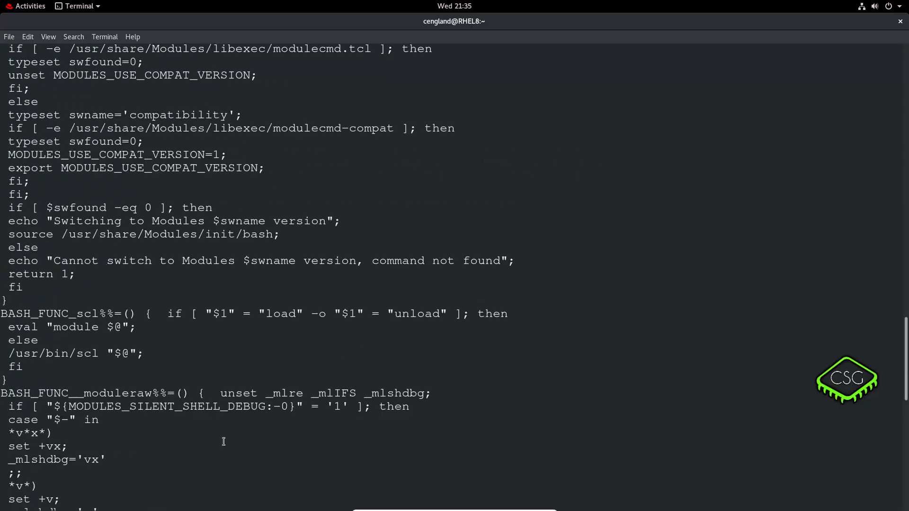
pyautogui.scroll(3)
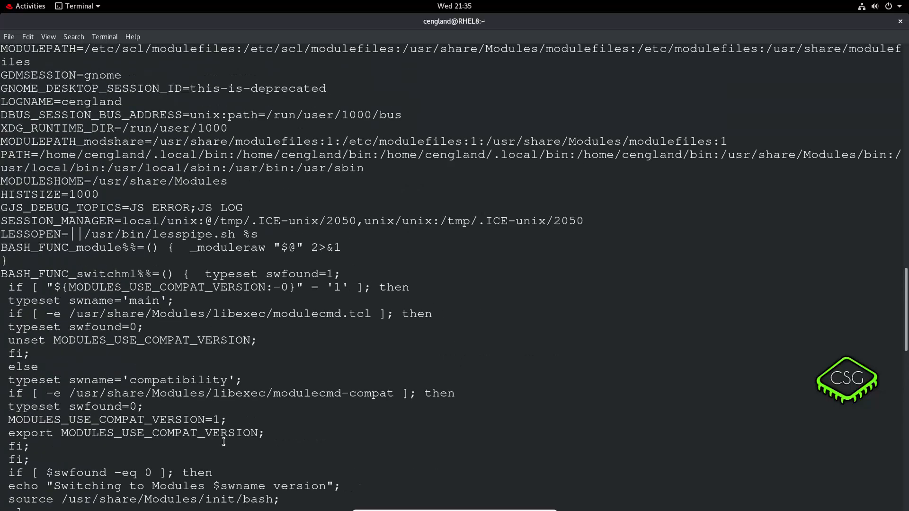
pyautogui.scroll(3)
pyautogui.write('clear')
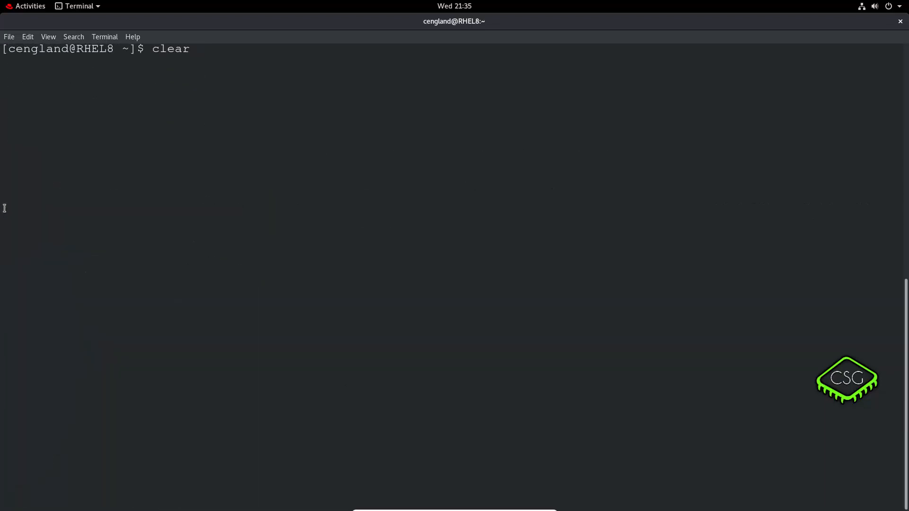
# Step: Run env | grep PATH to show PATH, MODULEPATH and related variables
pyautogui.write('env | g')
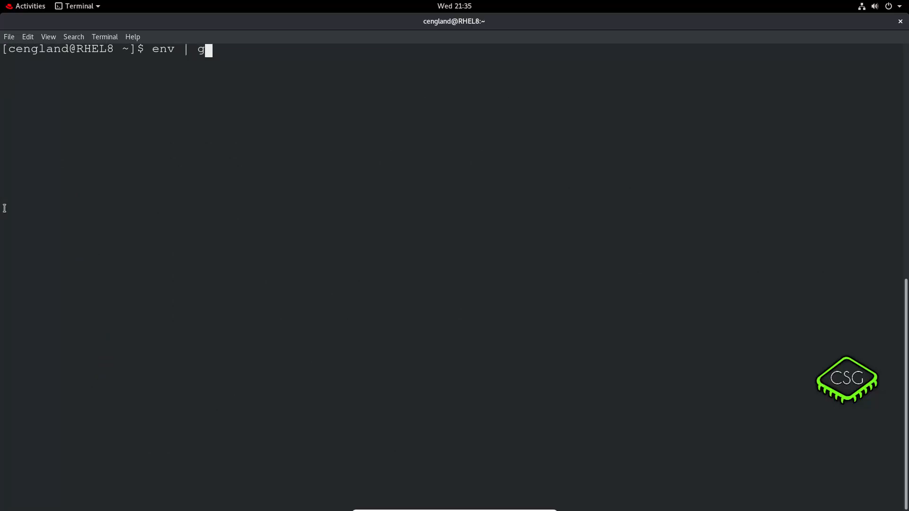
pyautogui.write('rep PATH')
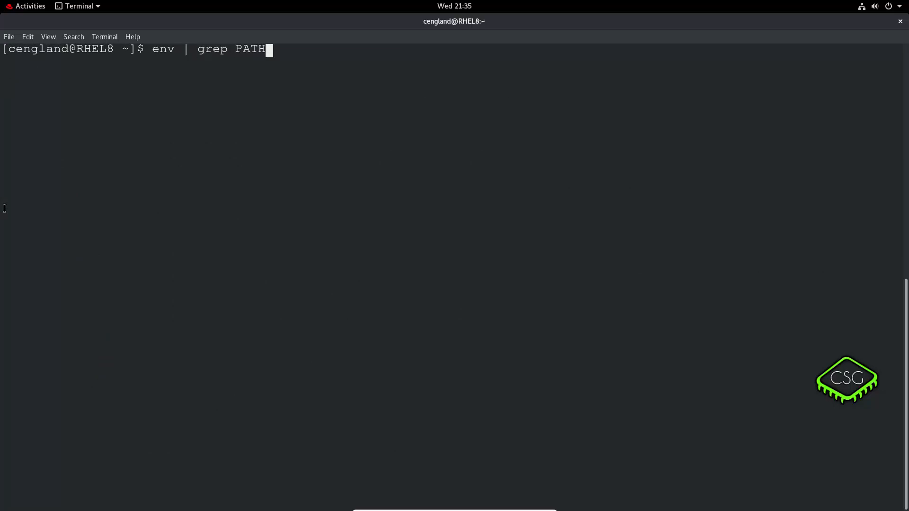
pyautogui.press('Return')
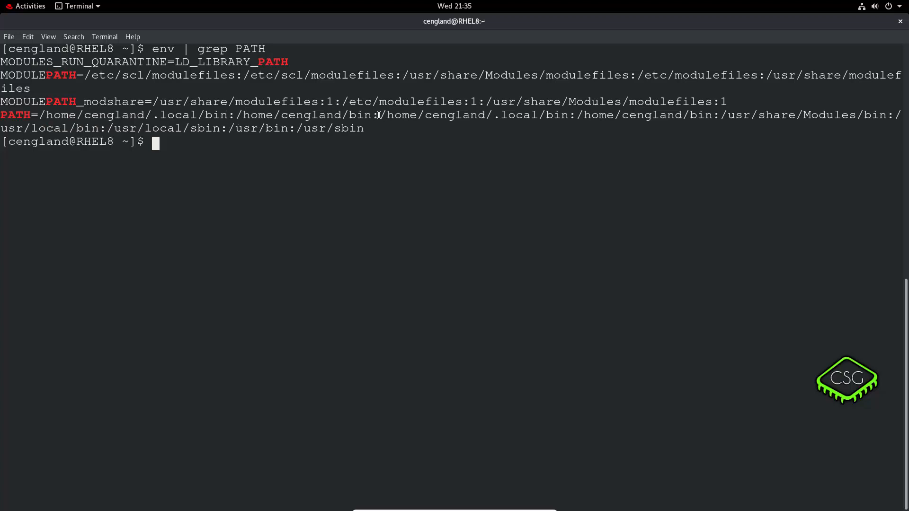
pyautogui.moveTo(358, 139)
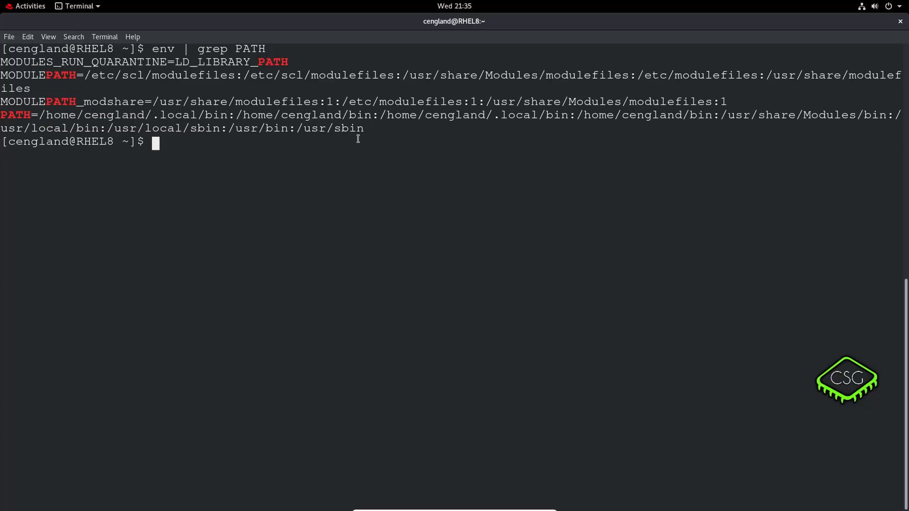
pyautogui.write('whc')
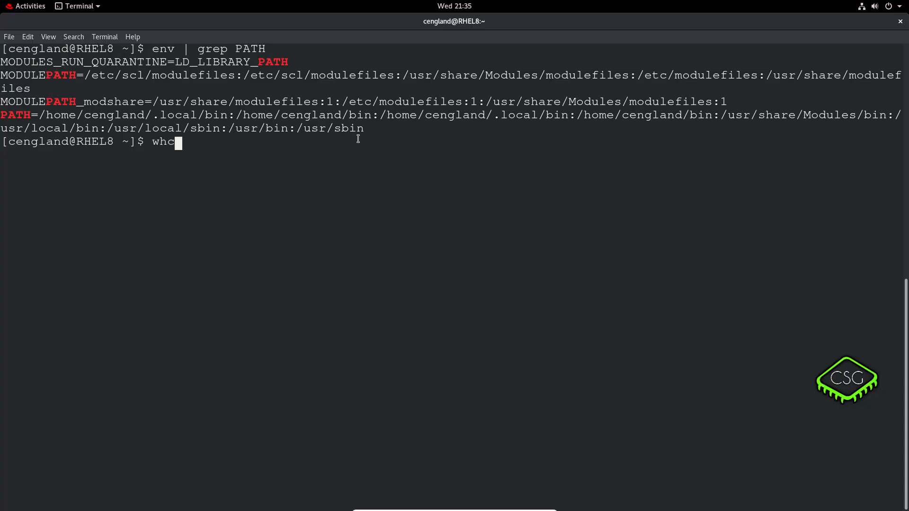
# Step: Run which ls, showing the ls --color=auto alias and highlighting /usr/bin/ls
pyautogui.write('ich')
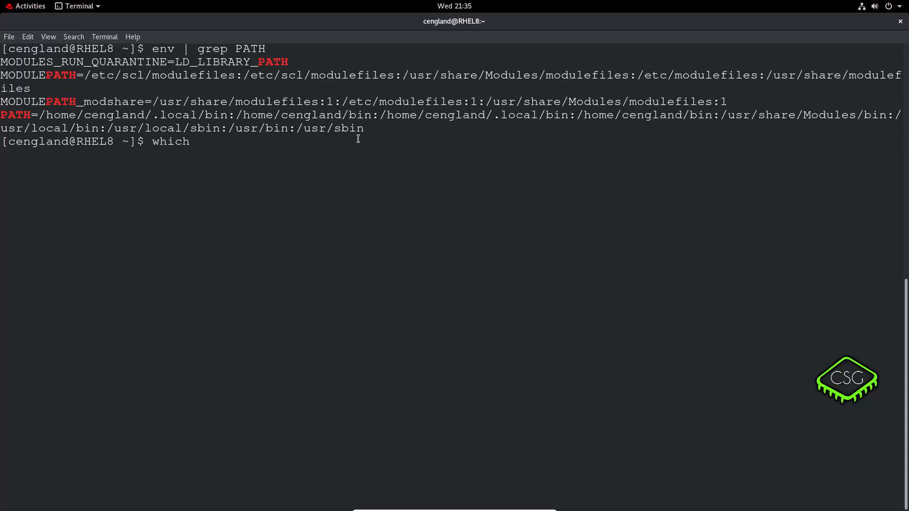
pyautogui.write('ls')
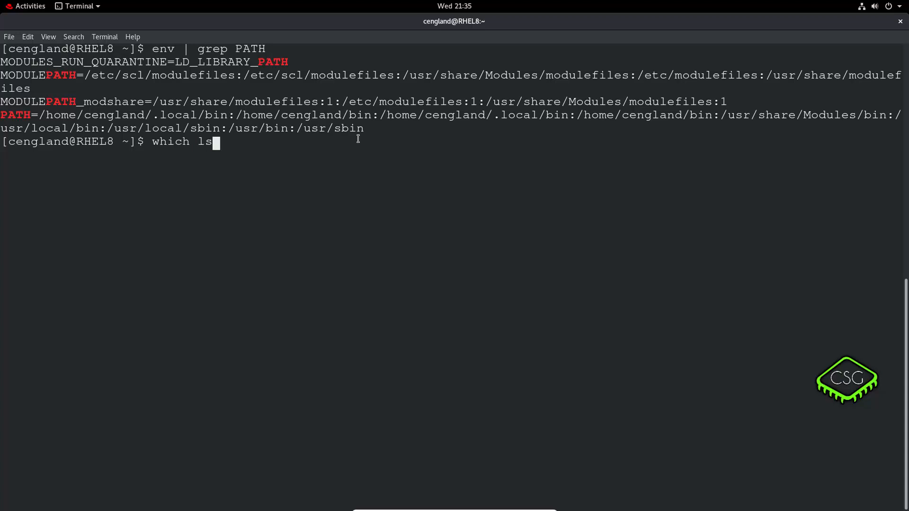
pyautogui.press('Return')
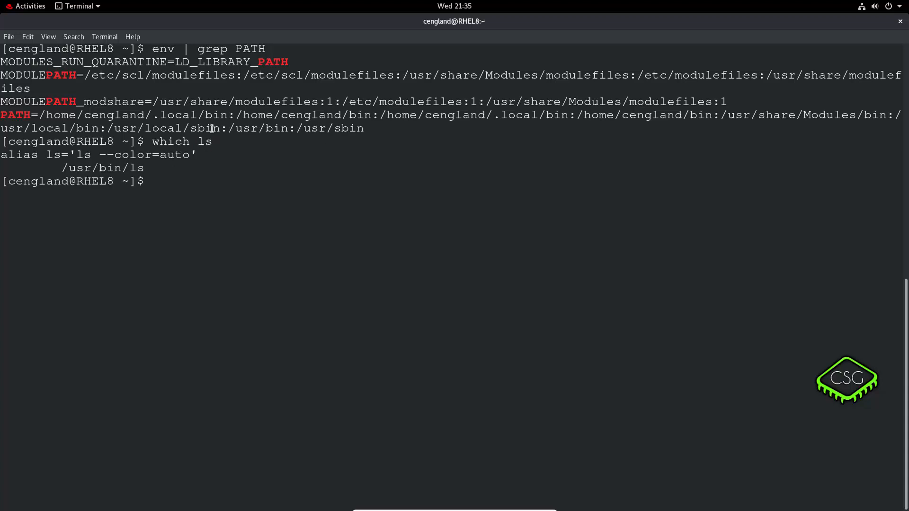
pyautogui.doubleClick(102, 168)
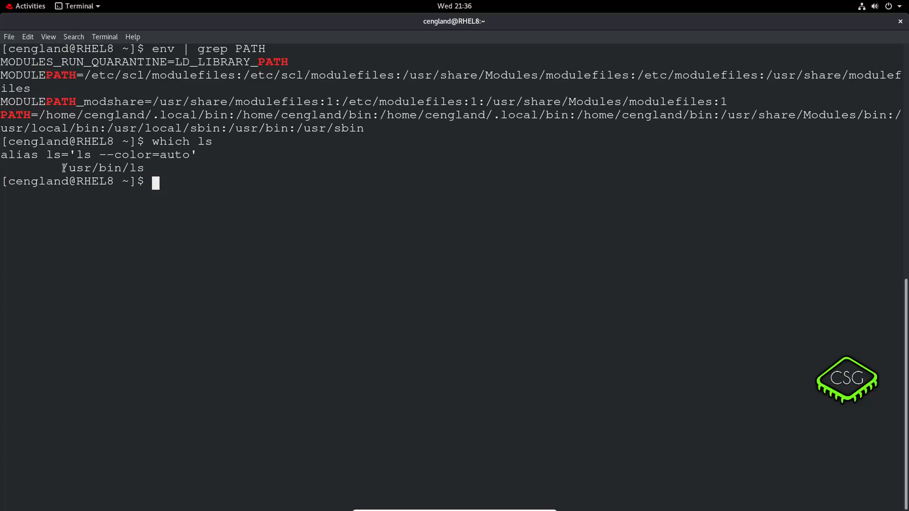
pyautogui.doubleClick(102, 167)
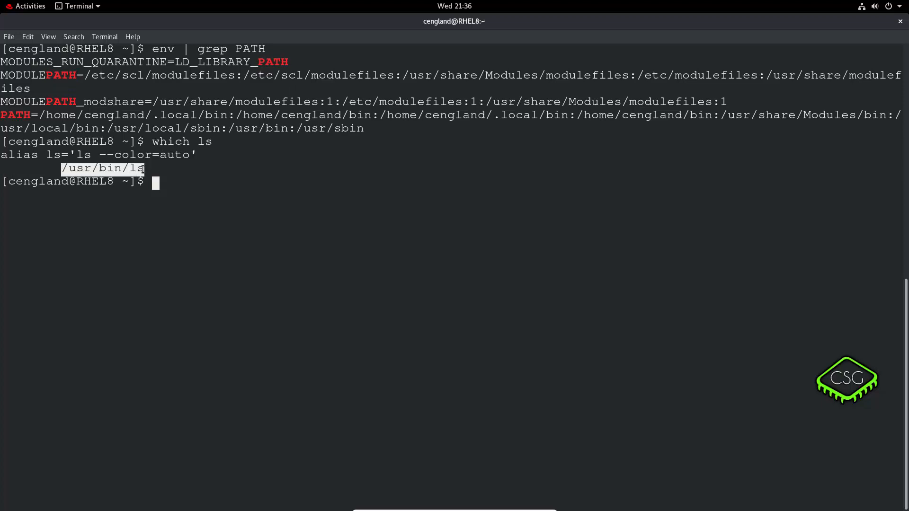
pyautogui.moveTo(200, 168)
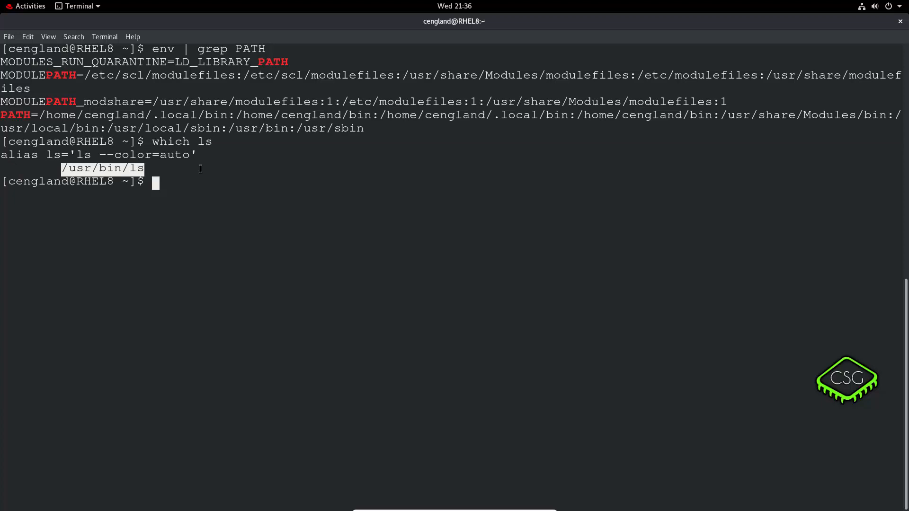
pyautogui.write('whe')
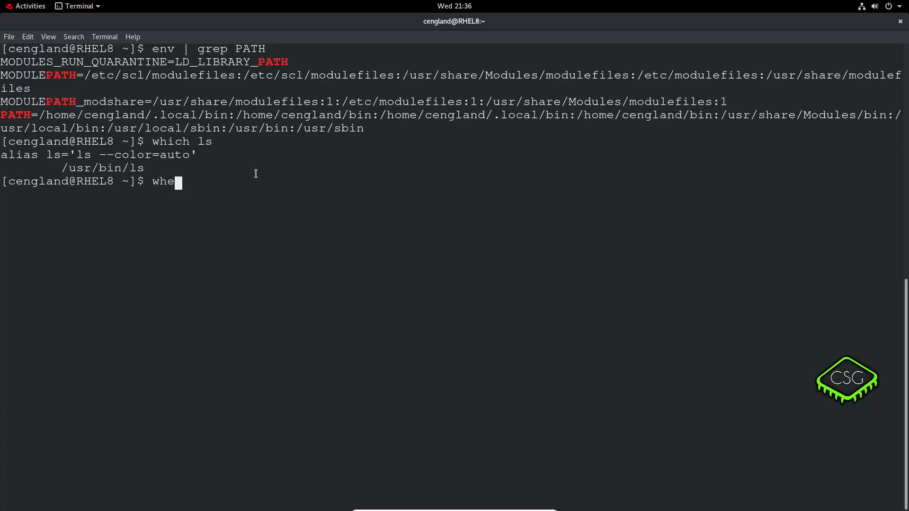
# Step: Run the misspelled wheris ls, cancel it, then run whereis ls showing /usr/bin/ls and its man pages
pyautogui.write('ris')
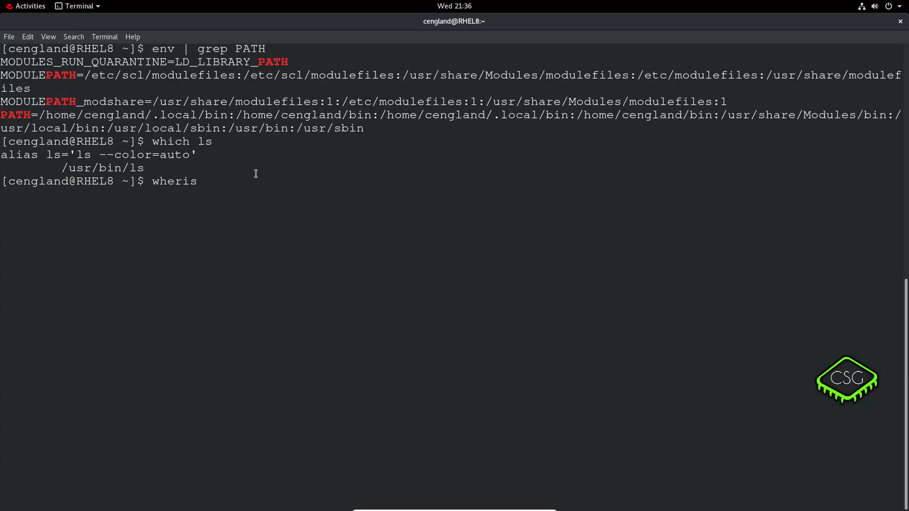
pyautogui.press('Return')
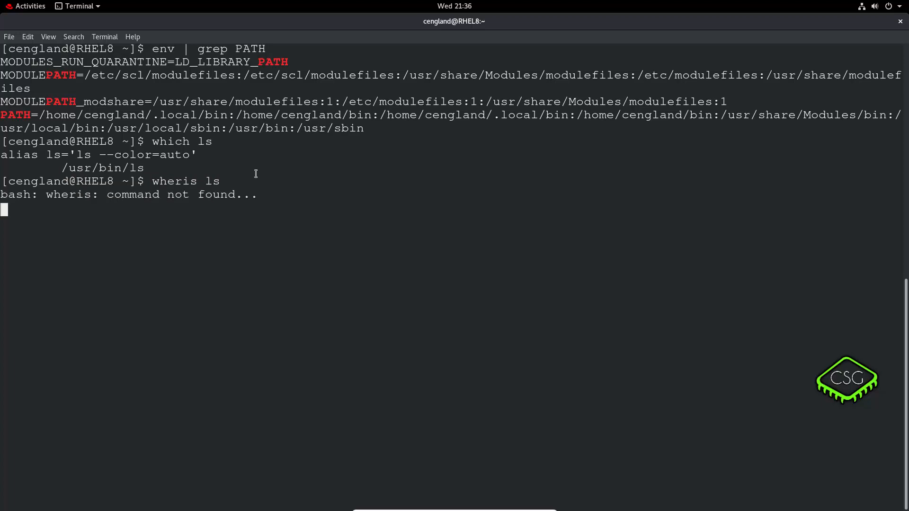
pyautogui.press('ctrl+c')
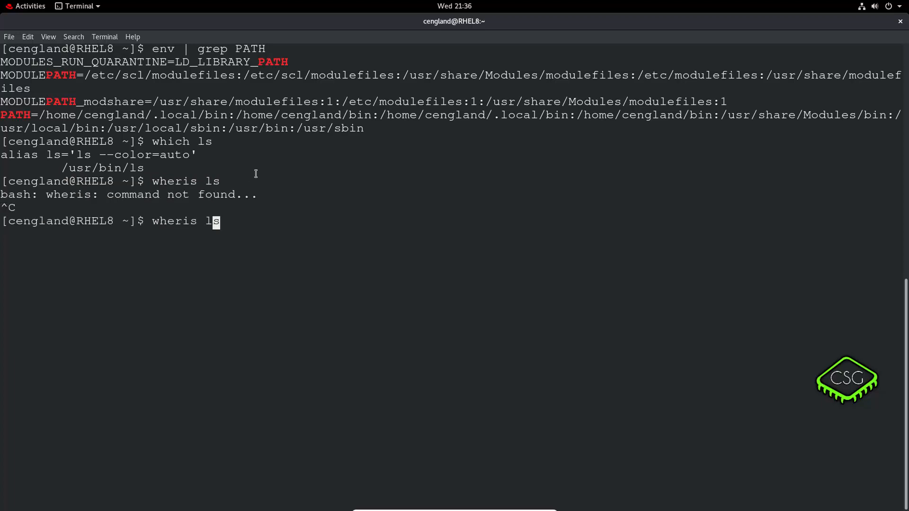
pyautogui.write('e')
pyautogui.press('Return')
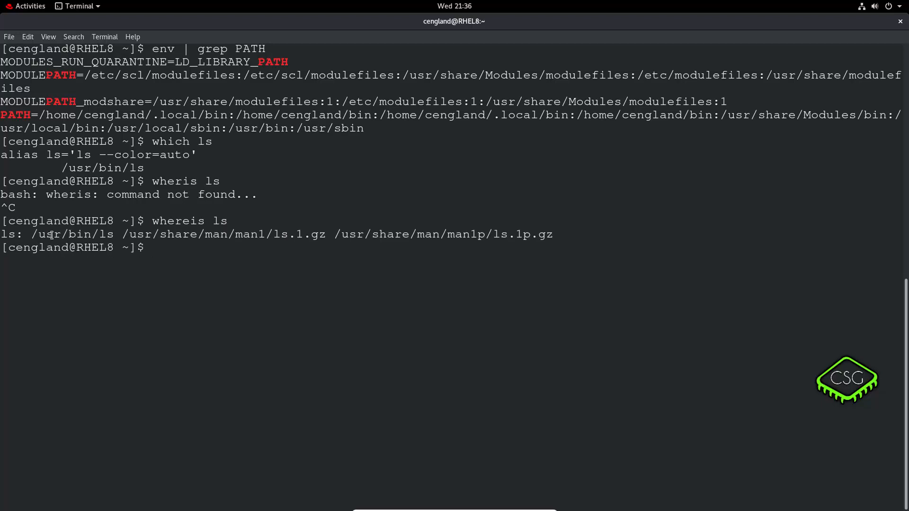
pyautogui.doubleClick(72, 234)
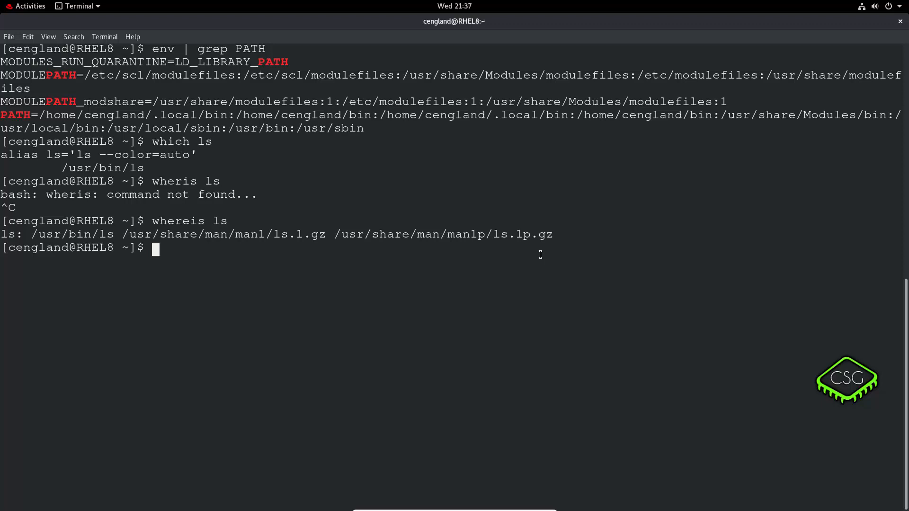
pyautogui.moveTo(504, 341)
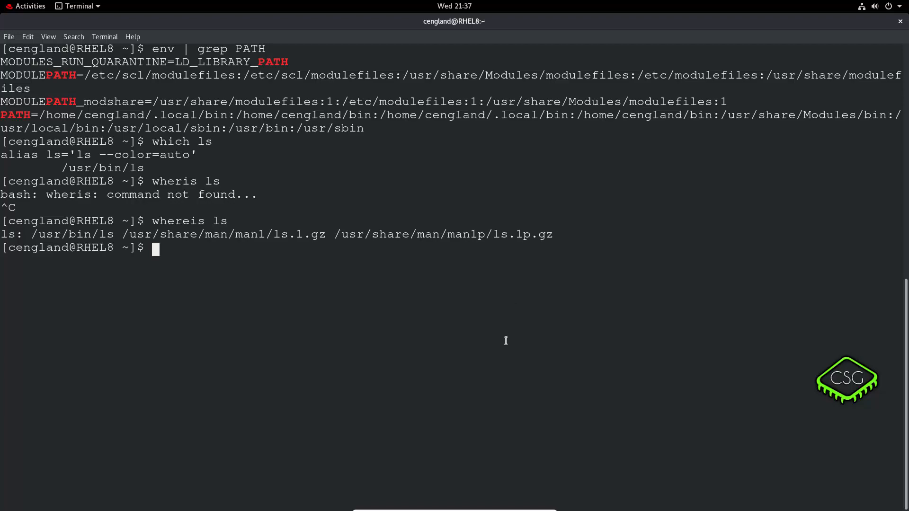